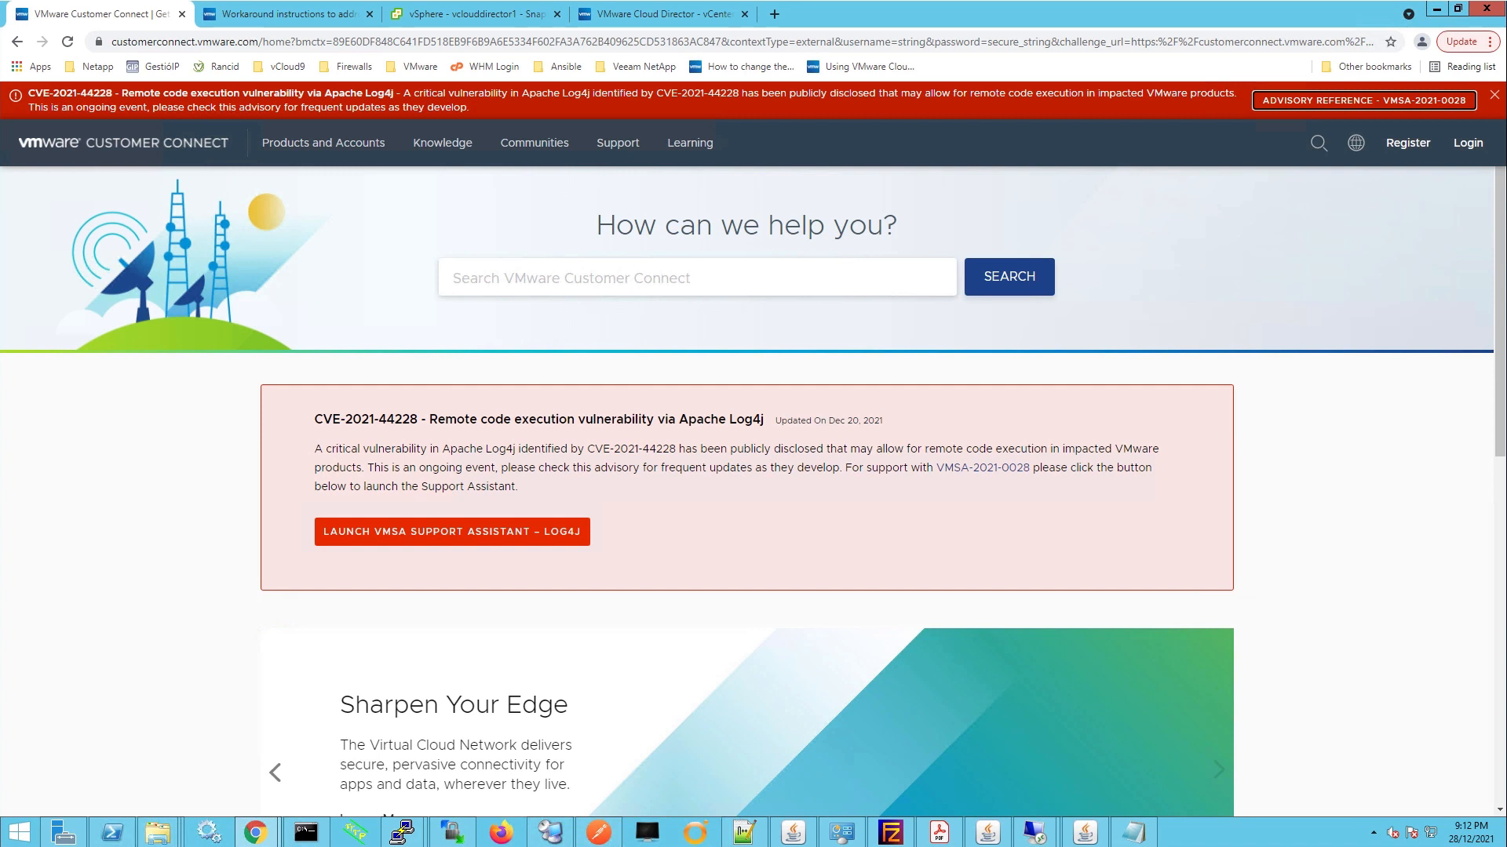
{"action": "mouse_move", "coordinate": [1344, 119]}
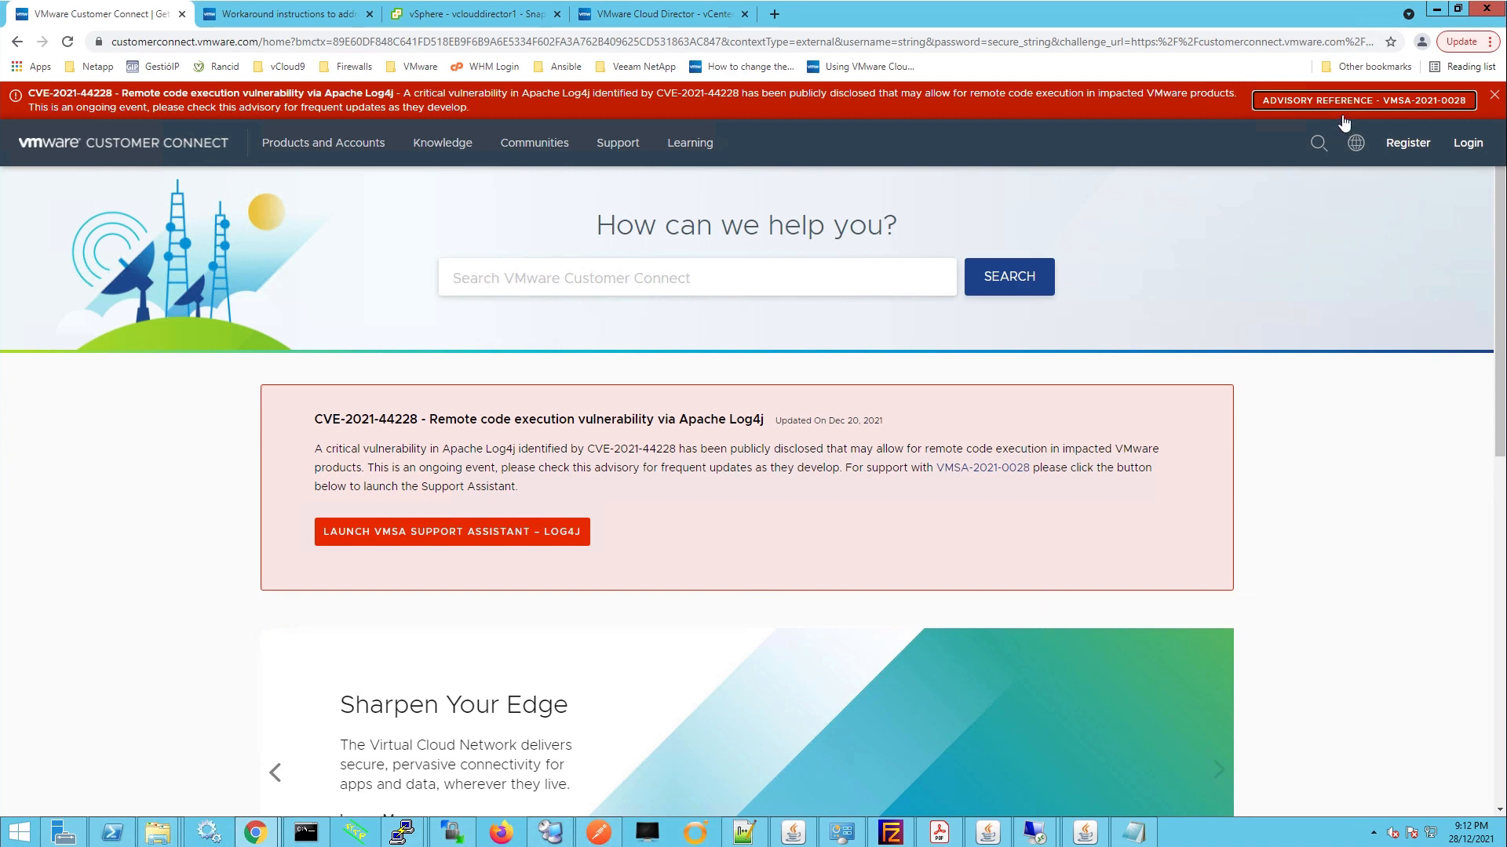
{"action": "mouse_move", "coordinate": [1391, 105]}
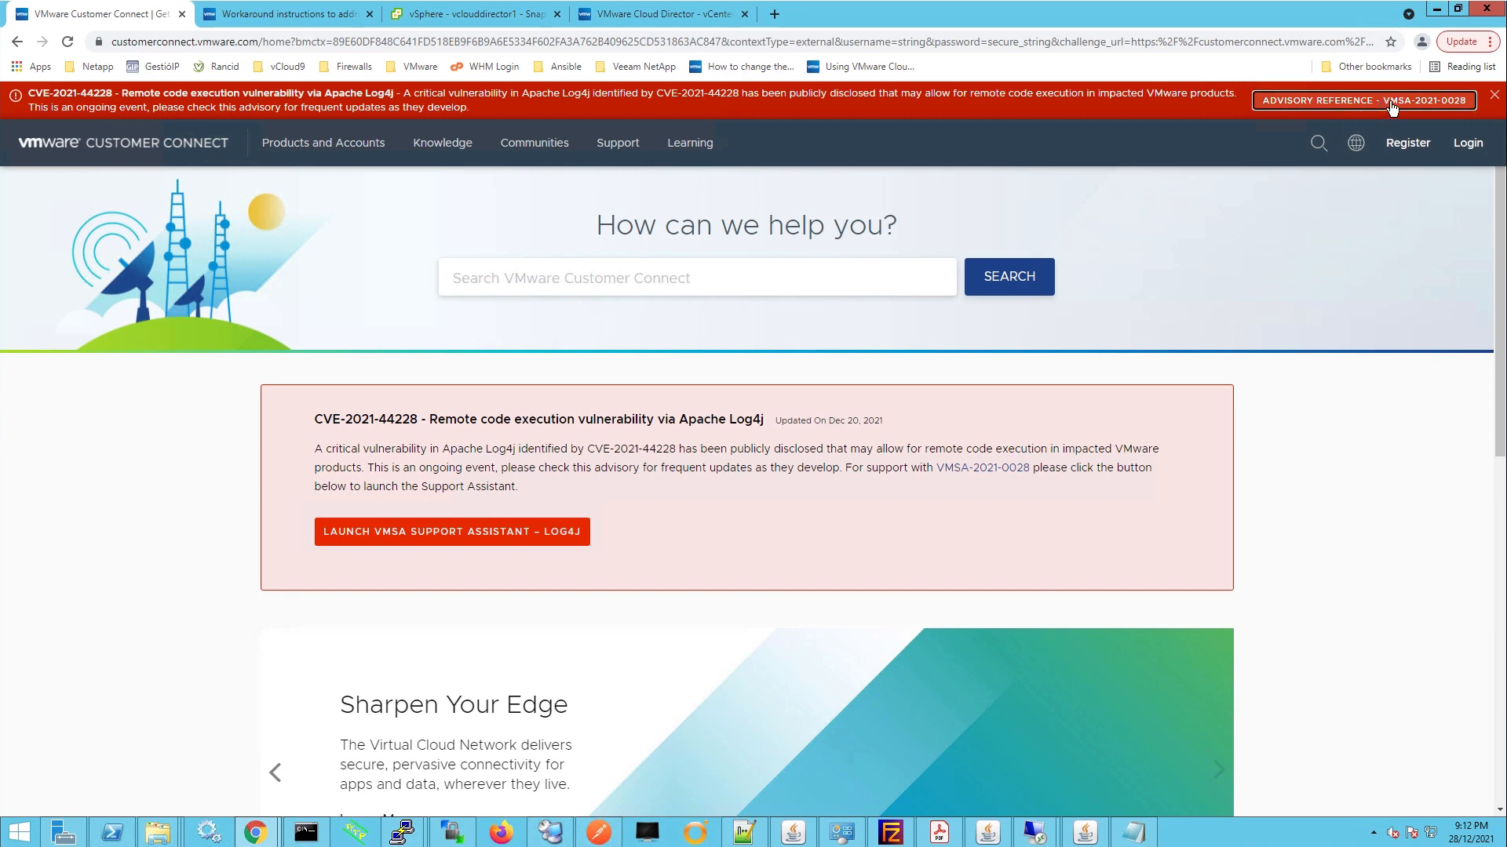
Open the VMSA-2021-0028 Log4j advisory and scroll to its response matrix of affected products
{"action": "left_click", "coordinate": [1360, 101]}
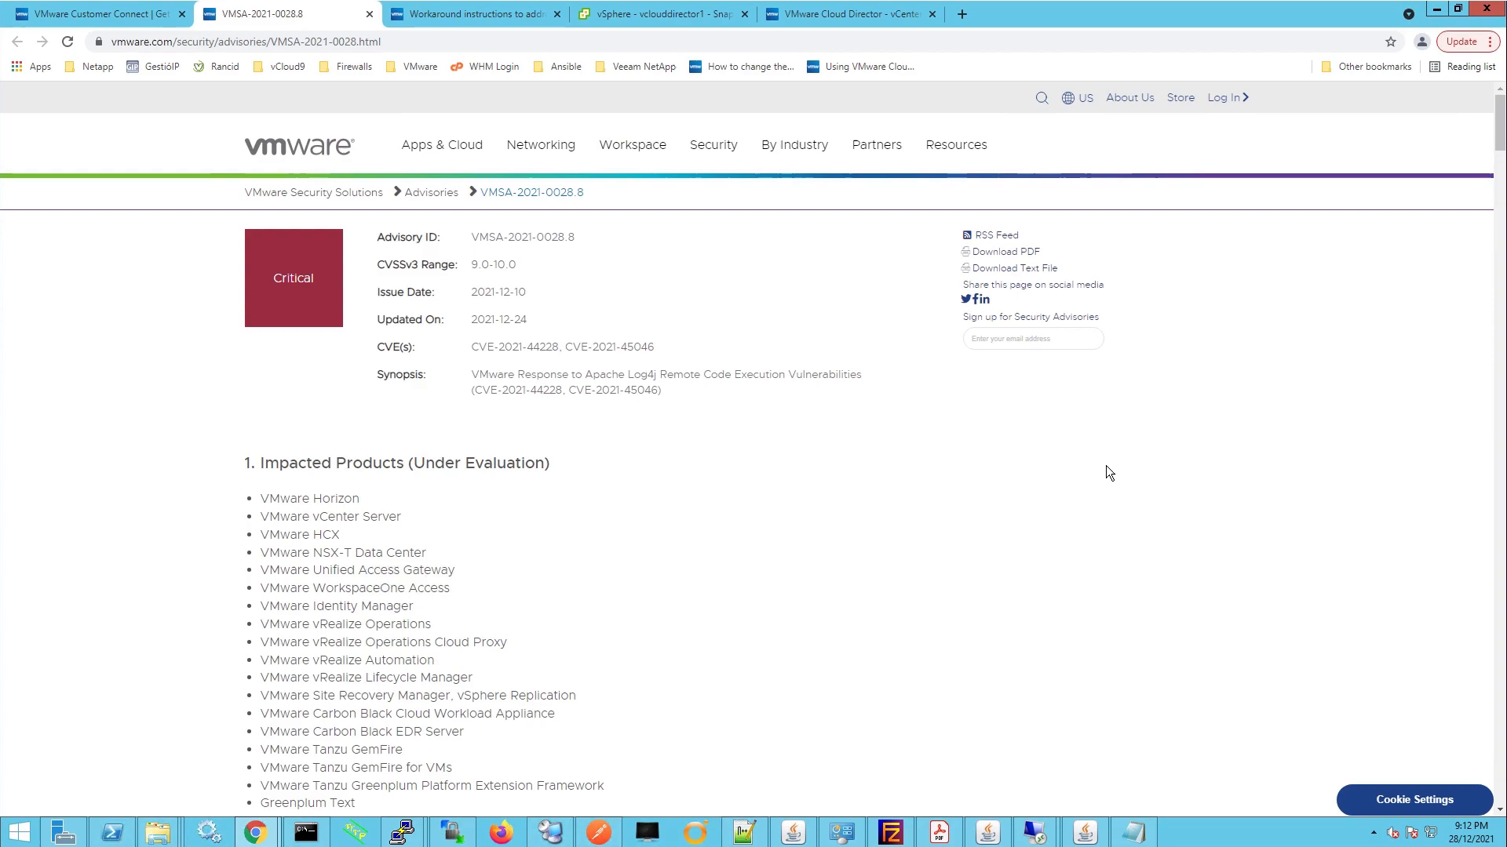
{"action": "scroll", "scroll_direction": "down", "scroll_amount": 3}
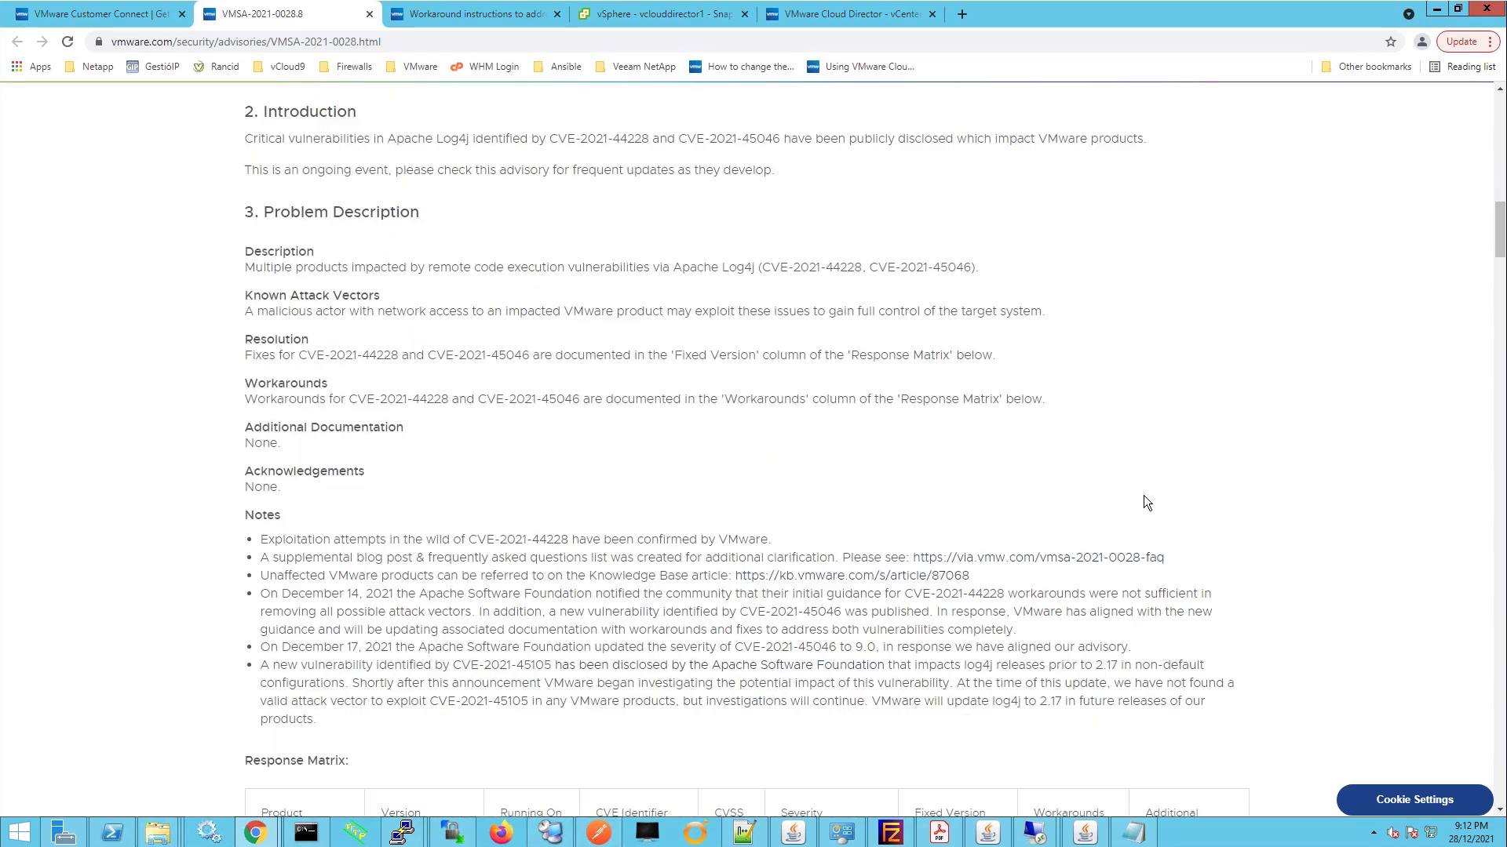
{"action": "scroll", "scroll_direction": "down", "scroll_amount": 3}
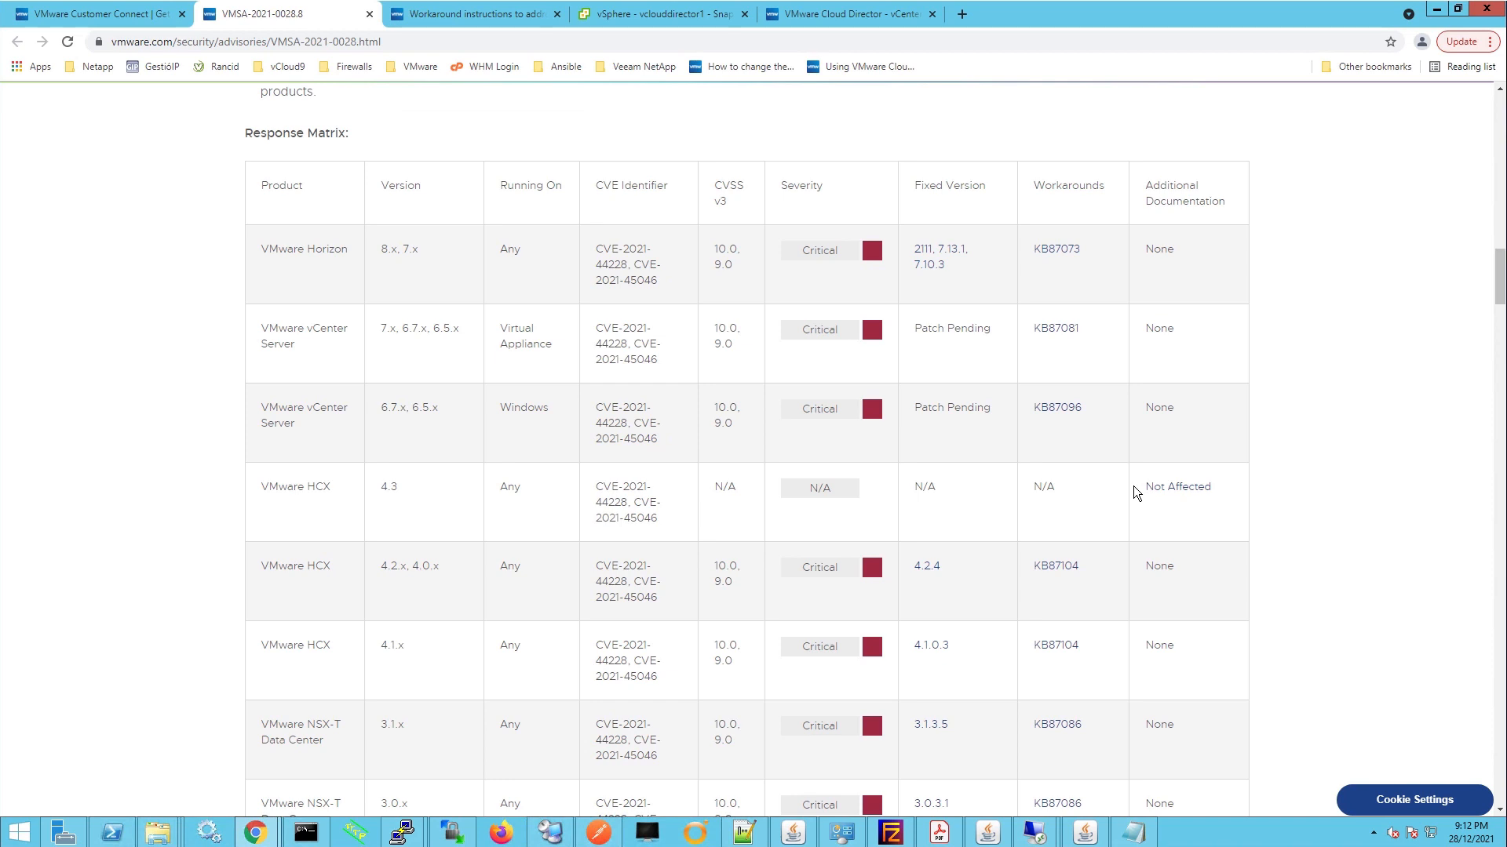
{"action": "mouse_move", "coordinate": [1056, 358]}
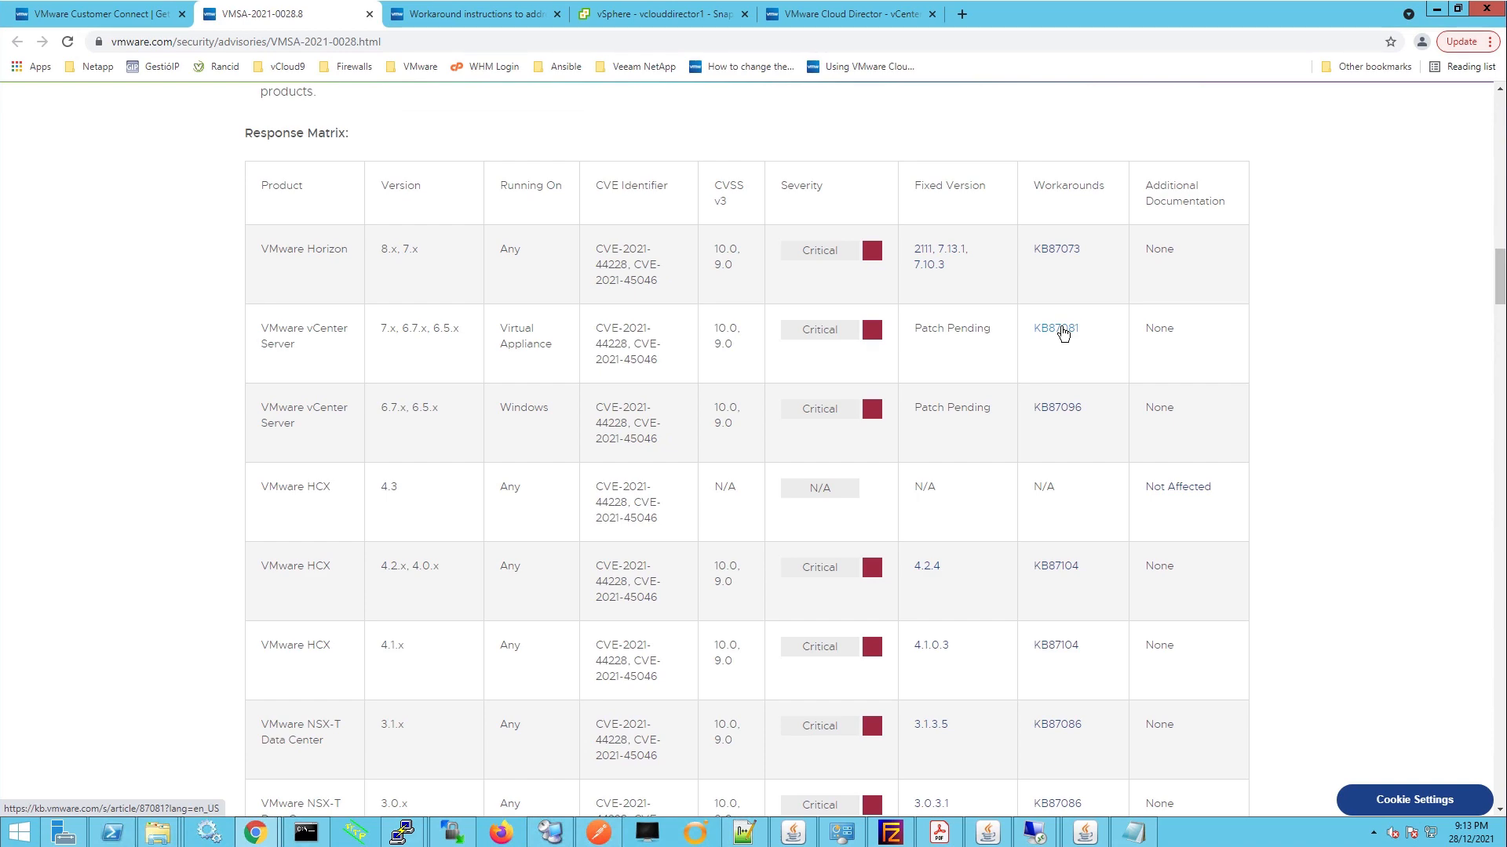
Open KB 87081 from the vCenter Server Appliance row and scroll to its Workaround section
{"action": "left_click", "coordinate": [1056, 328]}
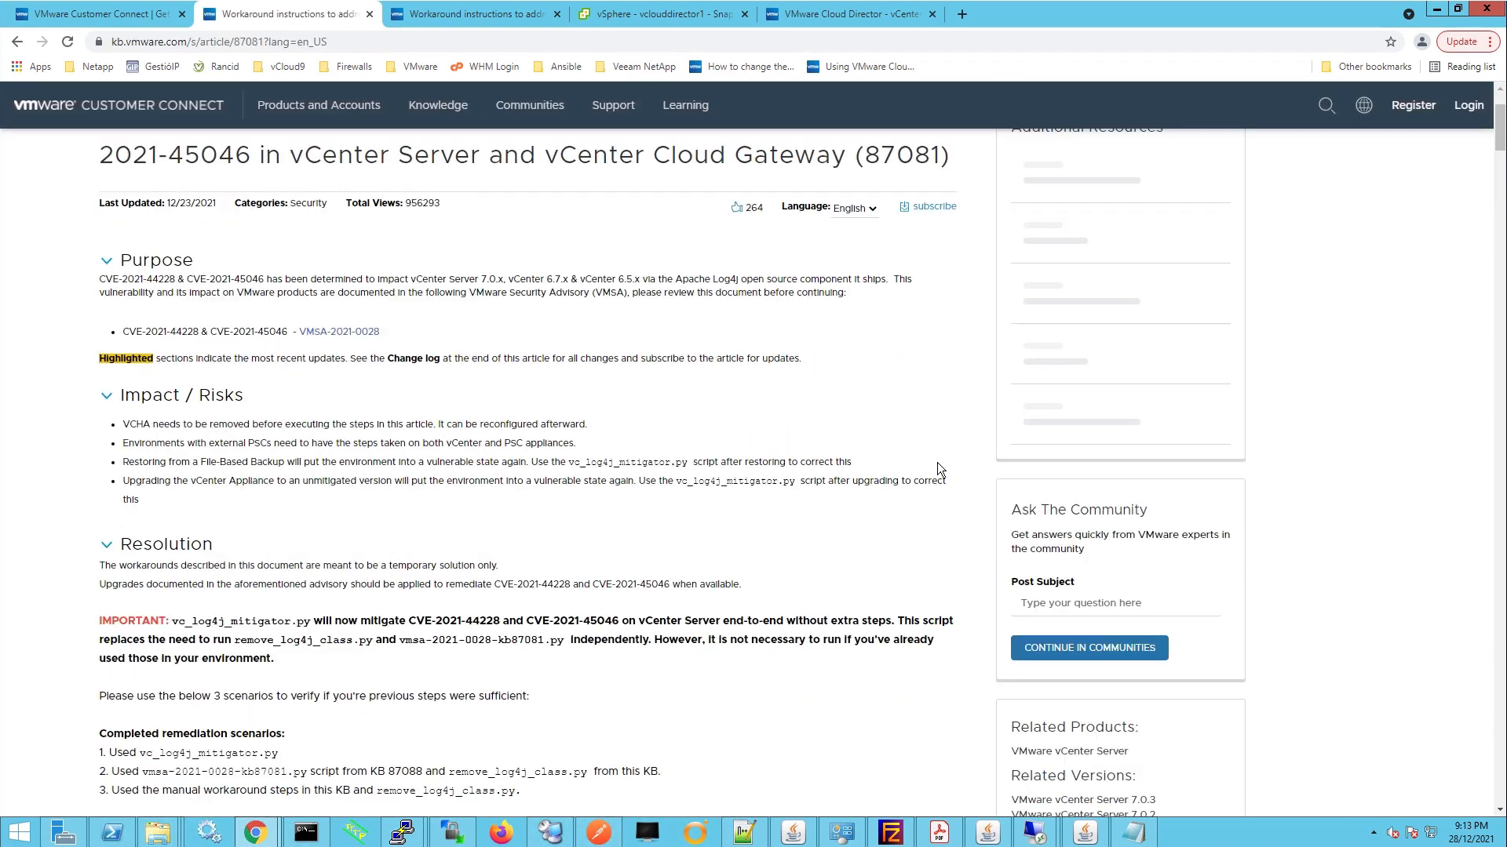
{"action": "scroll", "scroll_direction": "down", "scroll_amount": 3}
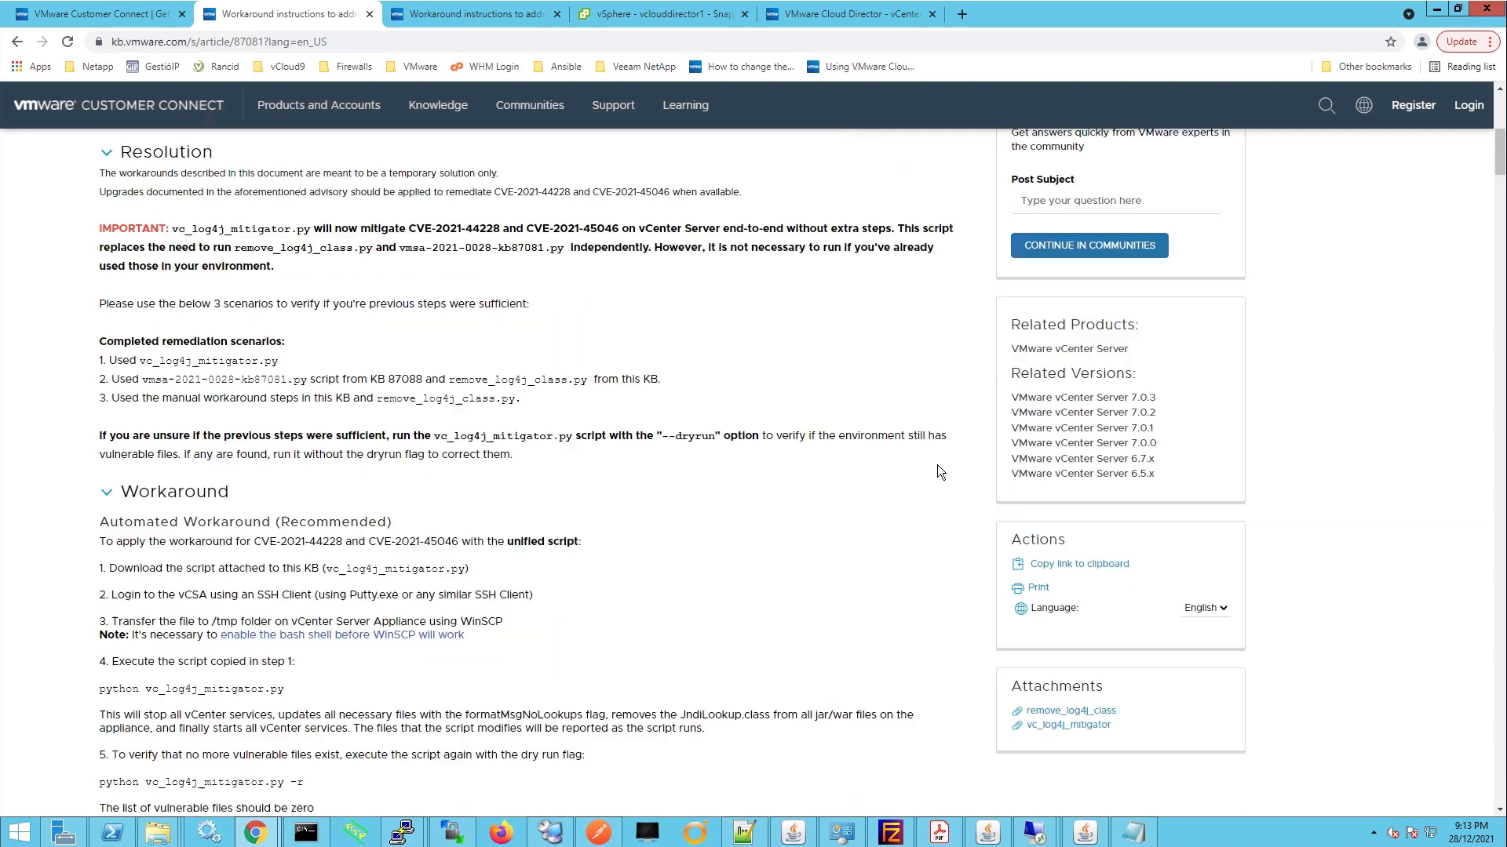
{"action": "scroll", "scroll_direction": "down", "scroll_amount": 3}
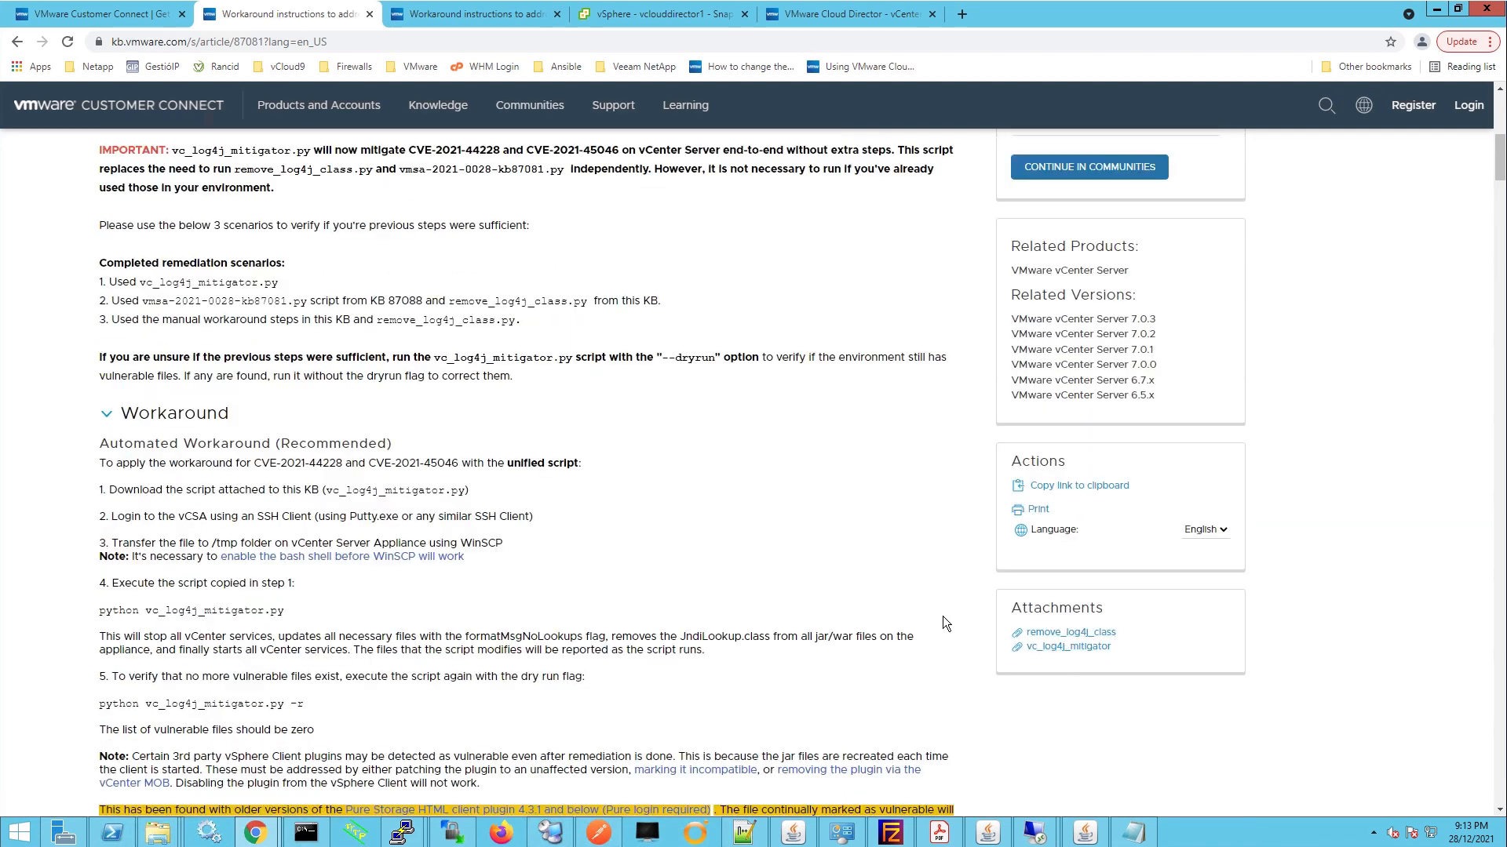
{"action": "mouse_move", "coordinate": [1069, 645]}
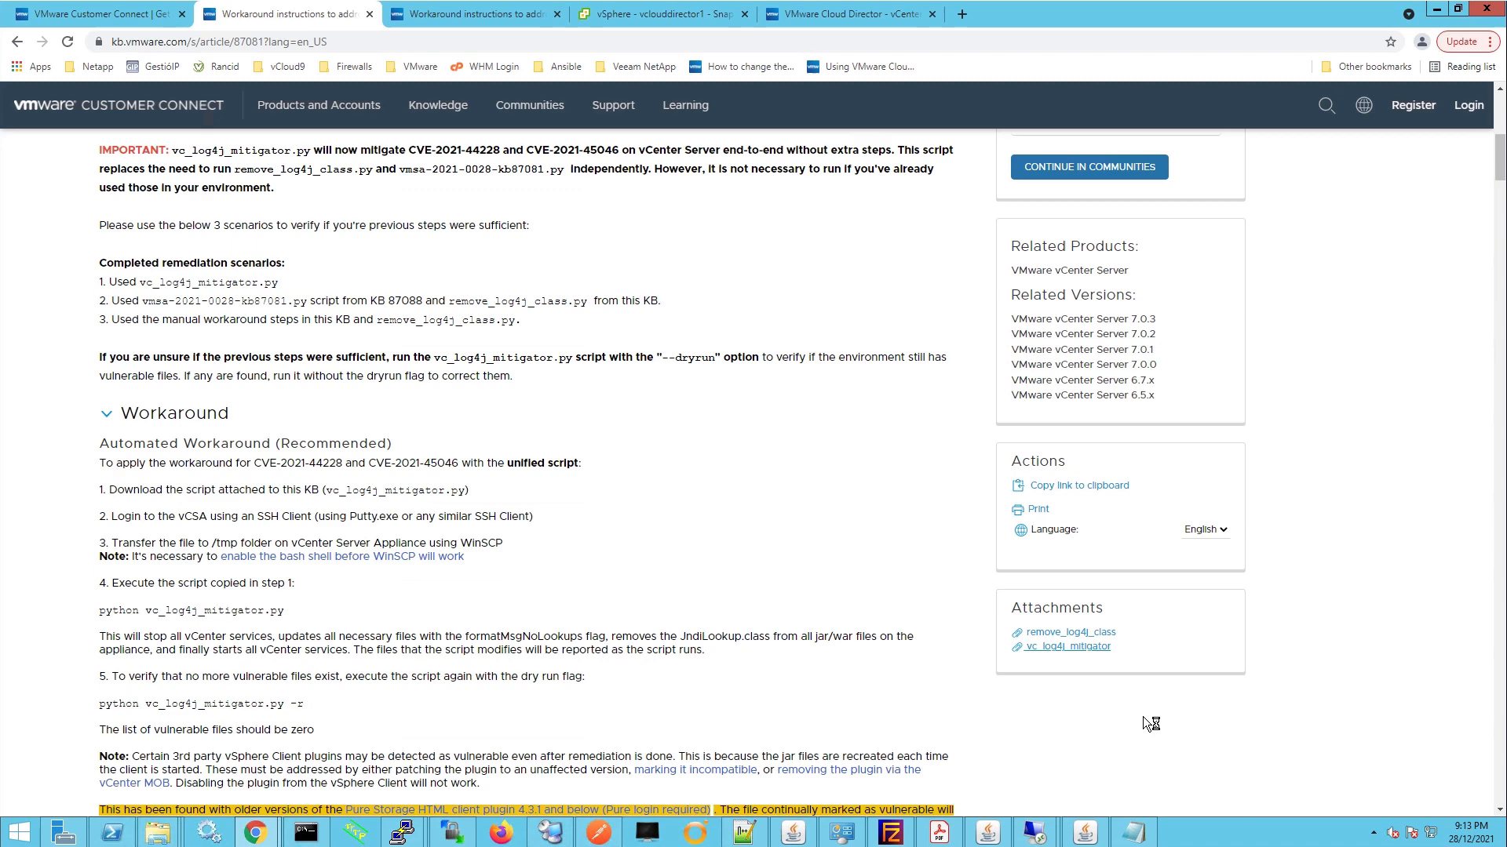
Download the vc_log4j_mitigator attachment and log in to vSphere Client as administrator
{"action": "left_click", "coordinate": [1069, 645]}
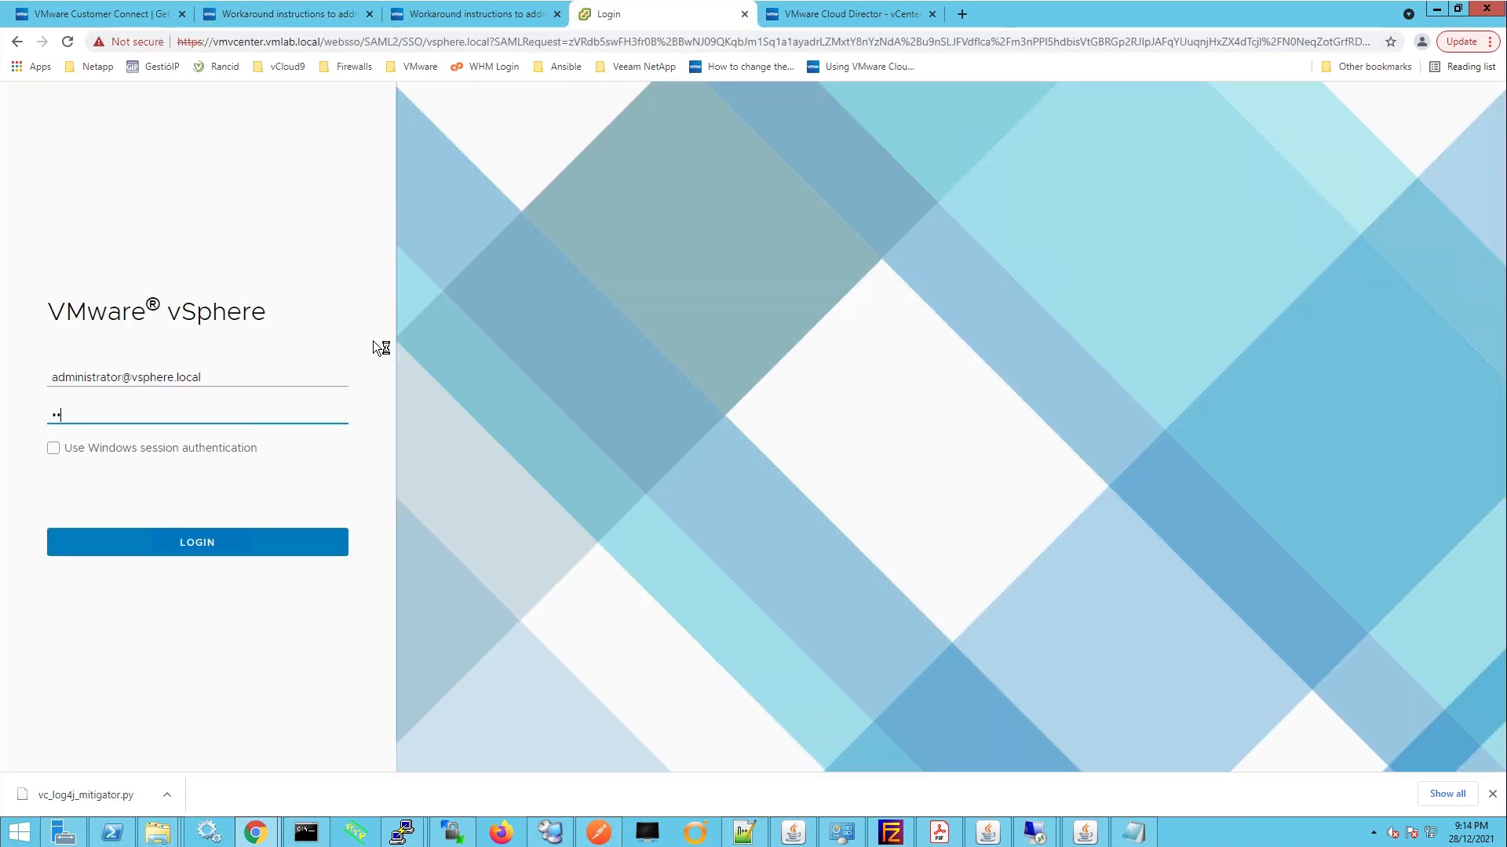
{"action": "left_click", "coordinate": [196, 541]}
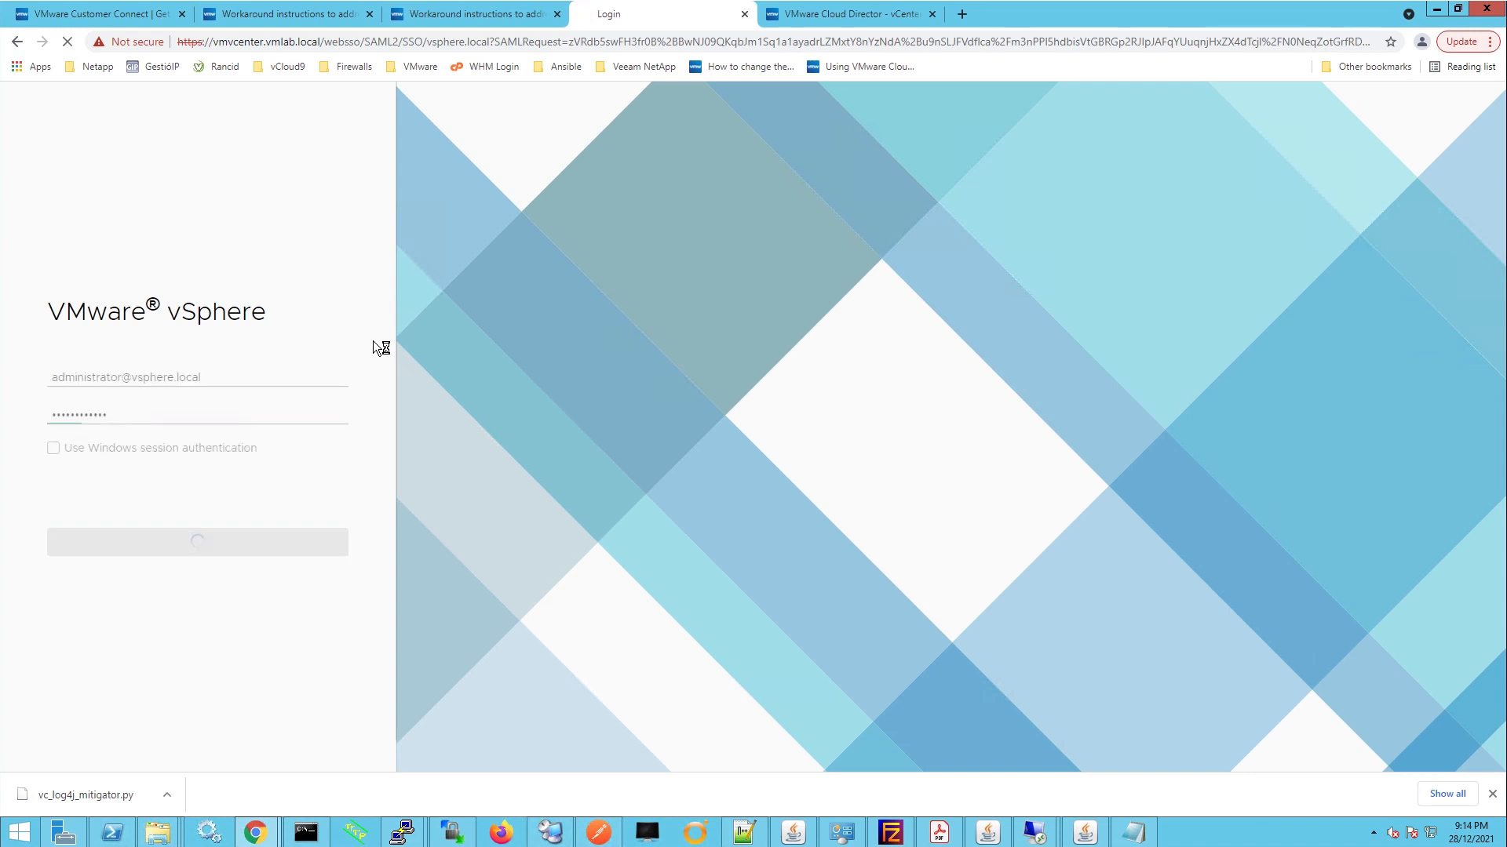
{"action": "left_click", "coordinate": [197, 541]}
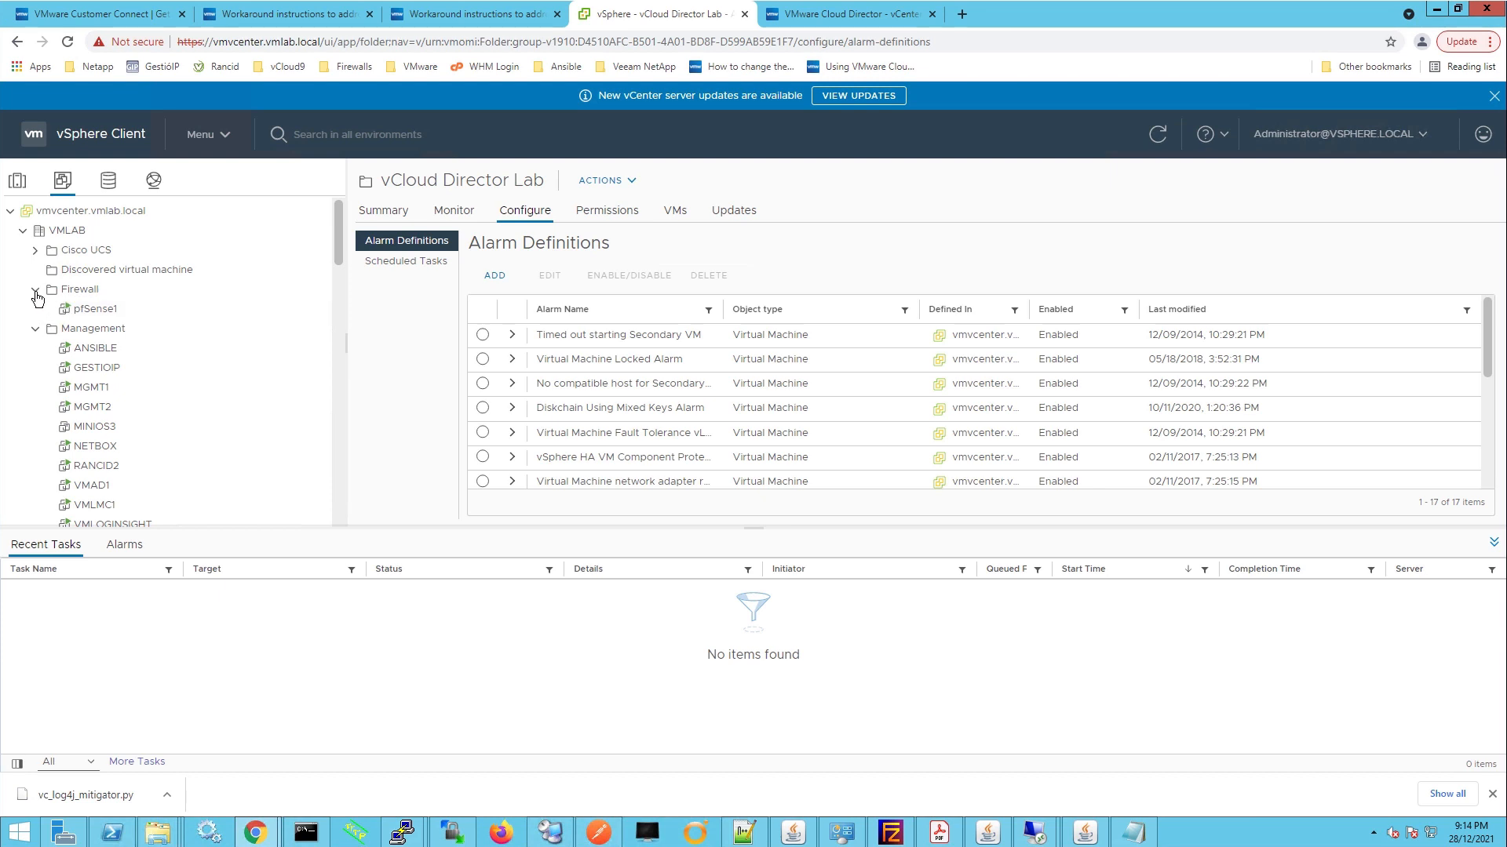
Collapse the Firewall folder and select vcloud9vcenter under vCloud Director Lab to see its snapshots
{"action": "left_click", "coordinate": [36, 295]}
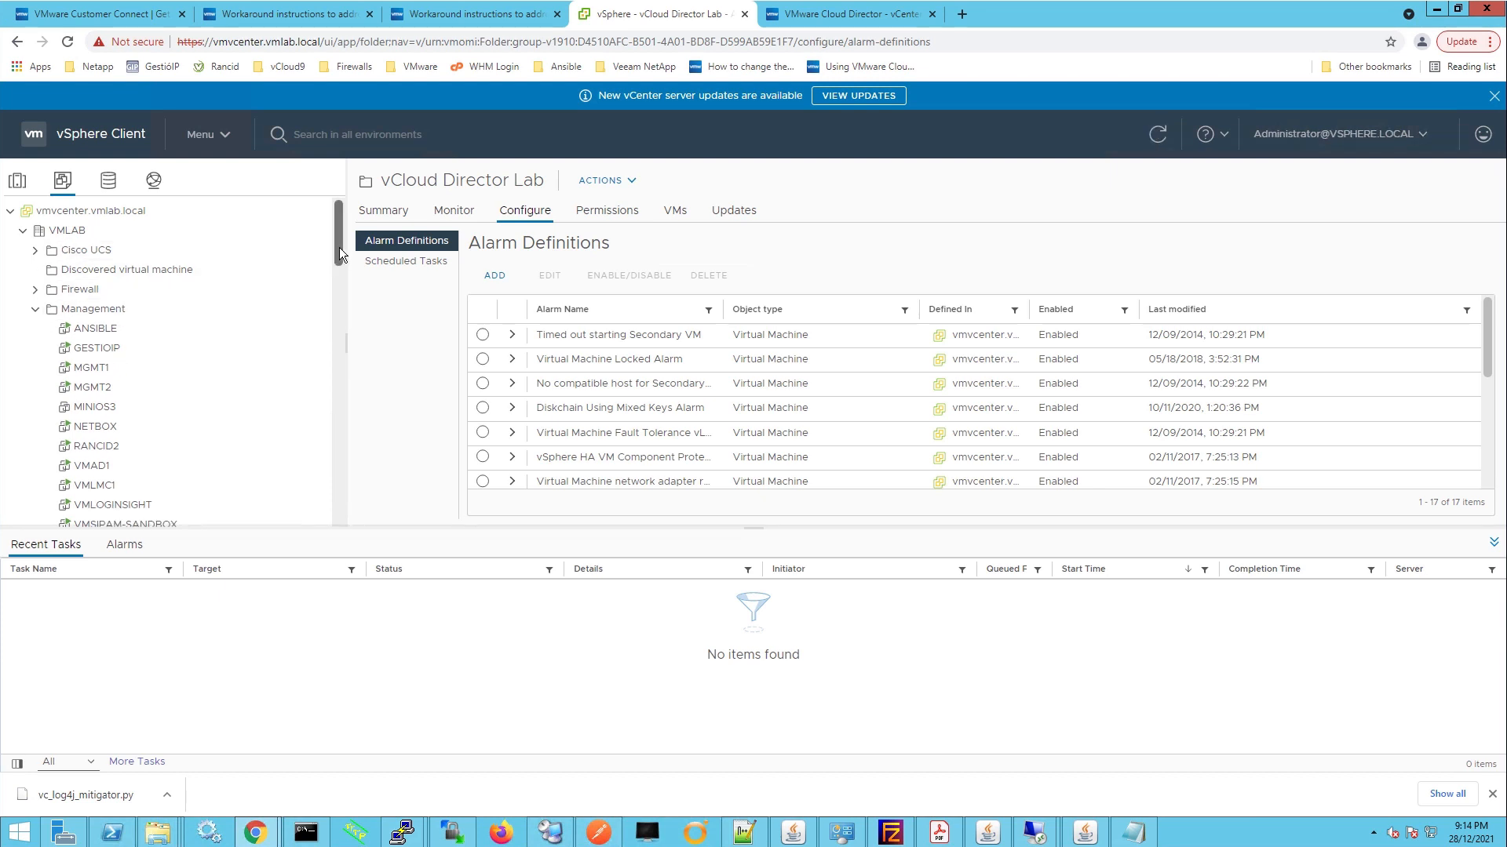
{"action": "scroll", "scroll_direction": "down", "scroll_amount": 3}
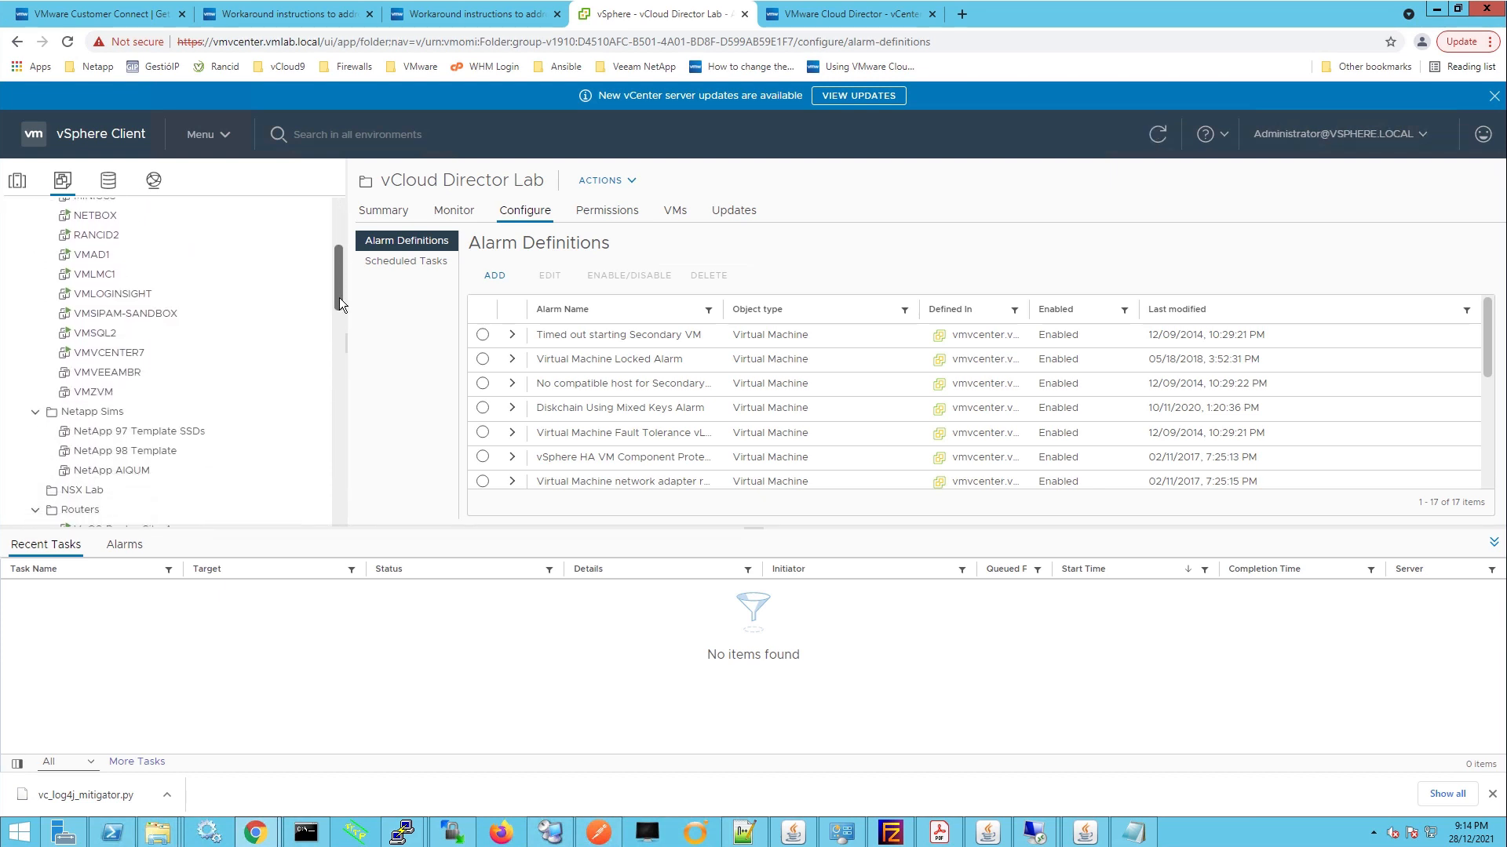
{"action": "scroll", "scroll_direction": "down", "scroll_amount": 3}
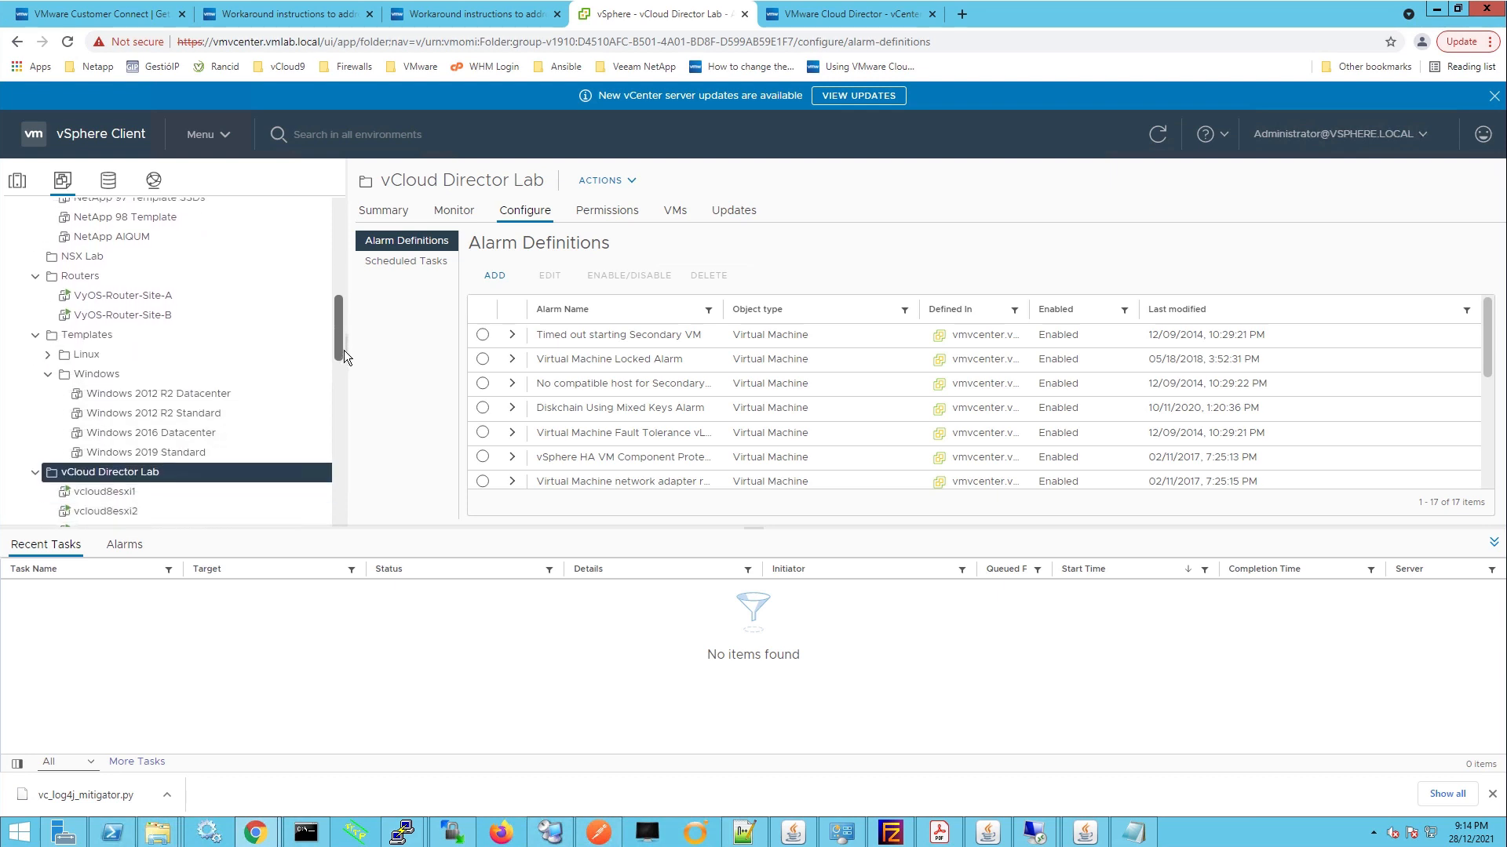
{"action": "scroll", "scroll_direction": "down", "scroll_amount": 3}
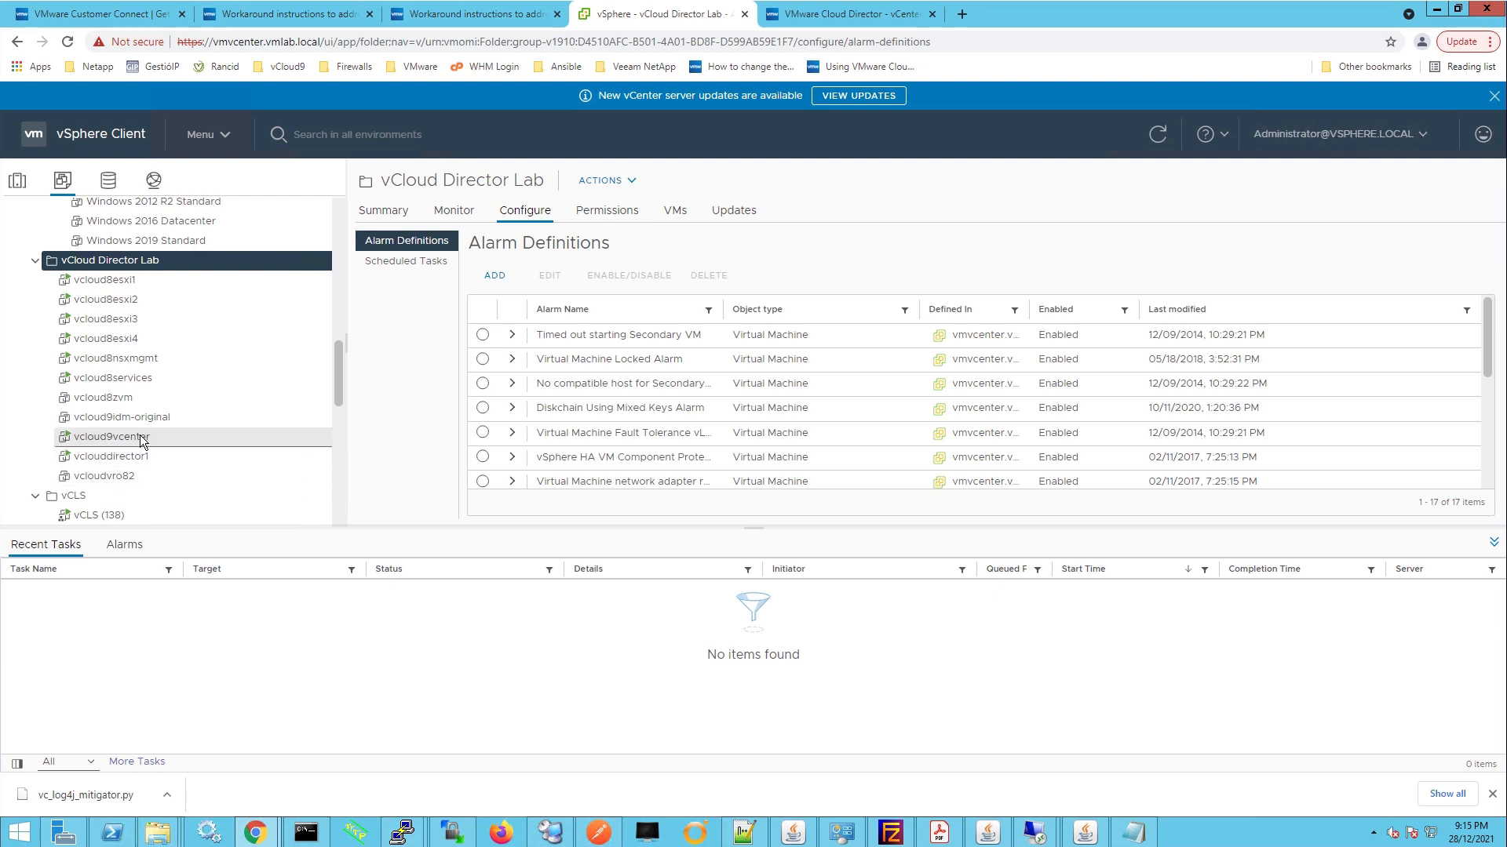
{"action": "left_click", "coordinate": [110, 437]}
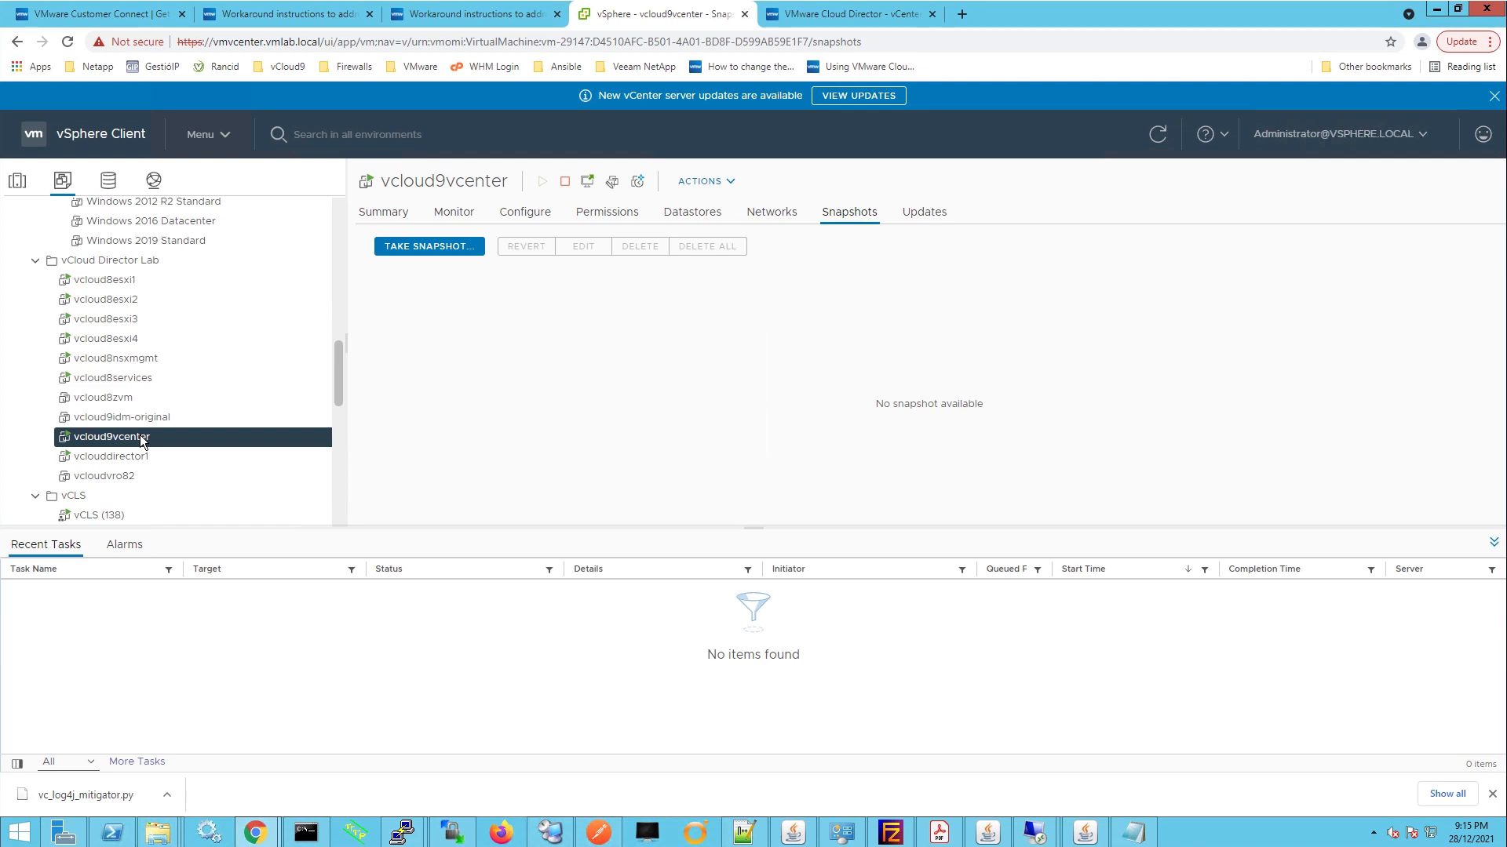
Take a snapshot of vcloud9vcenter named before-log4j-script without the virtual machine's memory
{"action": "right_click", "coordinate": [110, 436]}
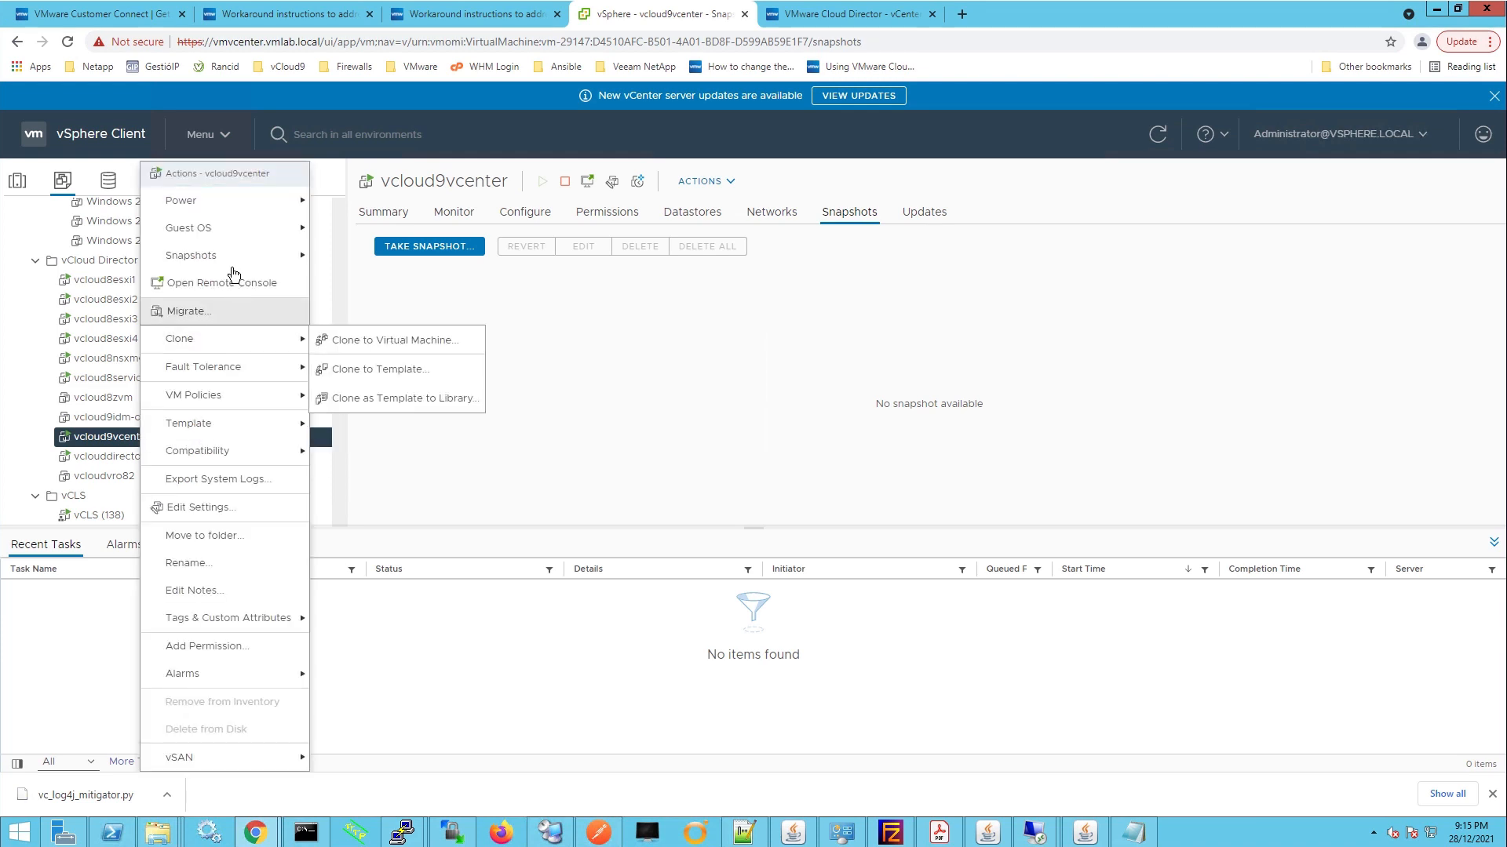
{"action": "mouse_move", "coordinate": [190, 254]}
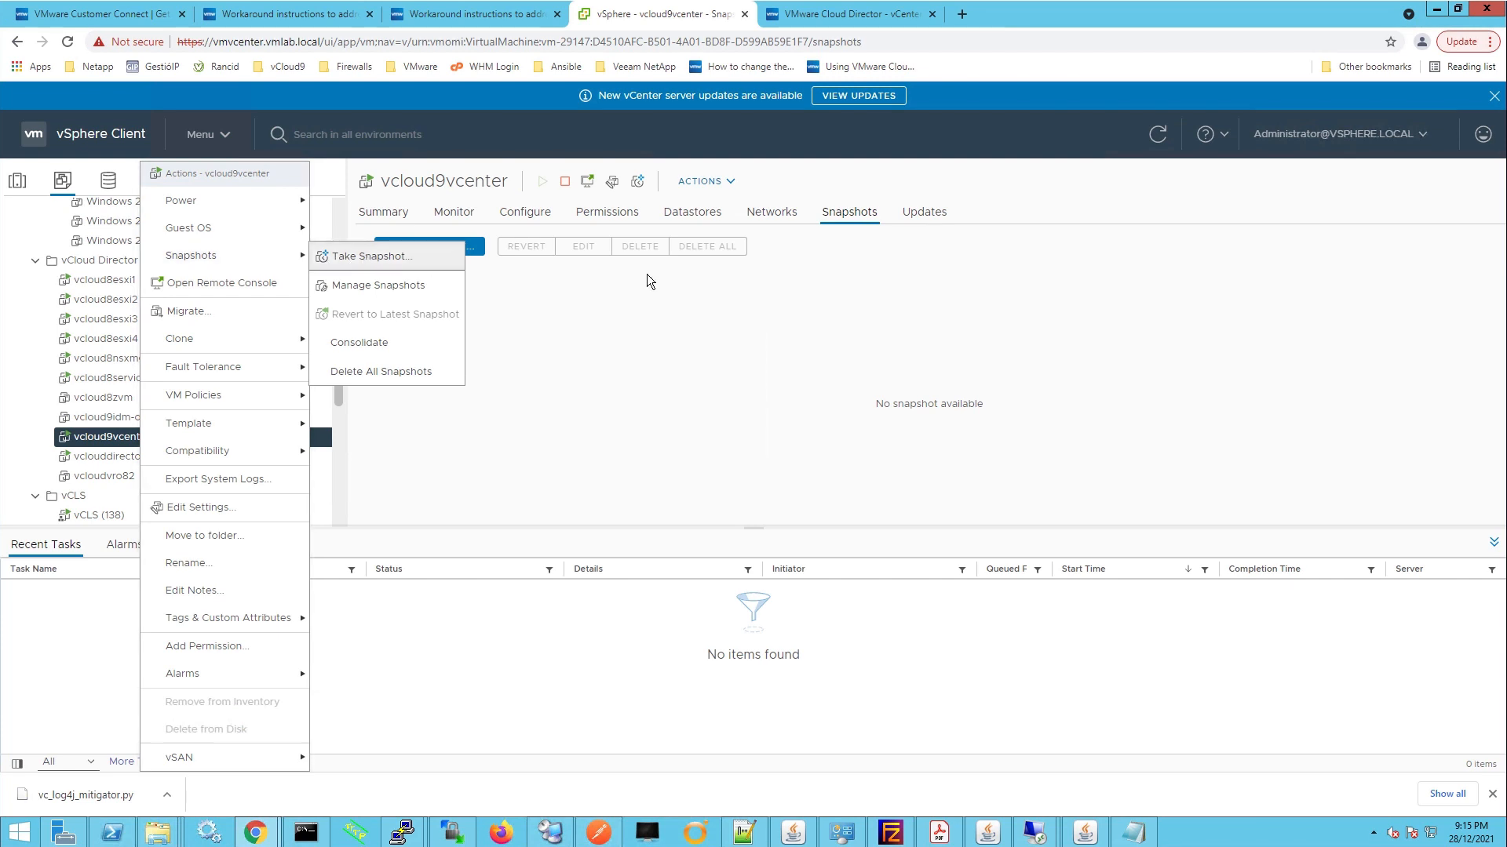
{"action": "left_click", "coordinate": [371, 256]}
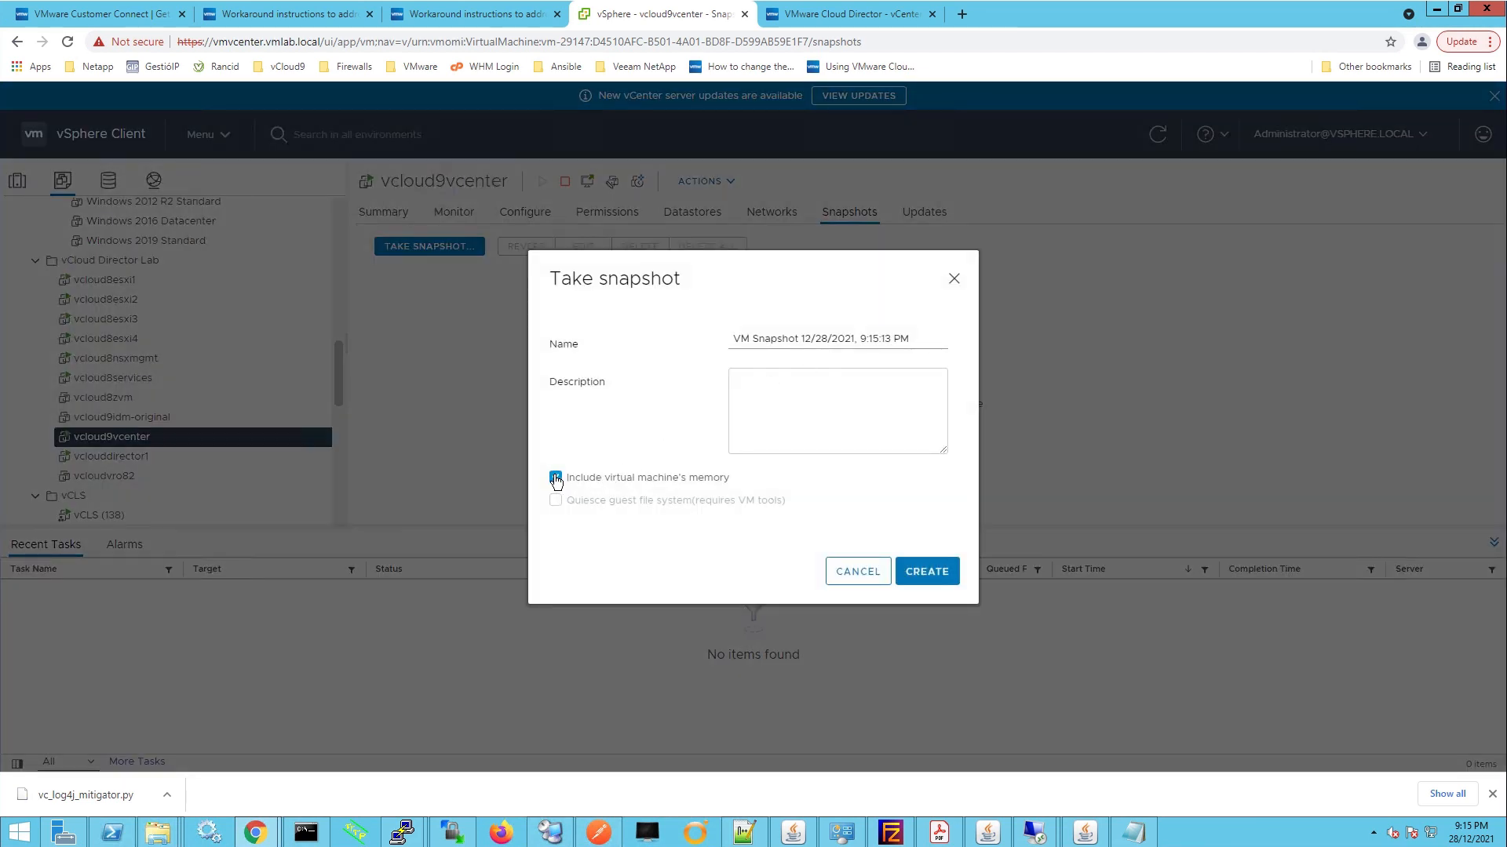
{"action": "left_click", "coordinate": [556, 477]}
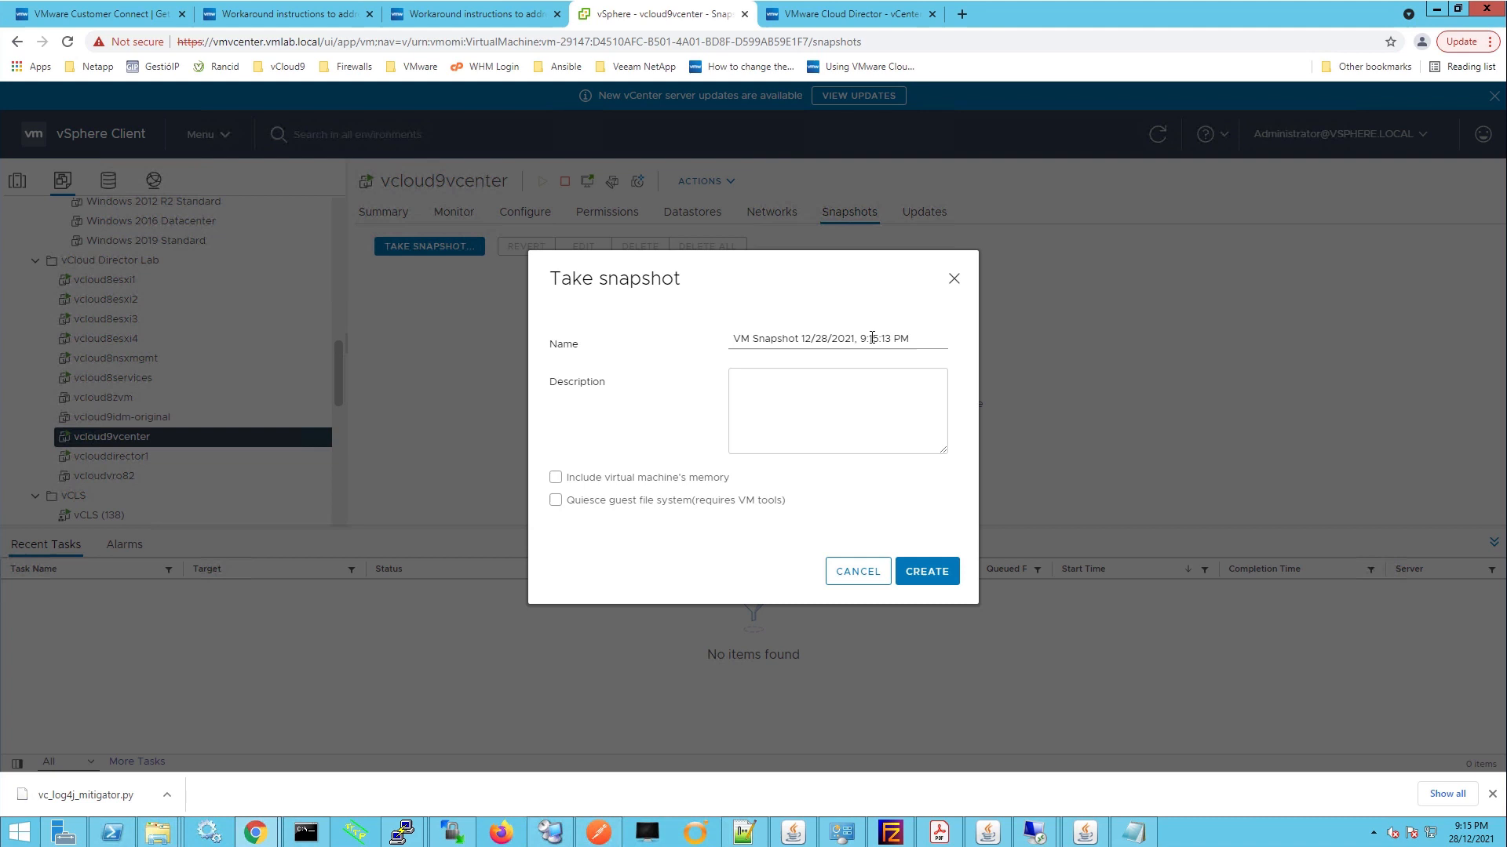
{"action": "triple_click", "coordinate": [836, 339]}
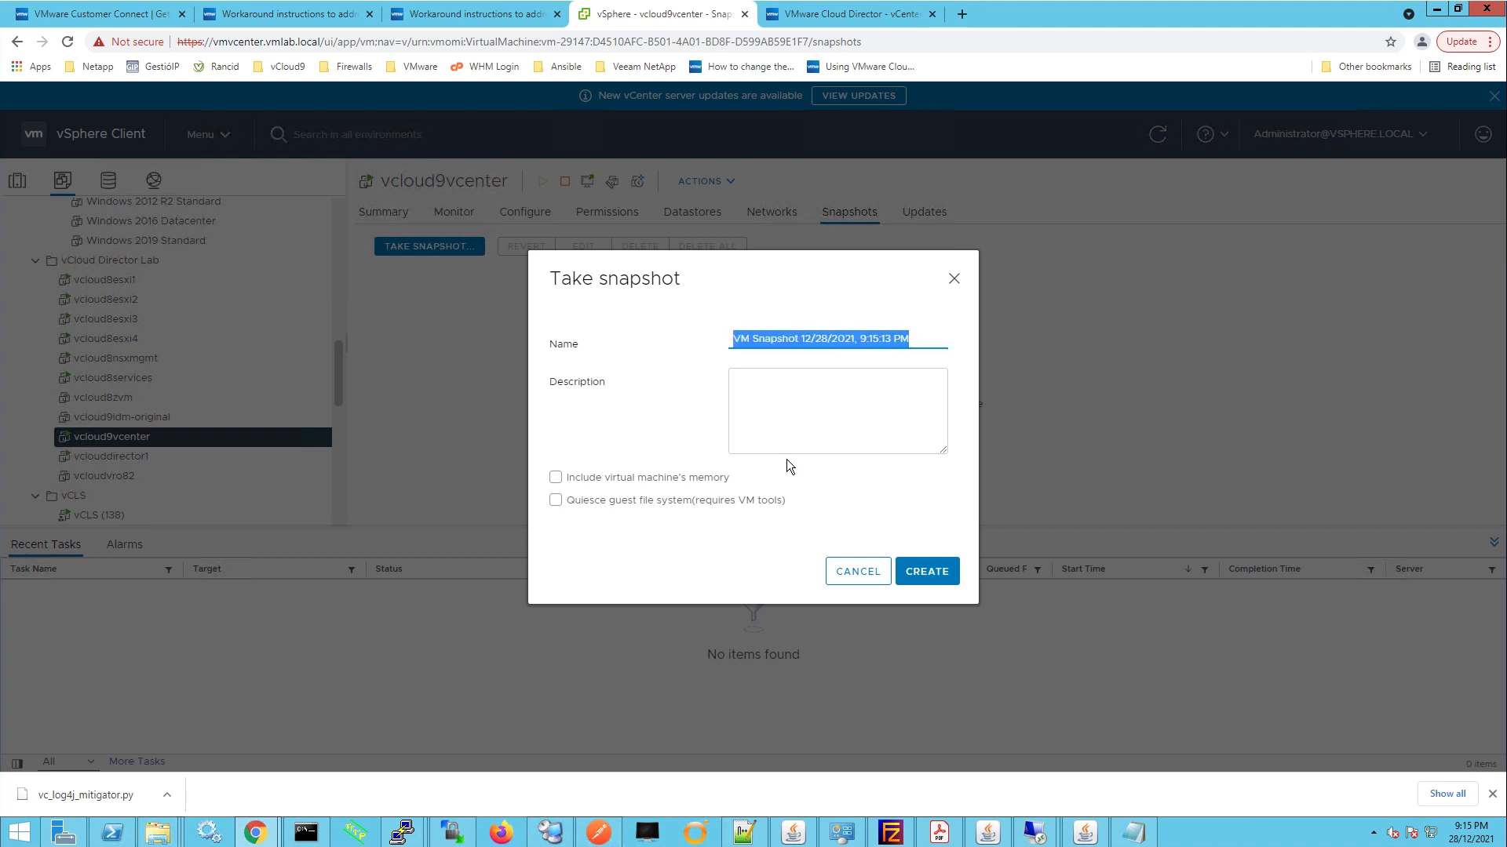
{"action": "type", "text": "before-log4"}
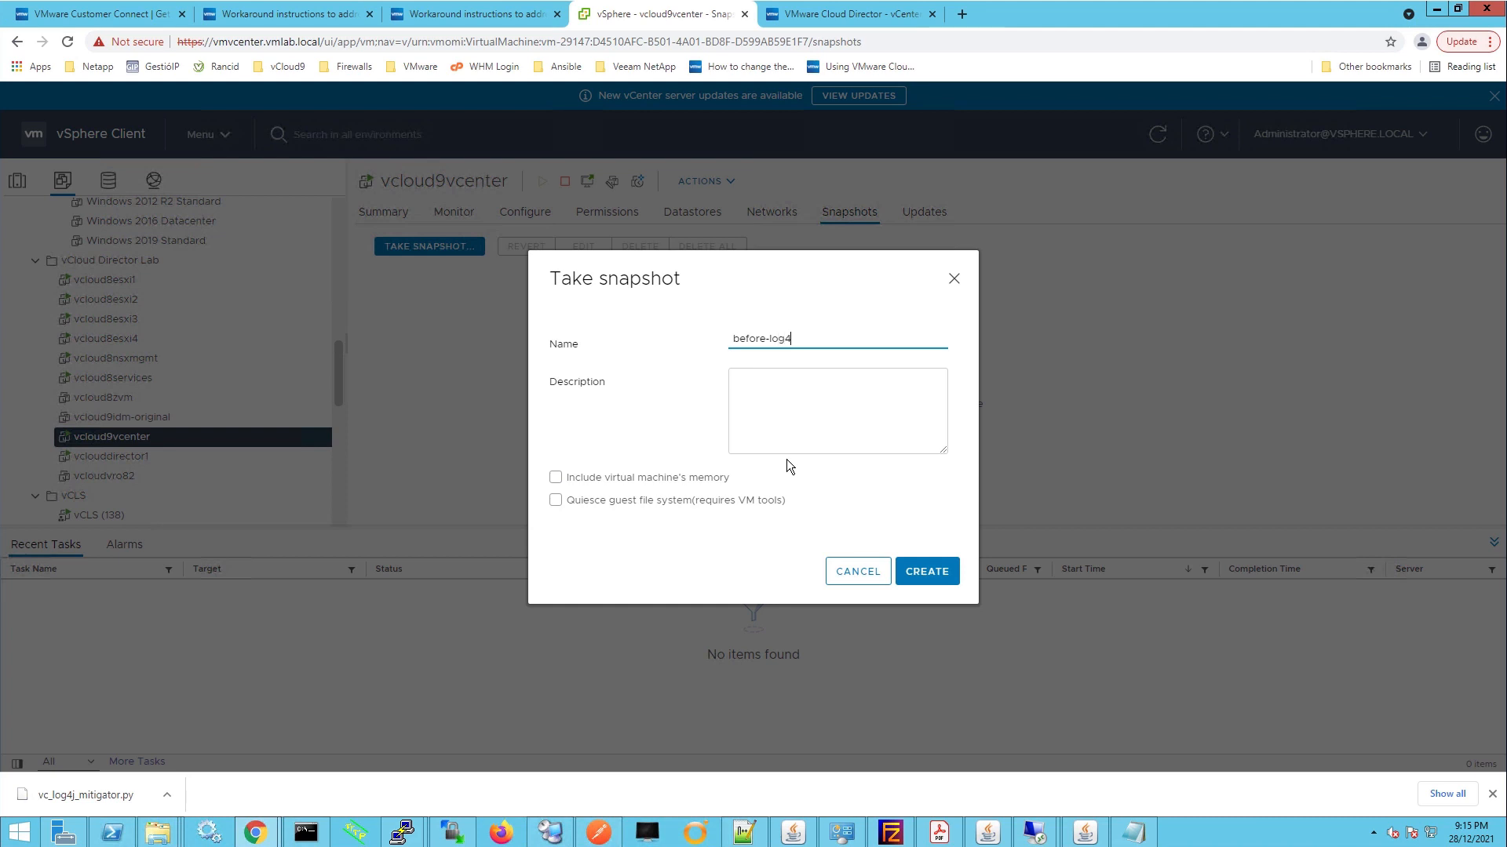
{"action": "type", "text": "j-script"}
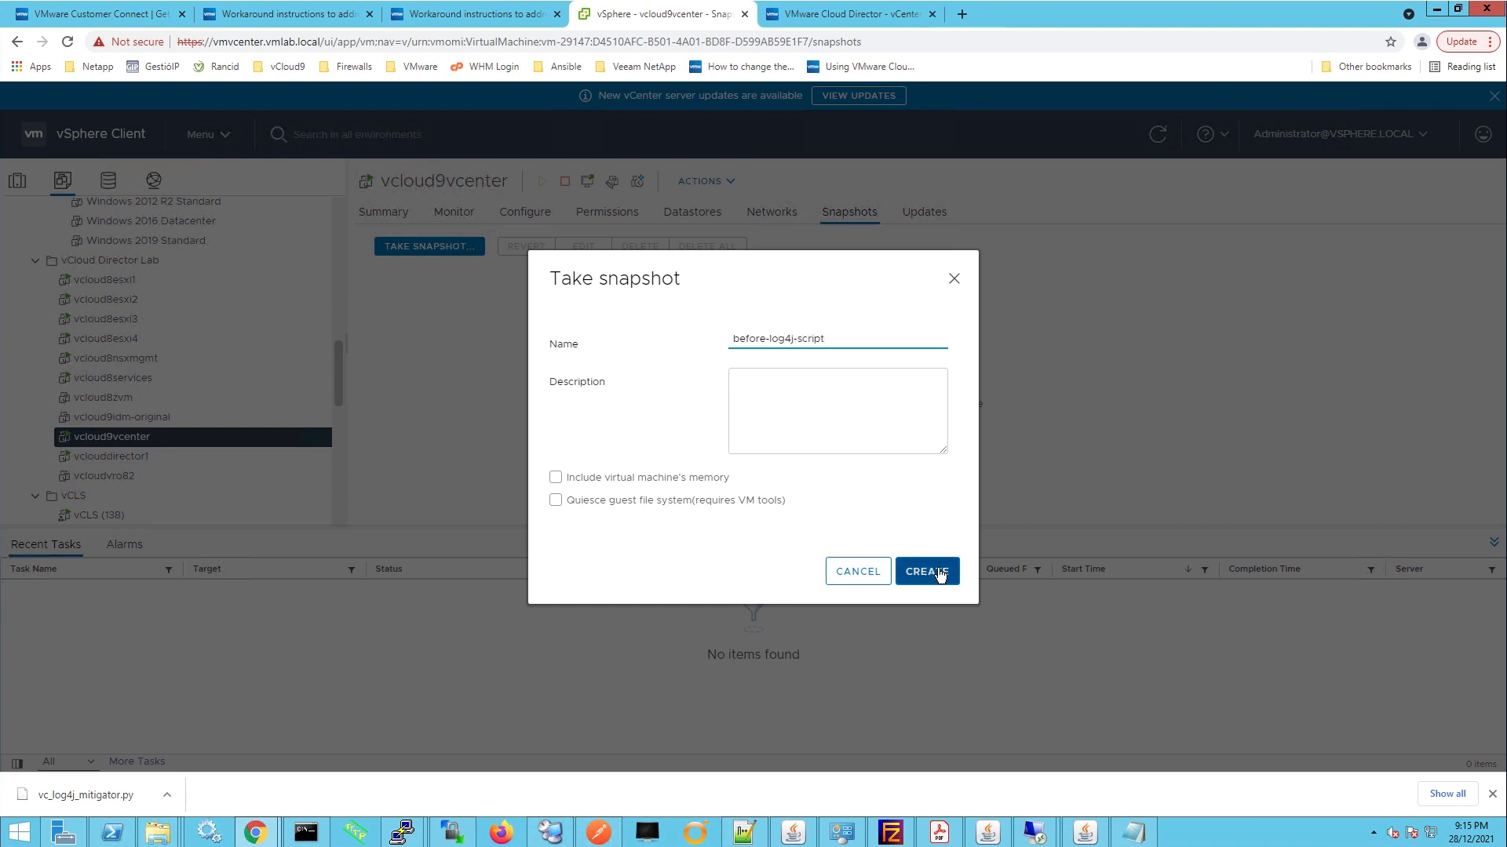
{"action": "left_click", "coordinate": [926, 572]}
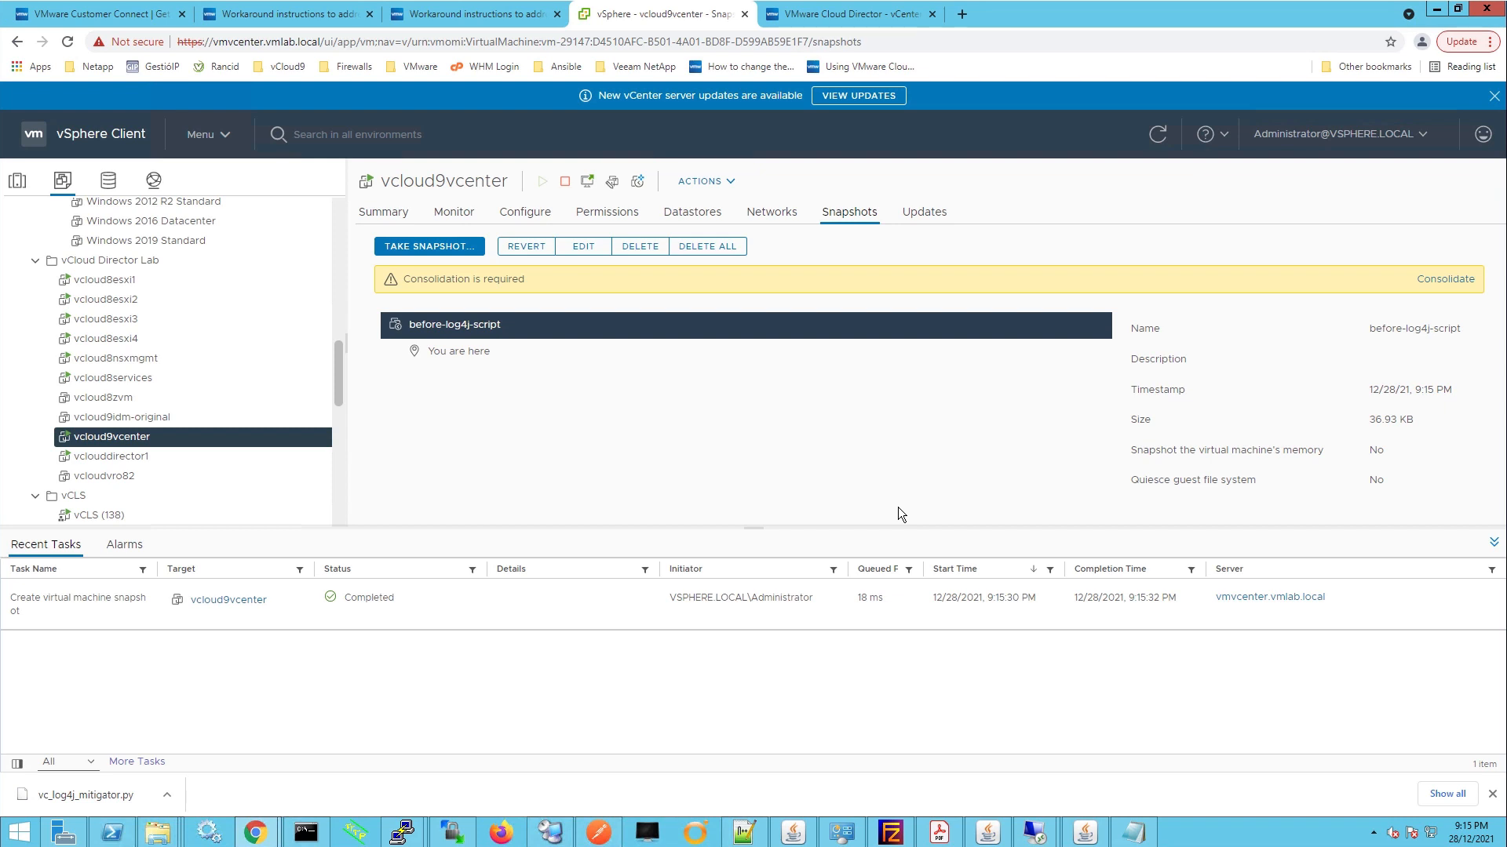
{"action": "mouse_move", "coordinate": [388, 500]}
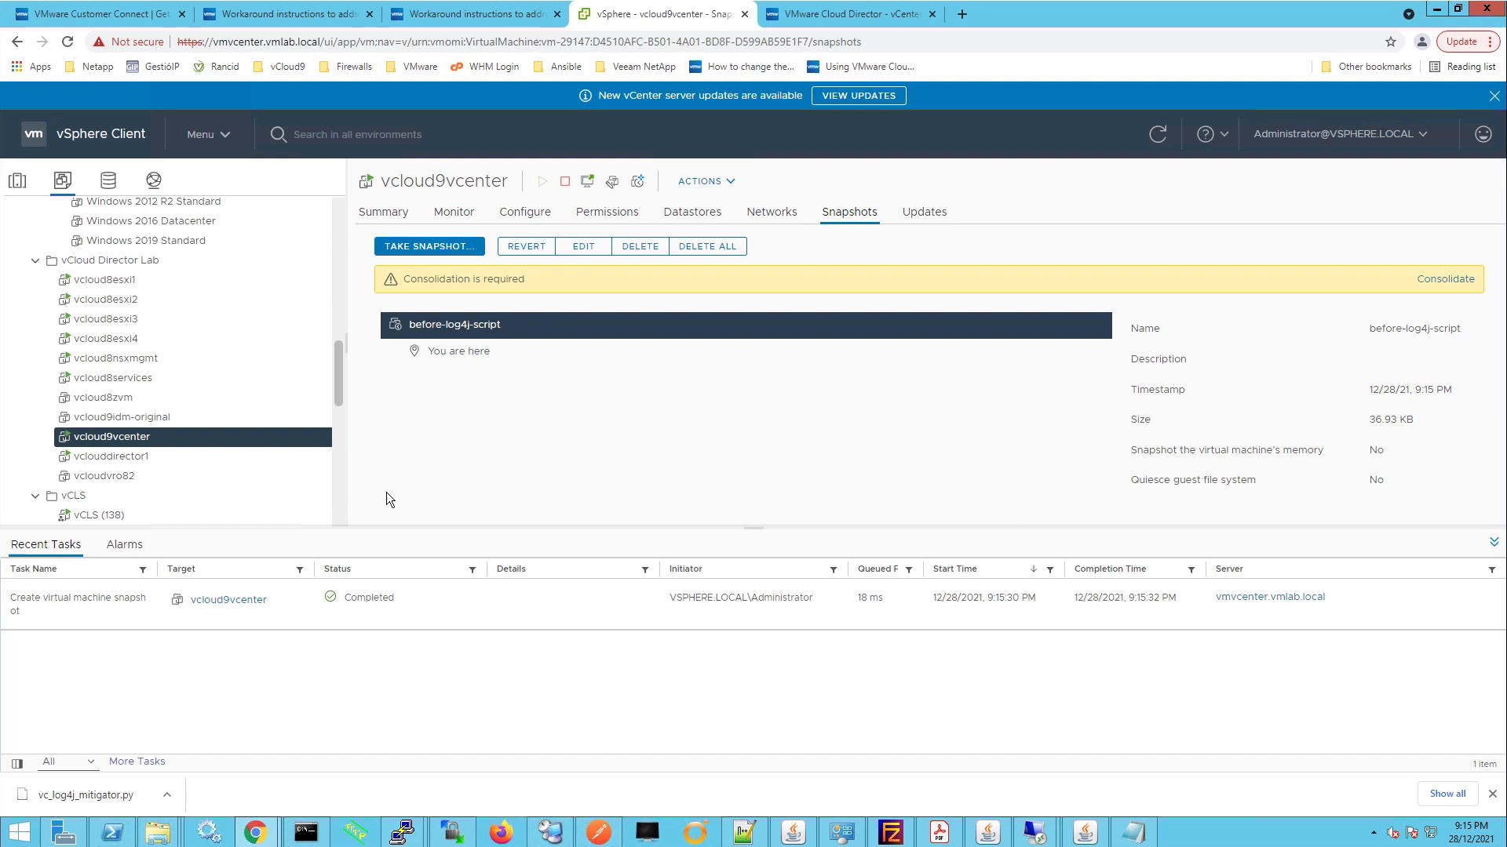
{"action": "mouse_move", "coordinate": [127, 451]}
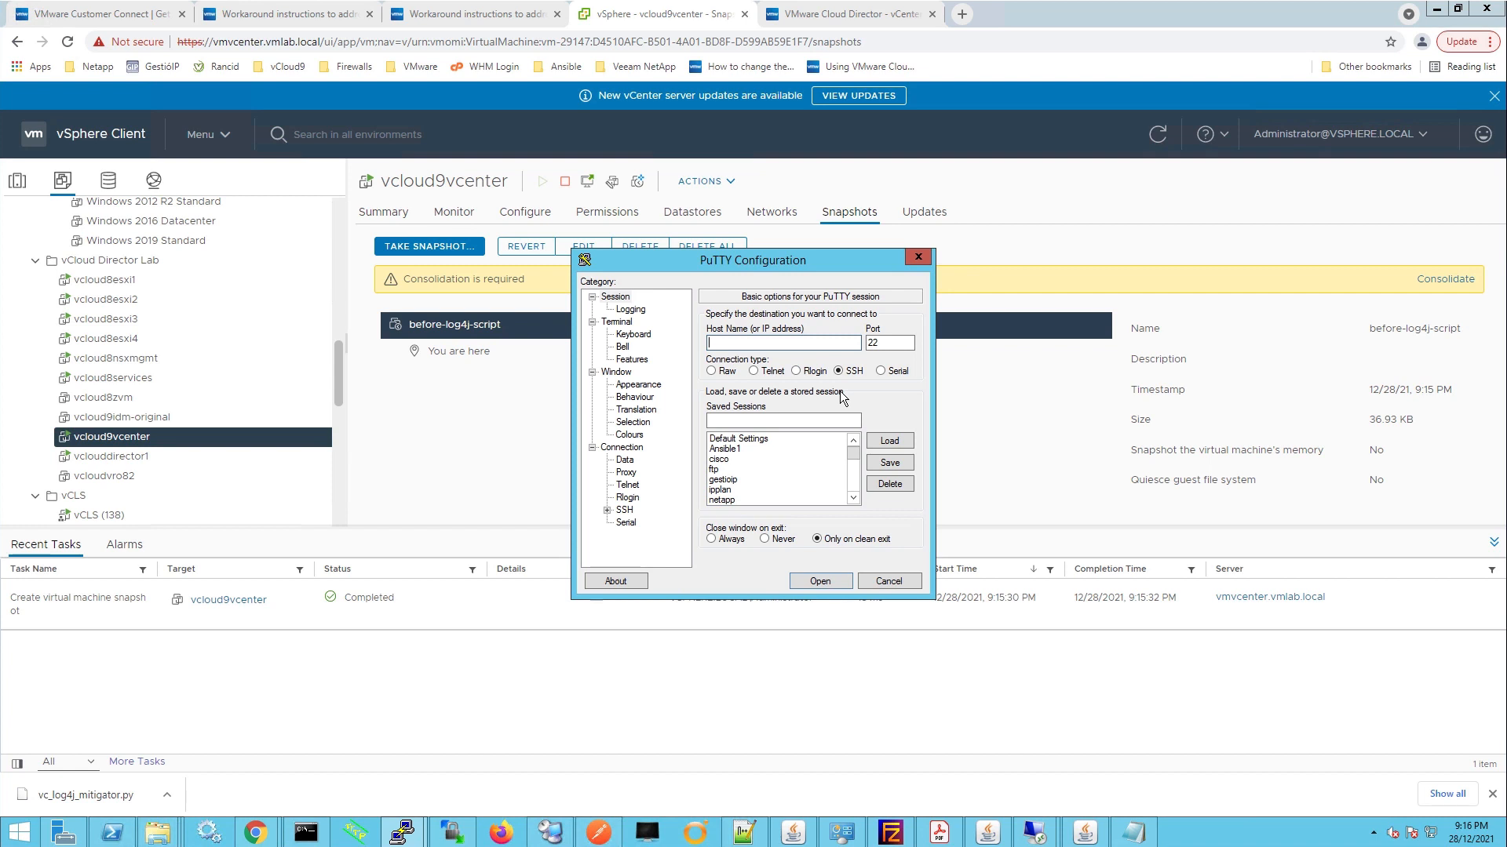
Start an SSH session to the vCenter appliance at 192.168.1.150, accepting the host key
{"action": "type", "text": "192.168.1."}
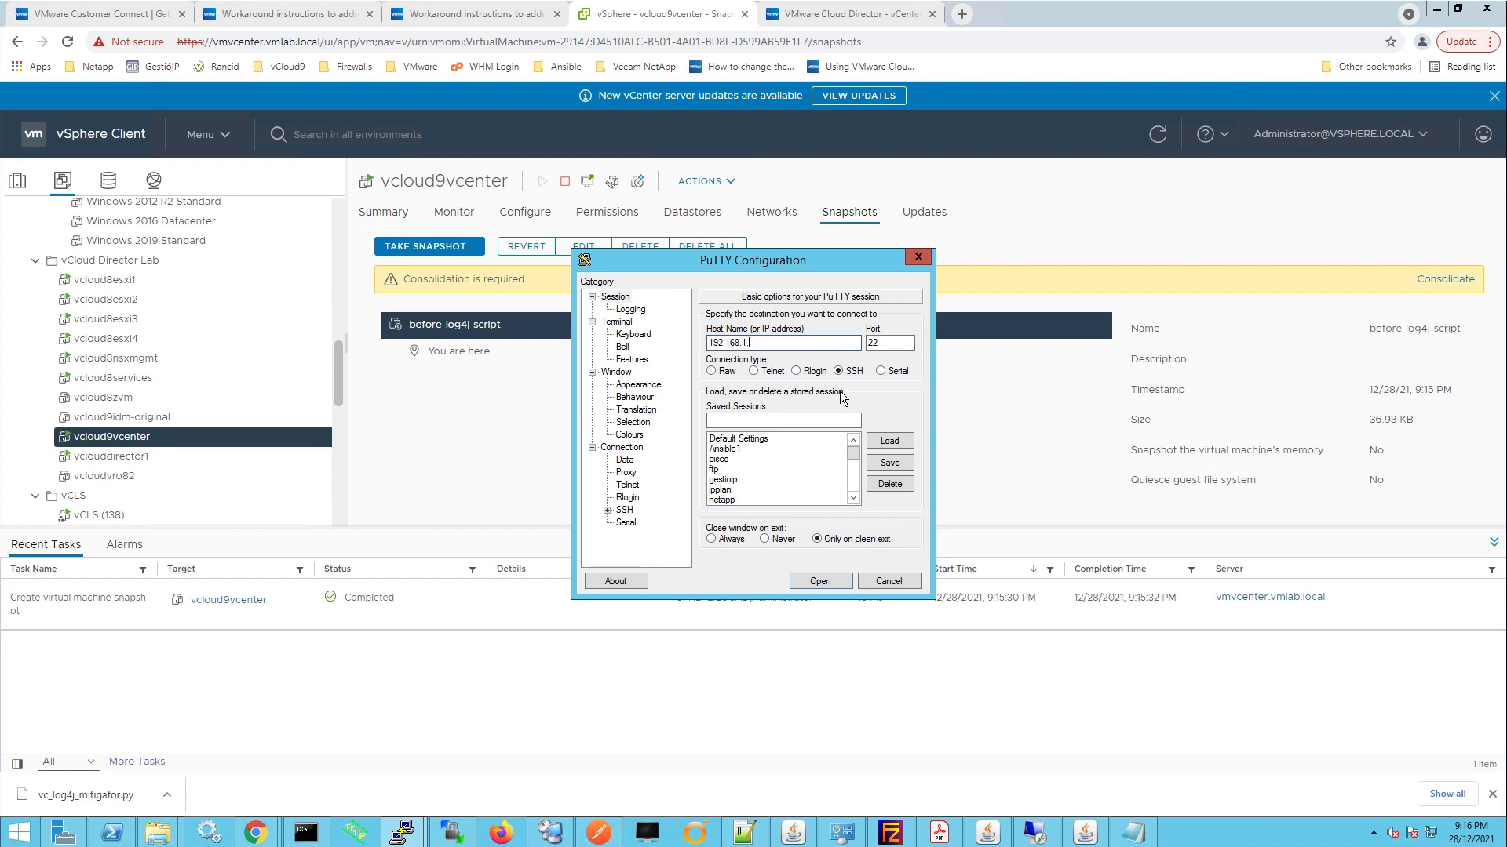
{"action": "left_click", "coordinate": [819, 581]}
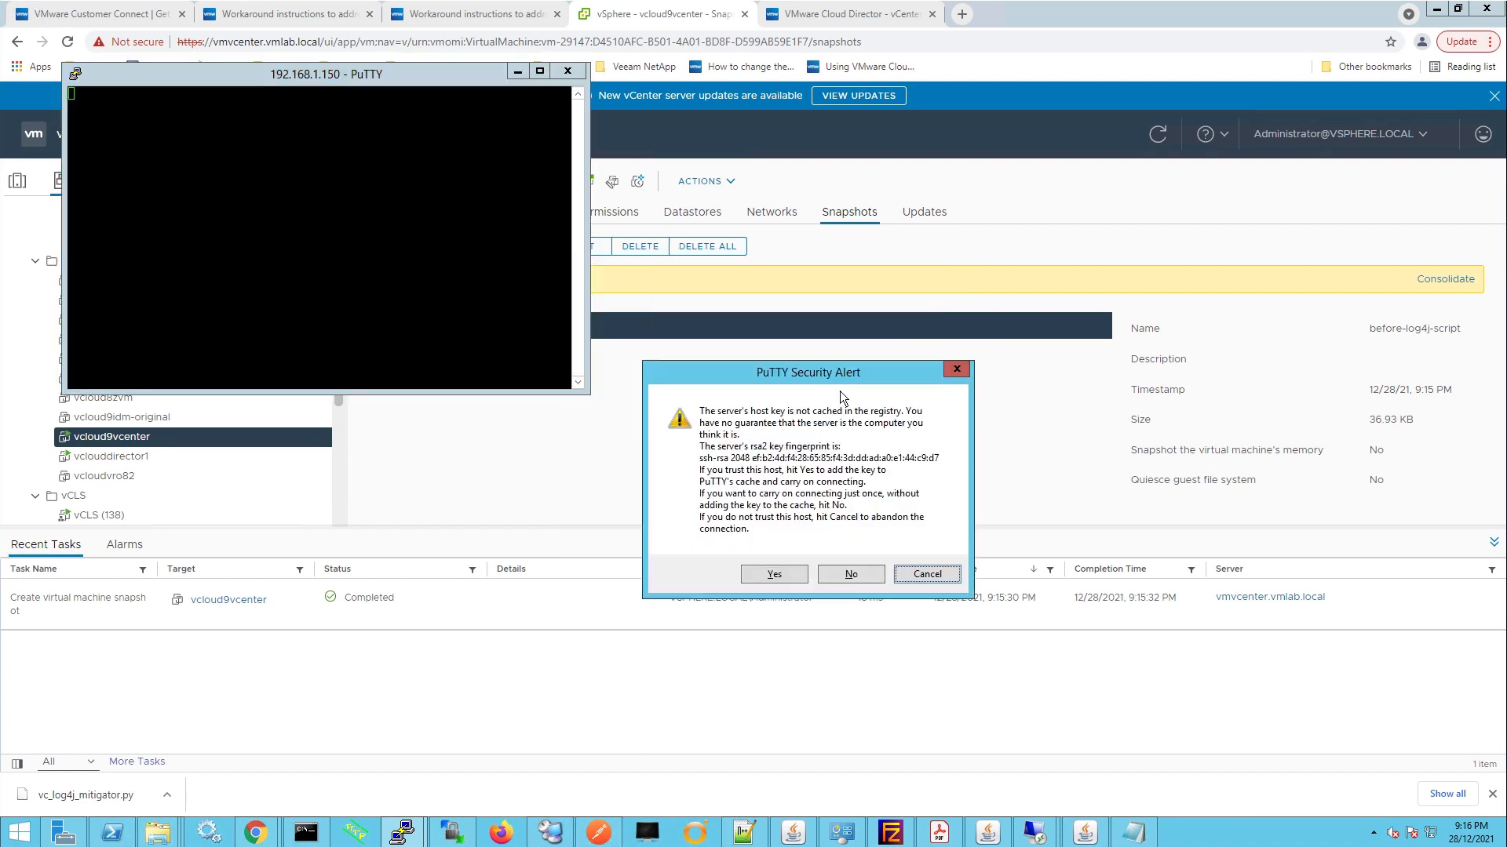
{"action": "left_click", "coordinate": [772, 575]}
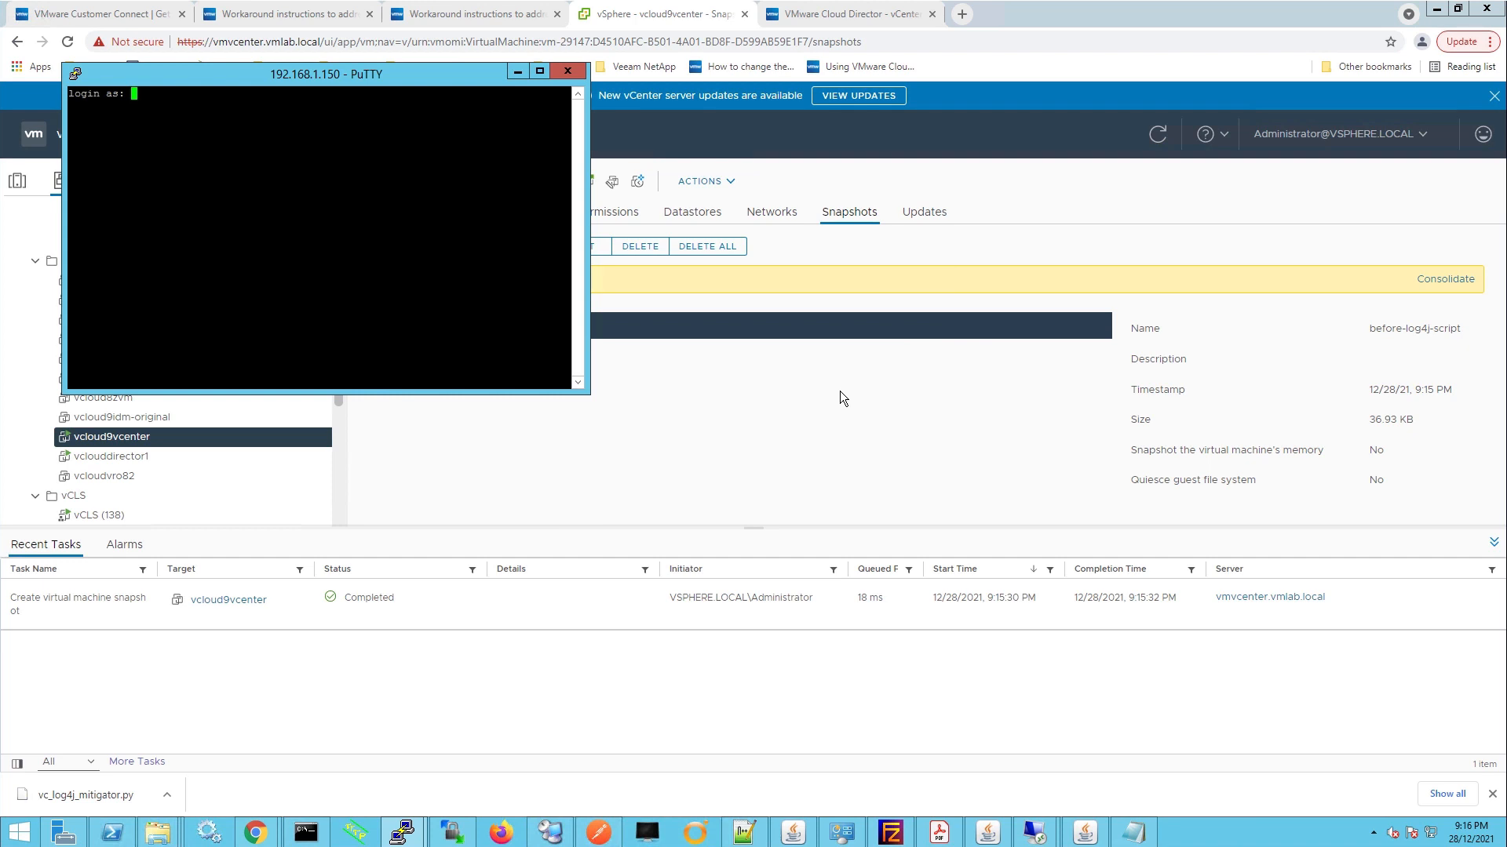
Log in as root, enter the bash shell and change to /tmp
{"action": "type", "text": "root"}
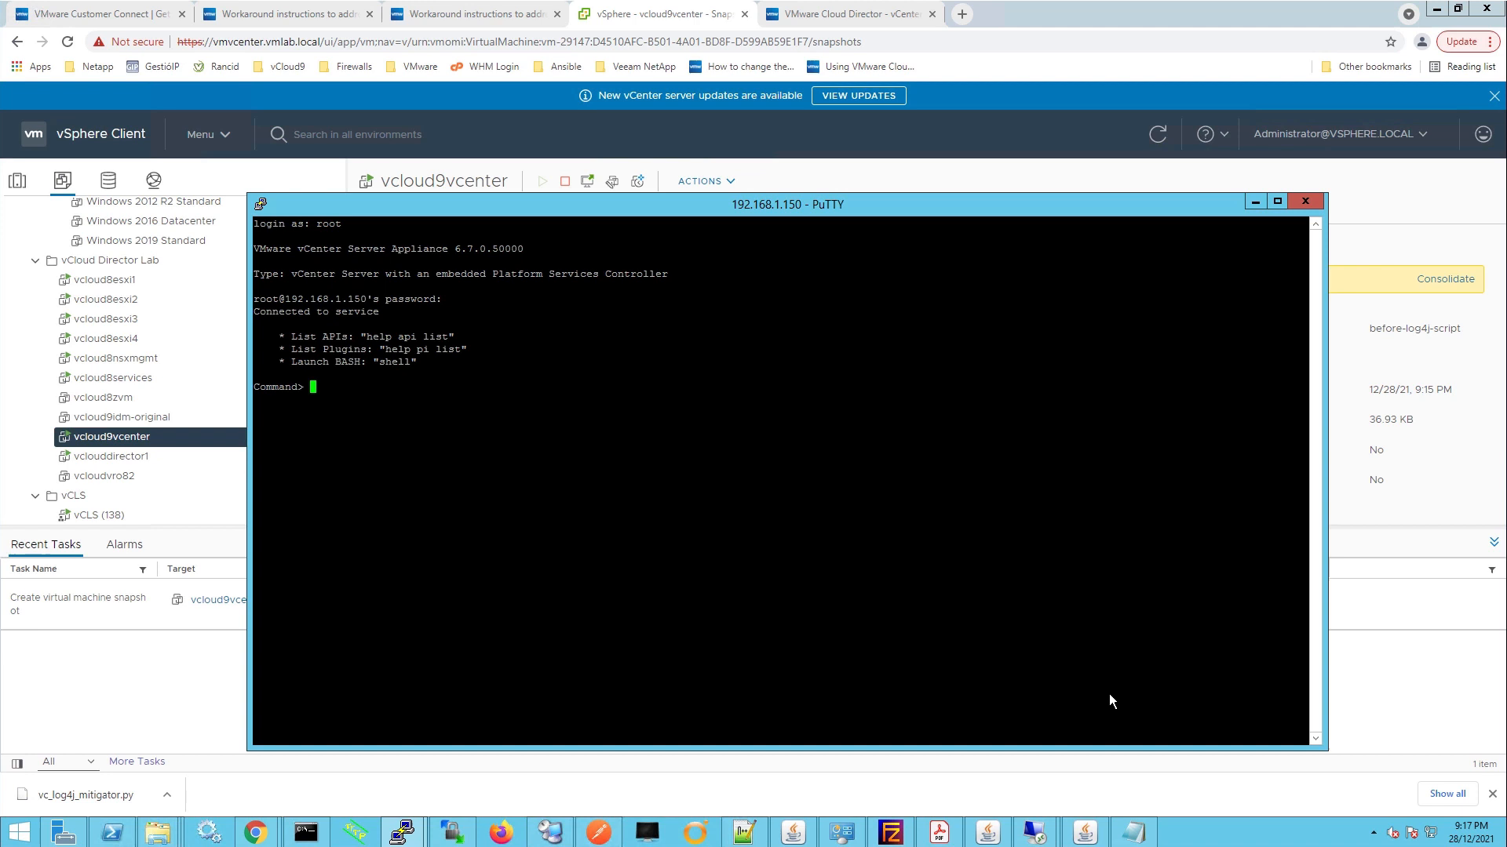
{"action": "mouse_move", "coordinate": [794, 555]}
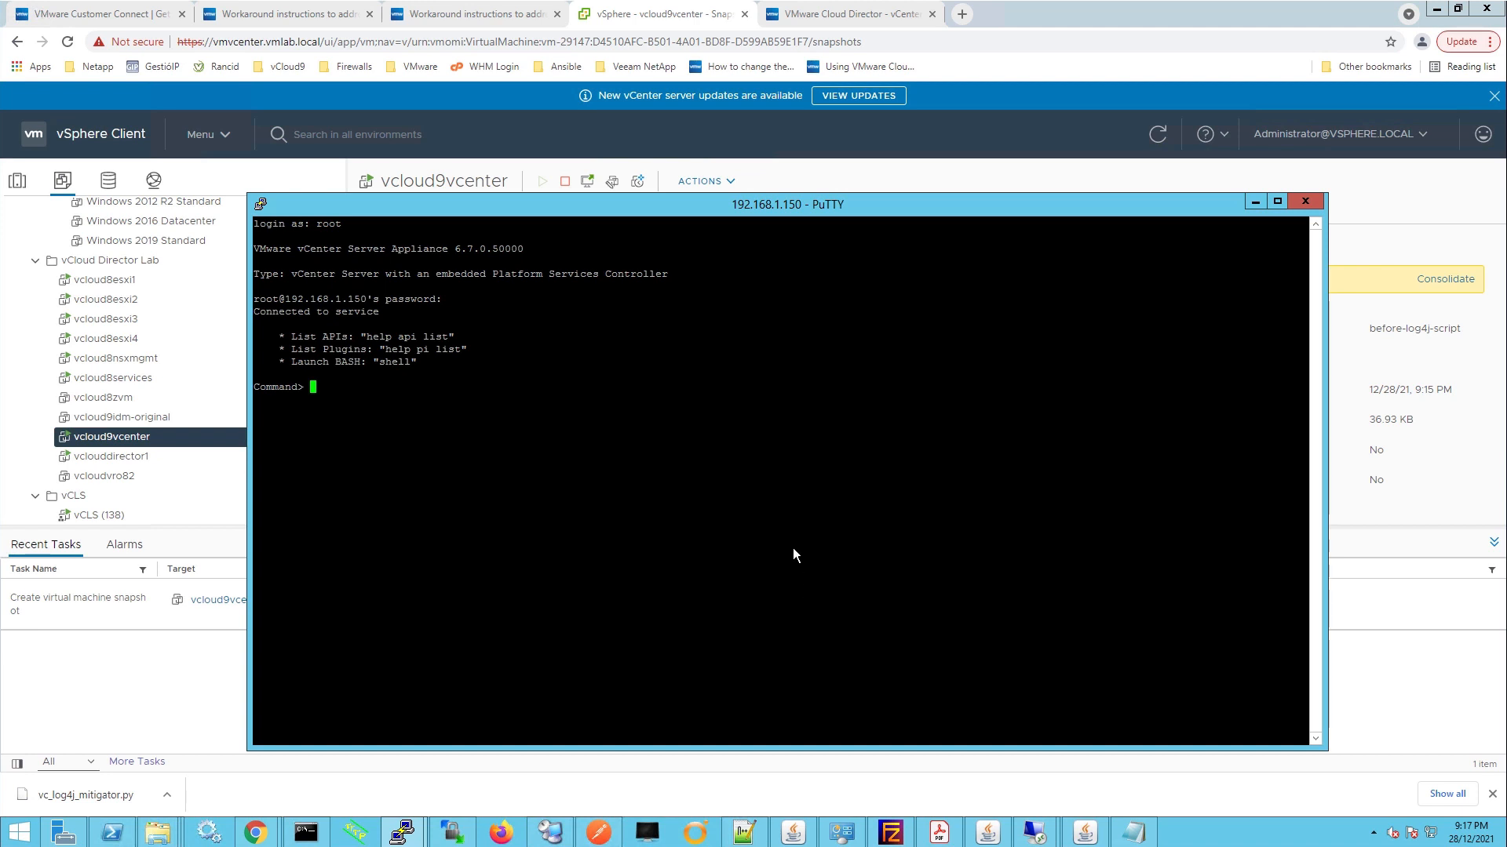
{"action": "type", "text": "shell"}
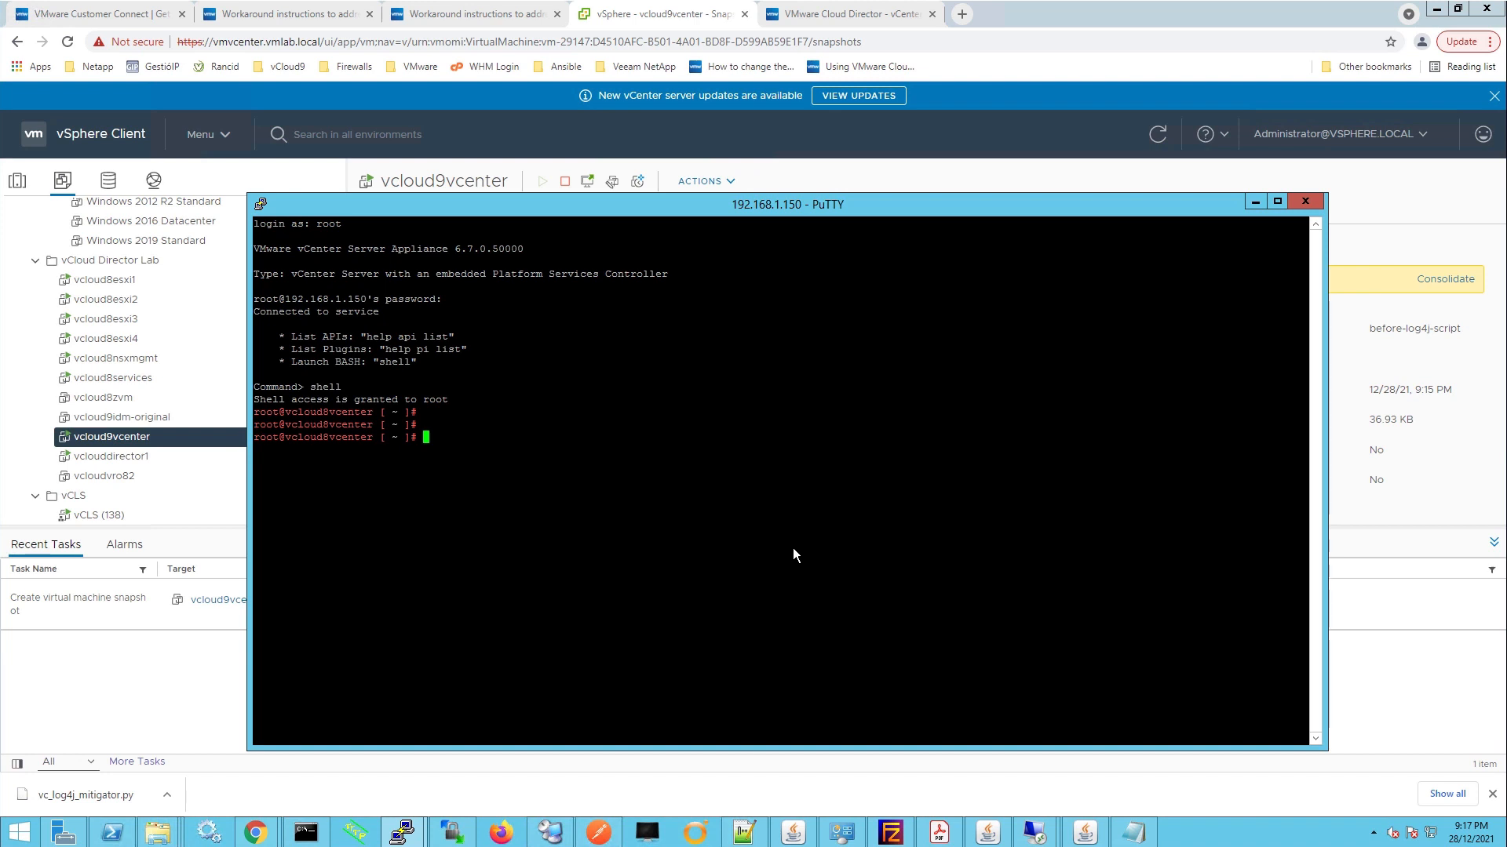
{"action": "type", "text": "cd /tmp"}
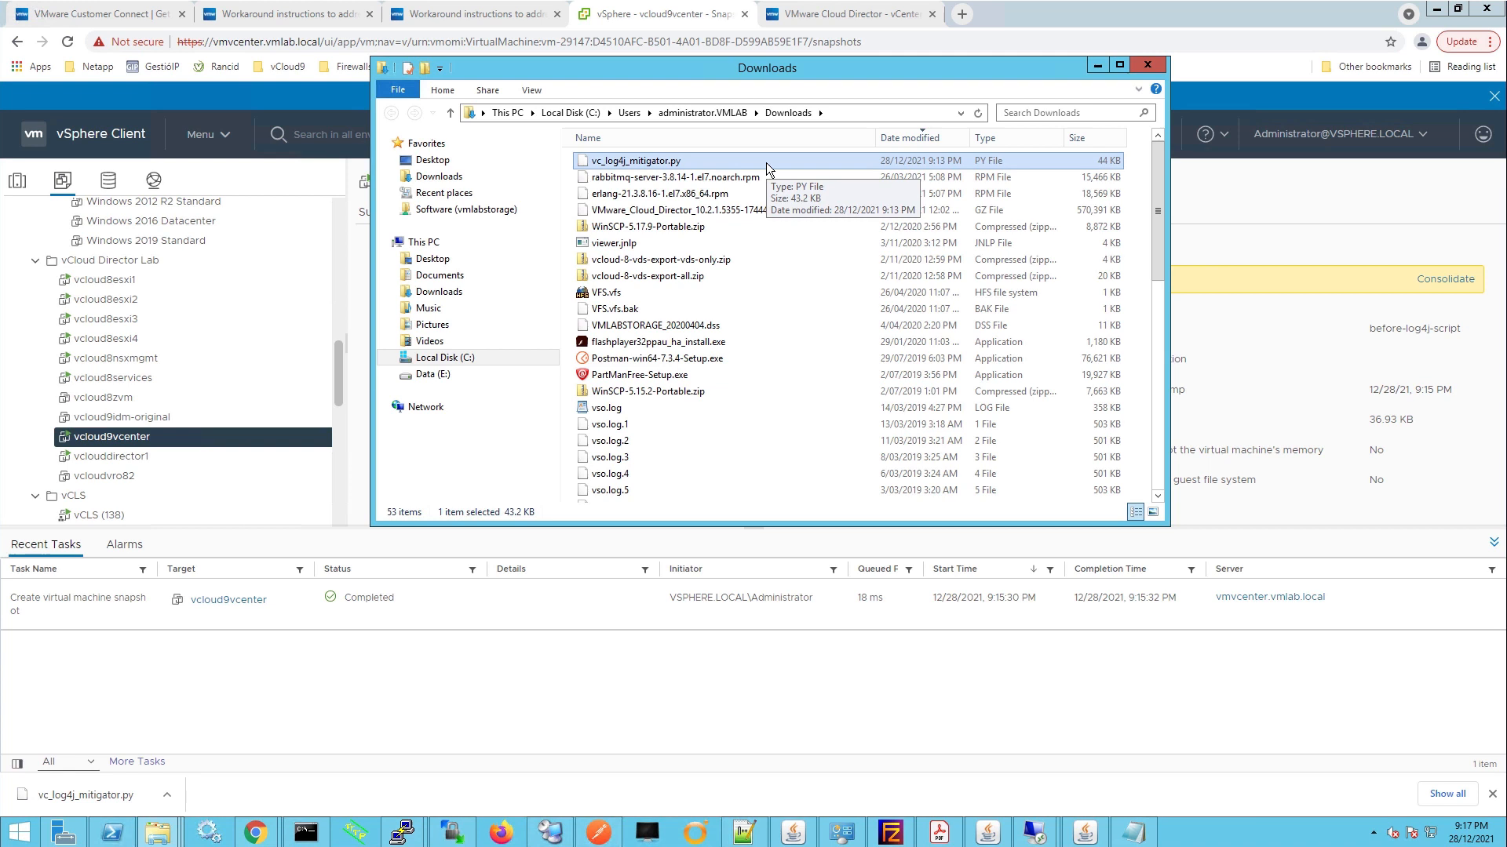
{"action": "mouse_move", "coordinate": [682, 168]}
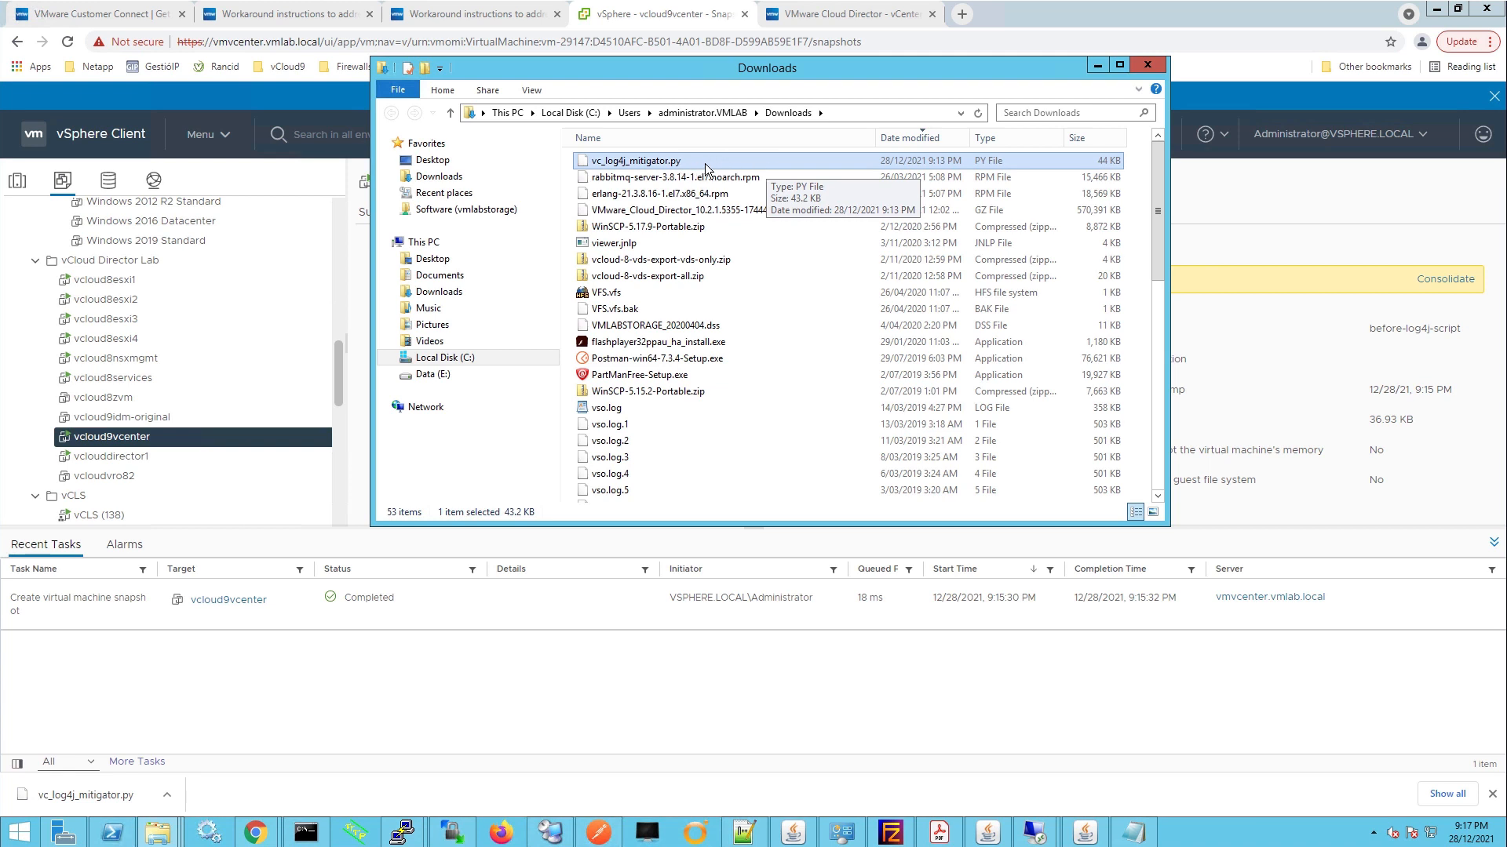
{"action": "mouse_move", "coordinate": [683, 168]}
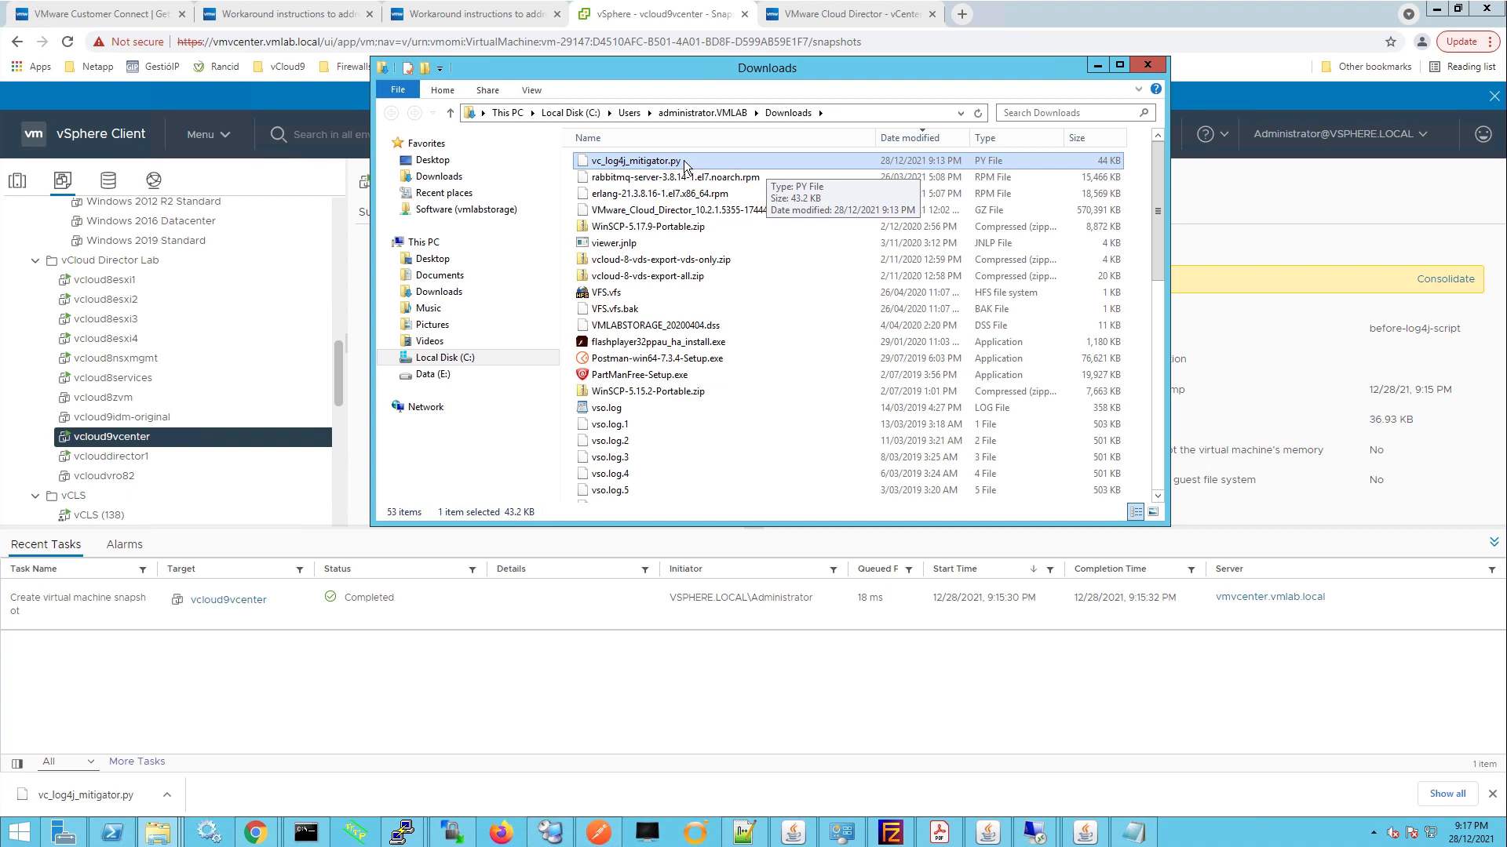
Open vc_log4j_mitigator.py from Downloads with Edit with Notepad++
{"action": "right_click", "coordinate": [639, 160]}
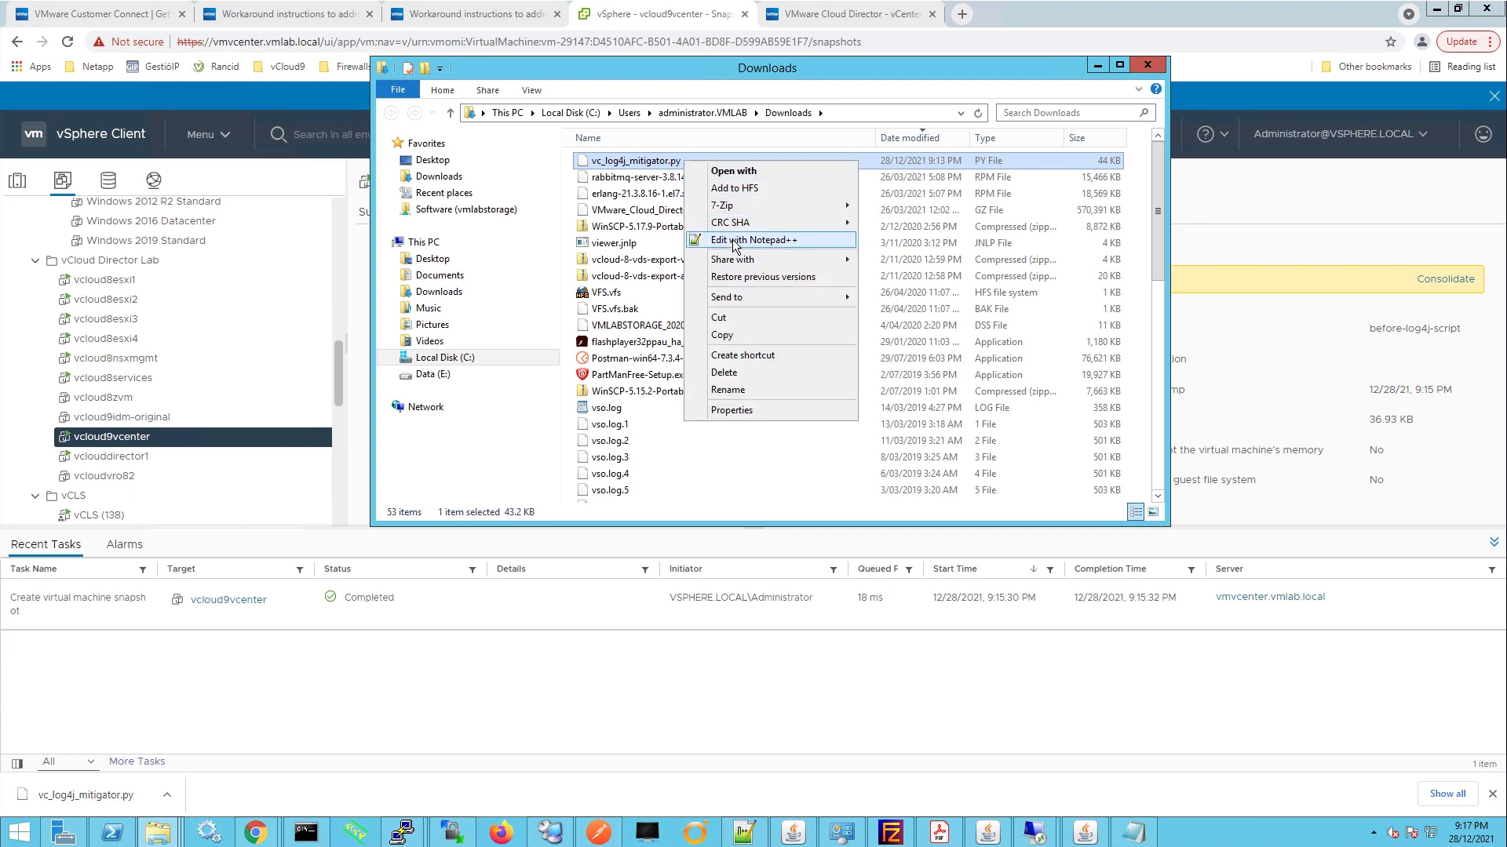
{"action": "left_click", "coordinate": [755, 239]}
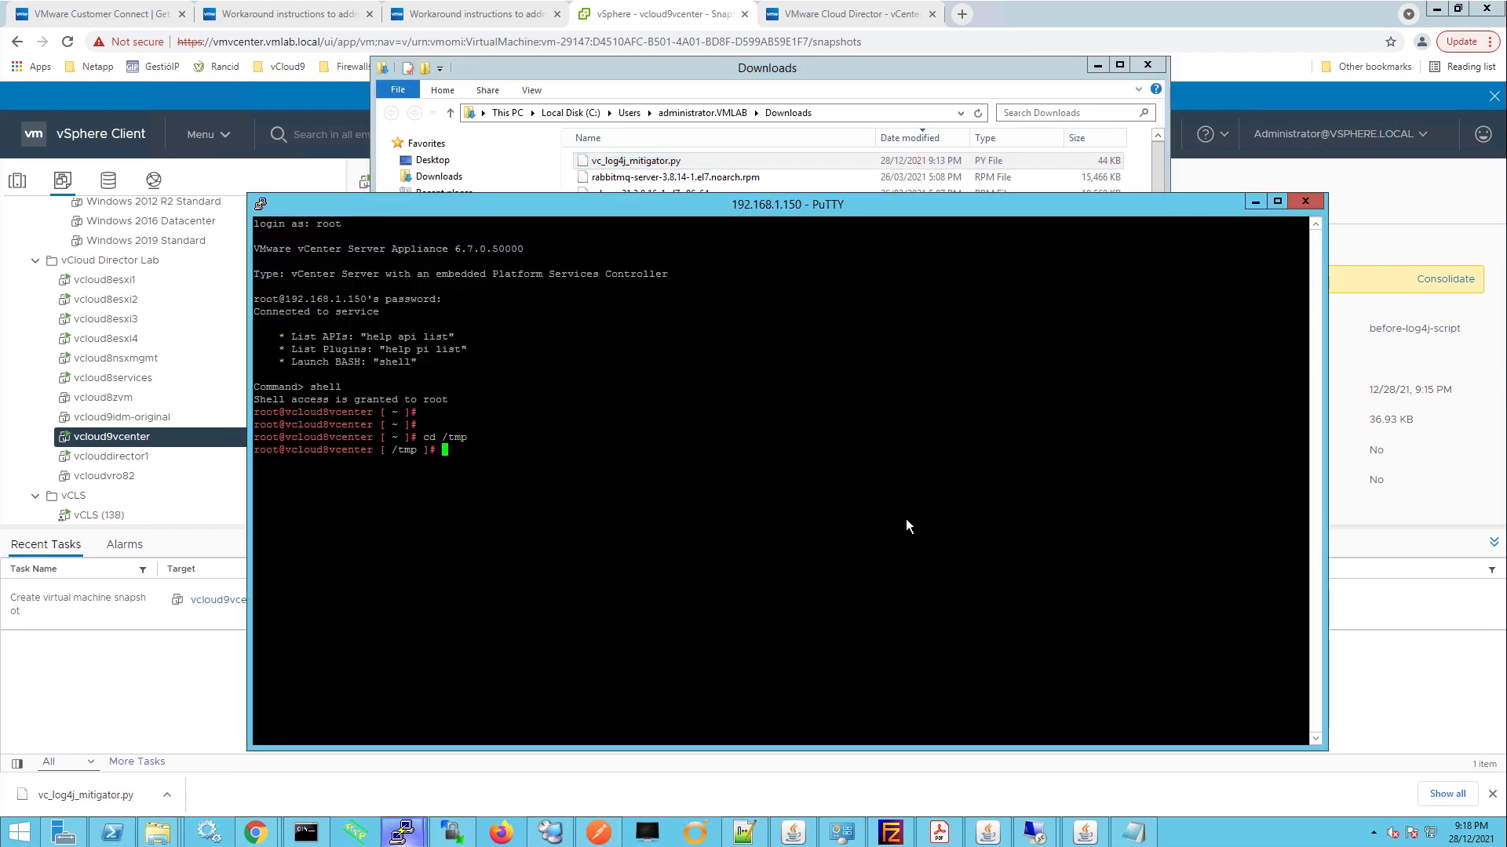
Create vc_log4j_mitigator.py in vi, paste in the script code and save with :wq!
{"action": "type", "text": "vi"}
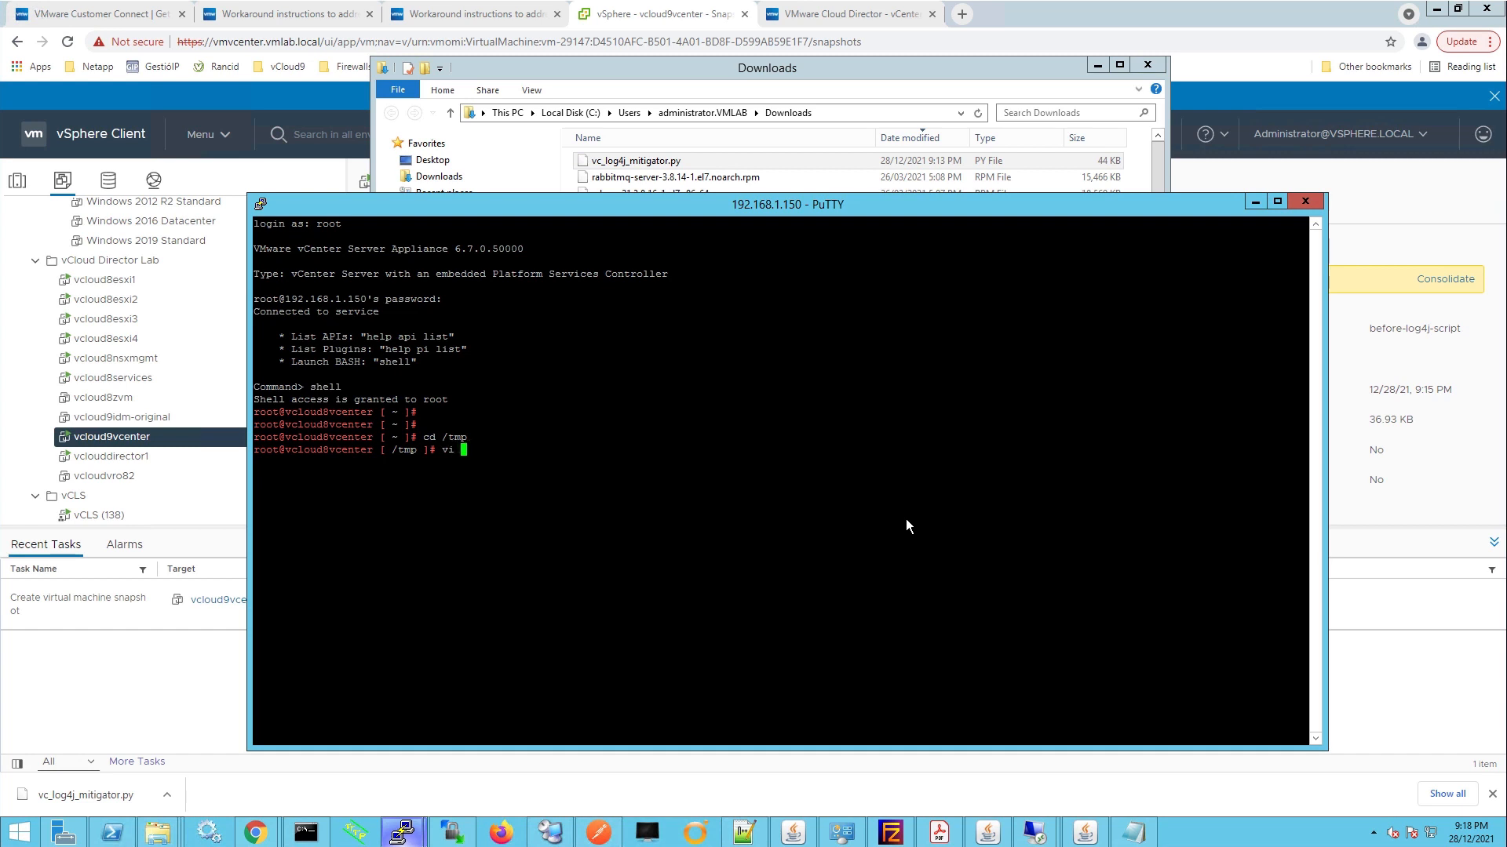
{"action": "type", "text": "vc"}
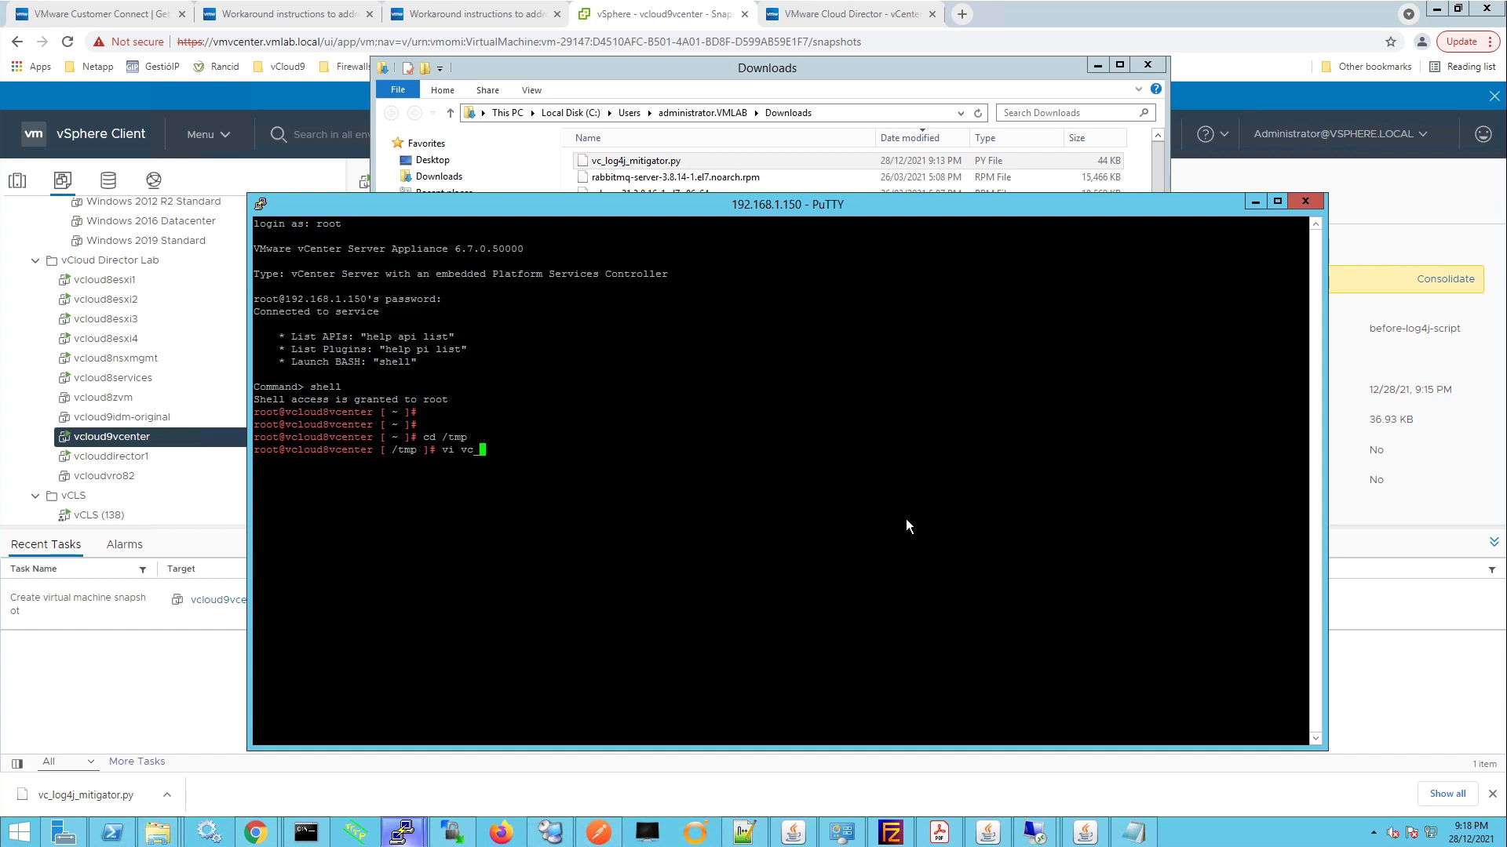
{"action": "type", "text": "_log4j"}
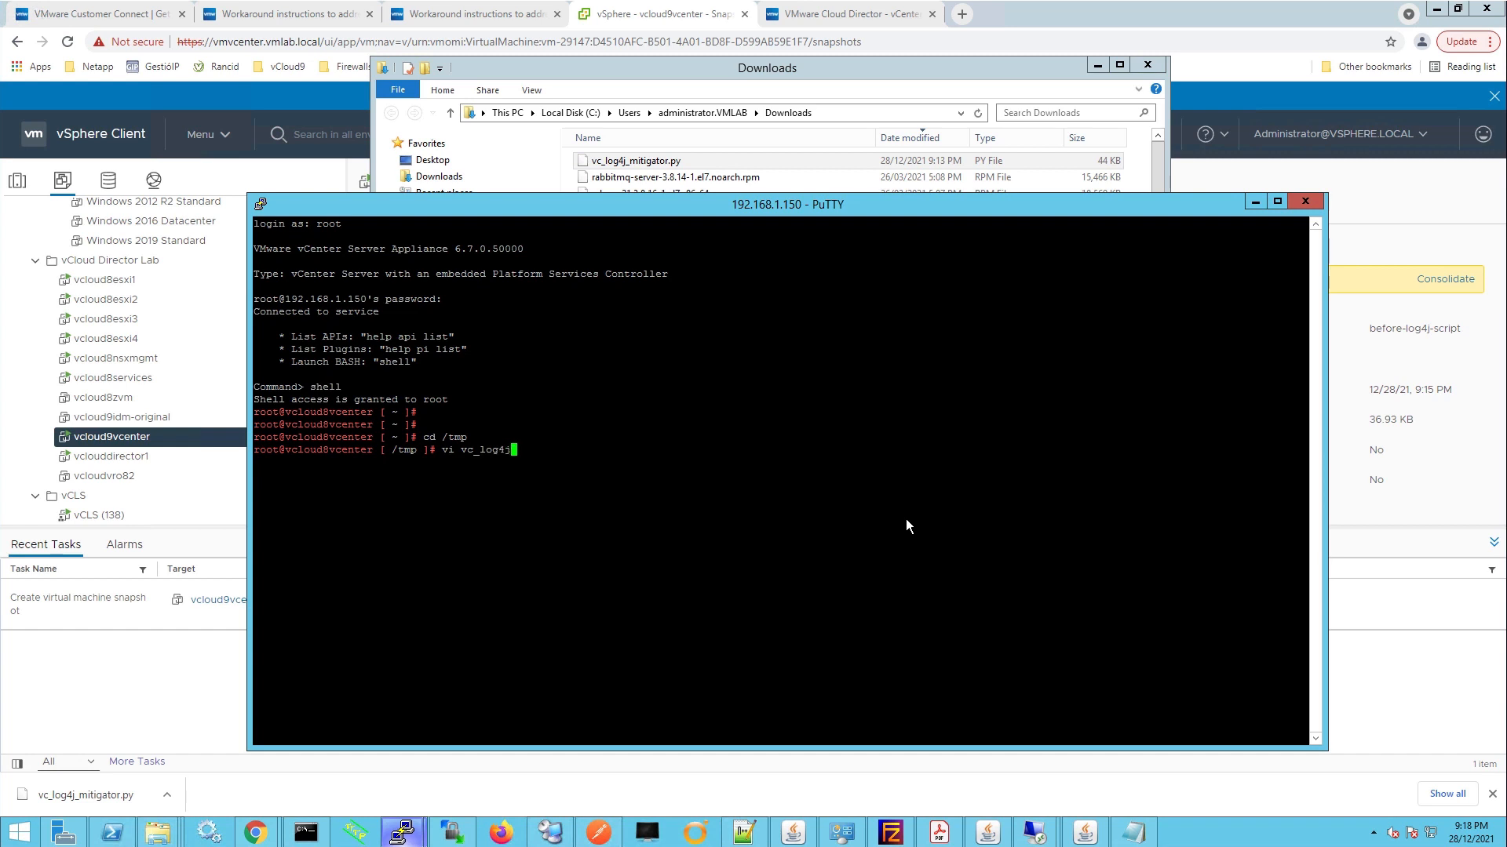
{"action": "type", "text": "_mitiga"}
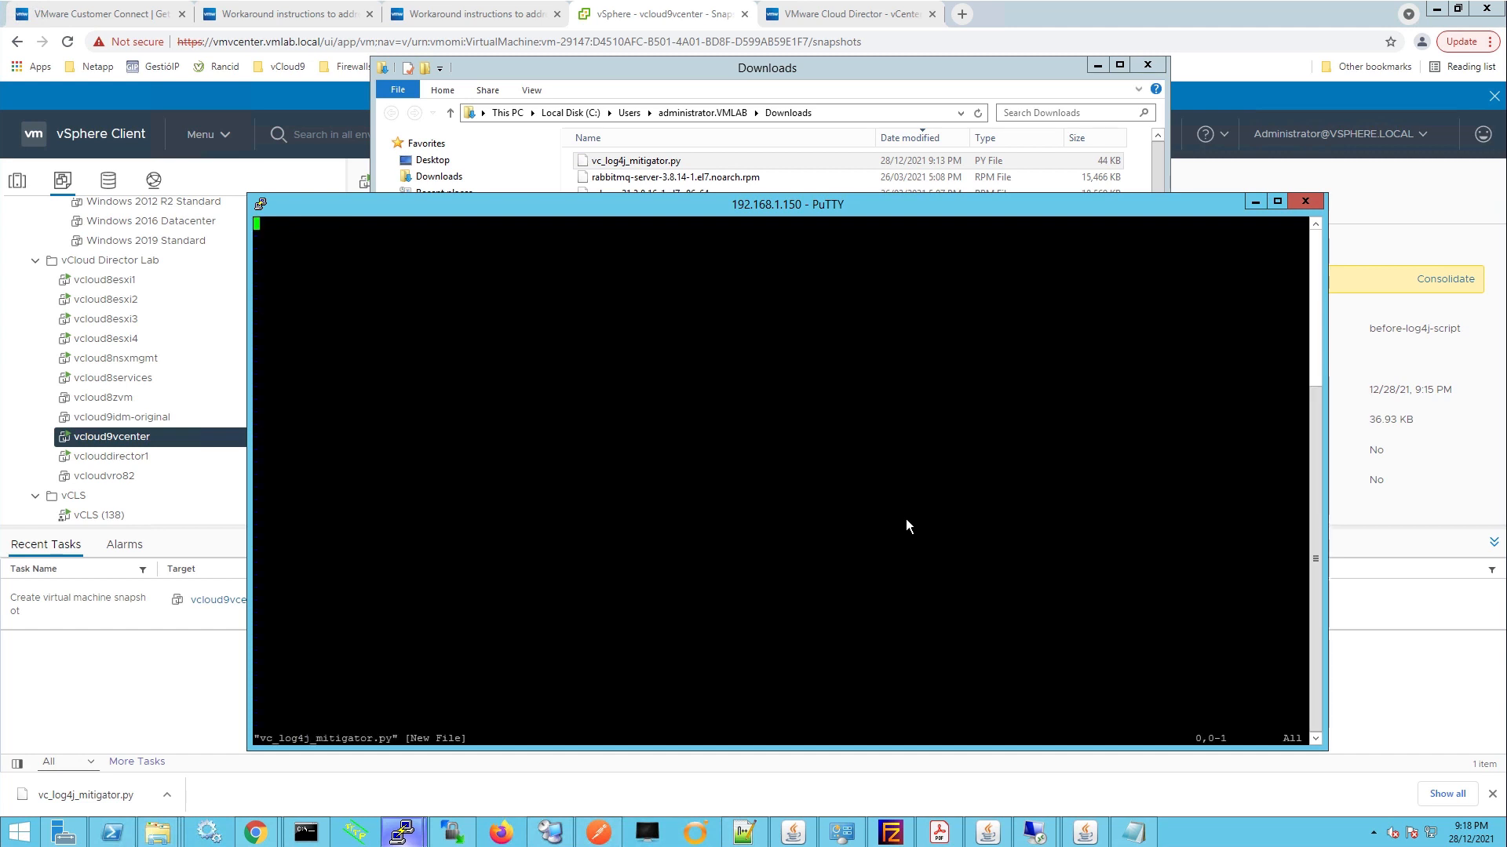
{"action": "key", "text": "i"}
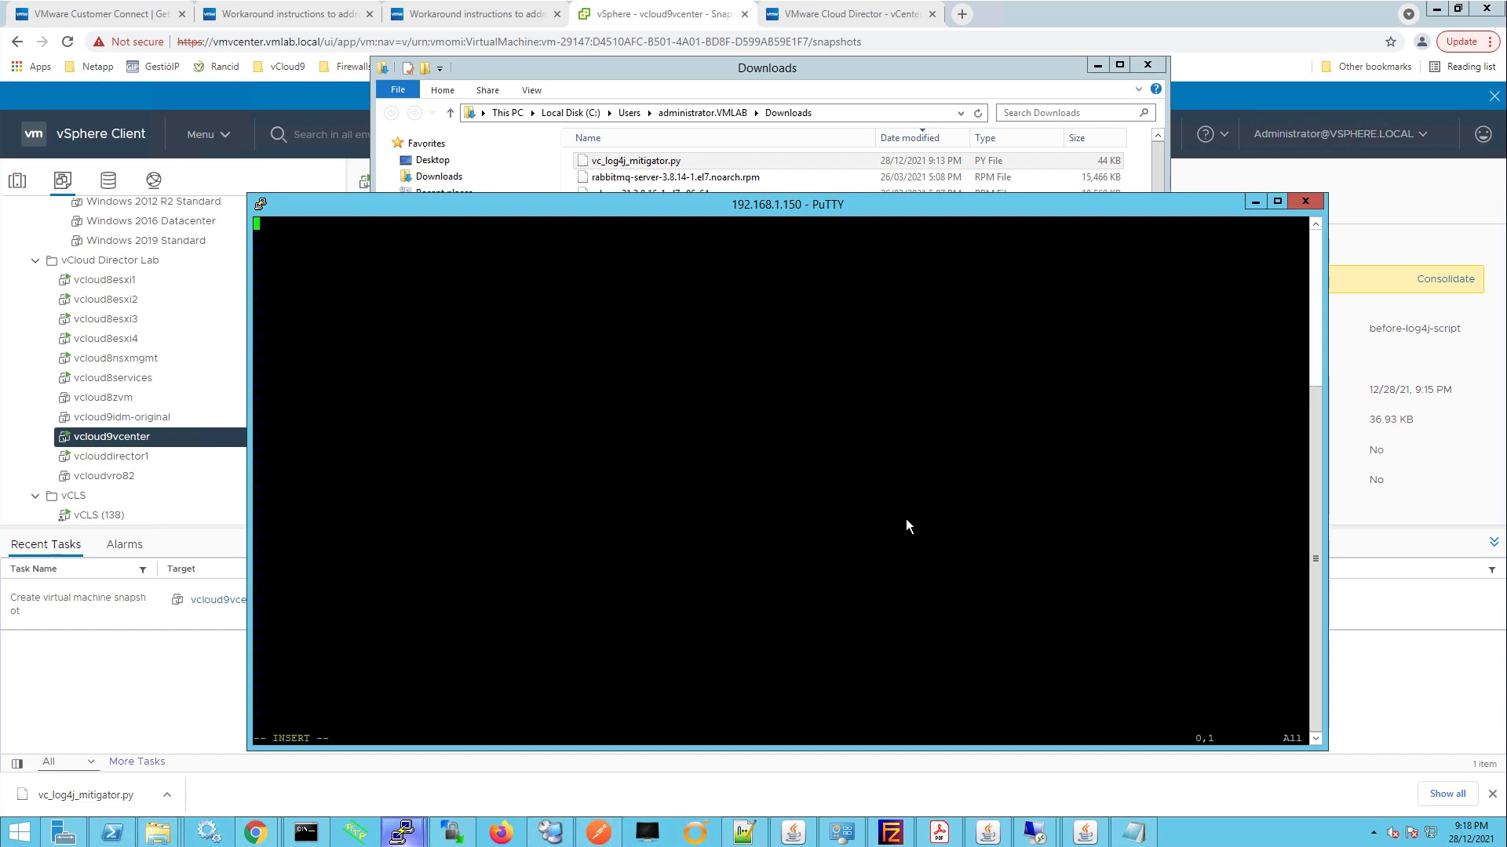
{"action": "mouse_move", "coordinate": [554, 458]}
{"action": "type", "text": ":"}
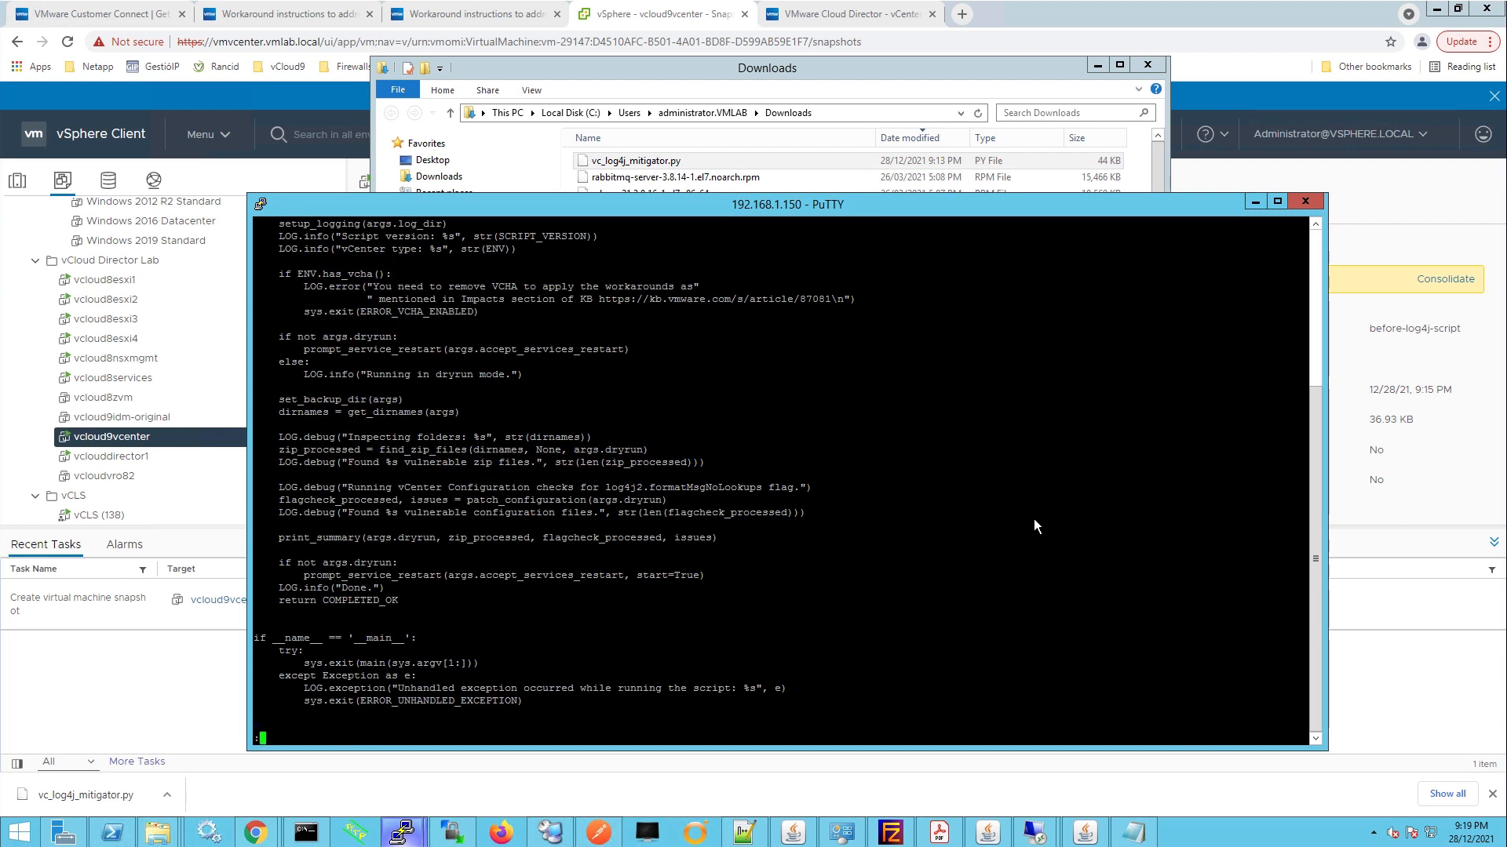
{"action": "type", "text": "wq!"}
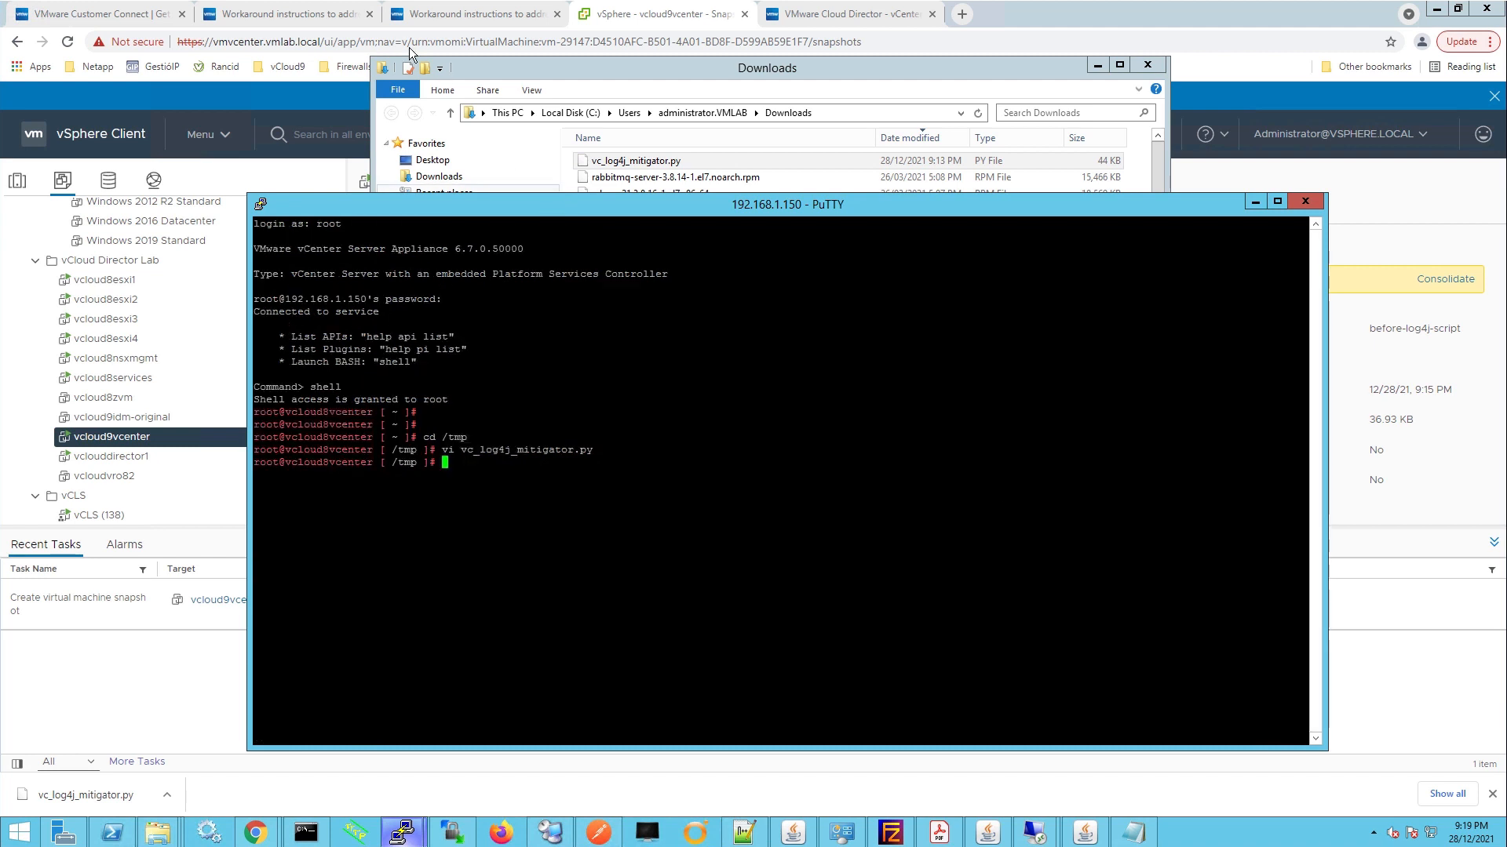
Switch back to the KB 87081 browser tab showing the automated workaround steps
{"action": "left_click", "coordinate": [280, 14]}
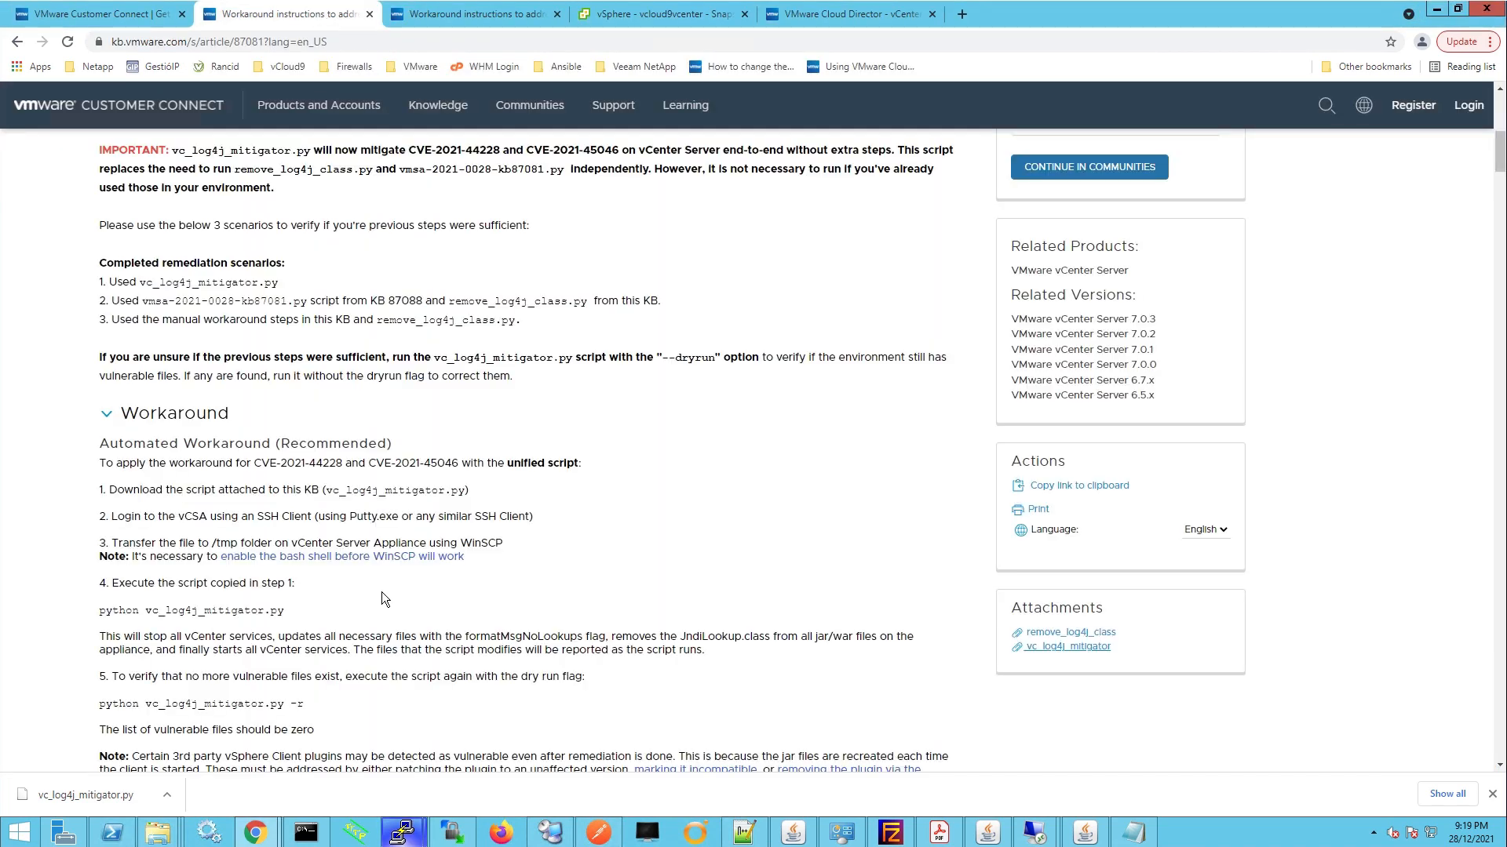
{"action": "mouse_move", "coordinate": [144, 629]}
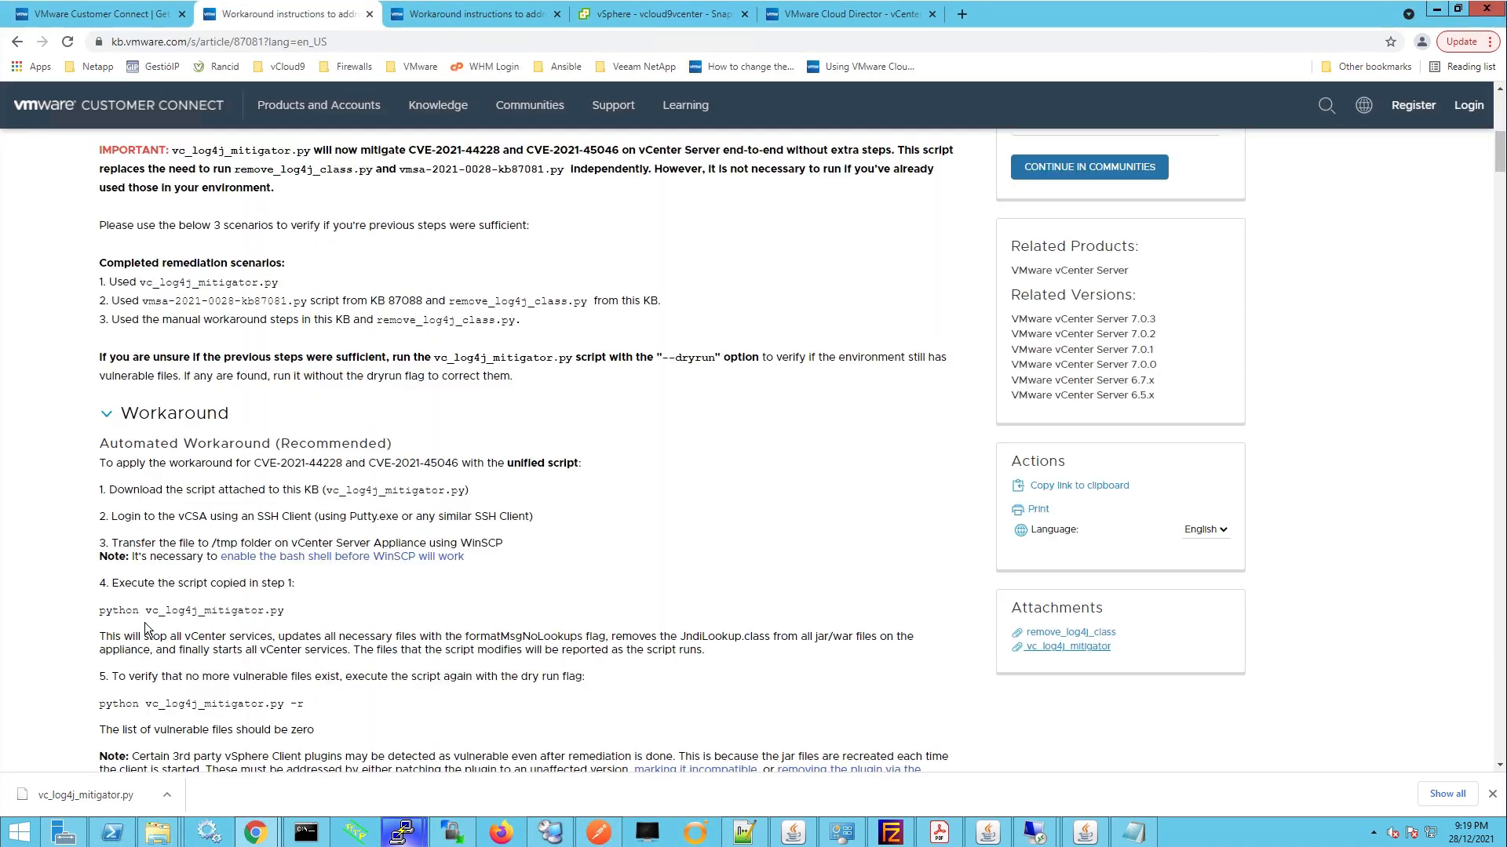
{"action": "mouse_move", "coordinate": [271, 683]}
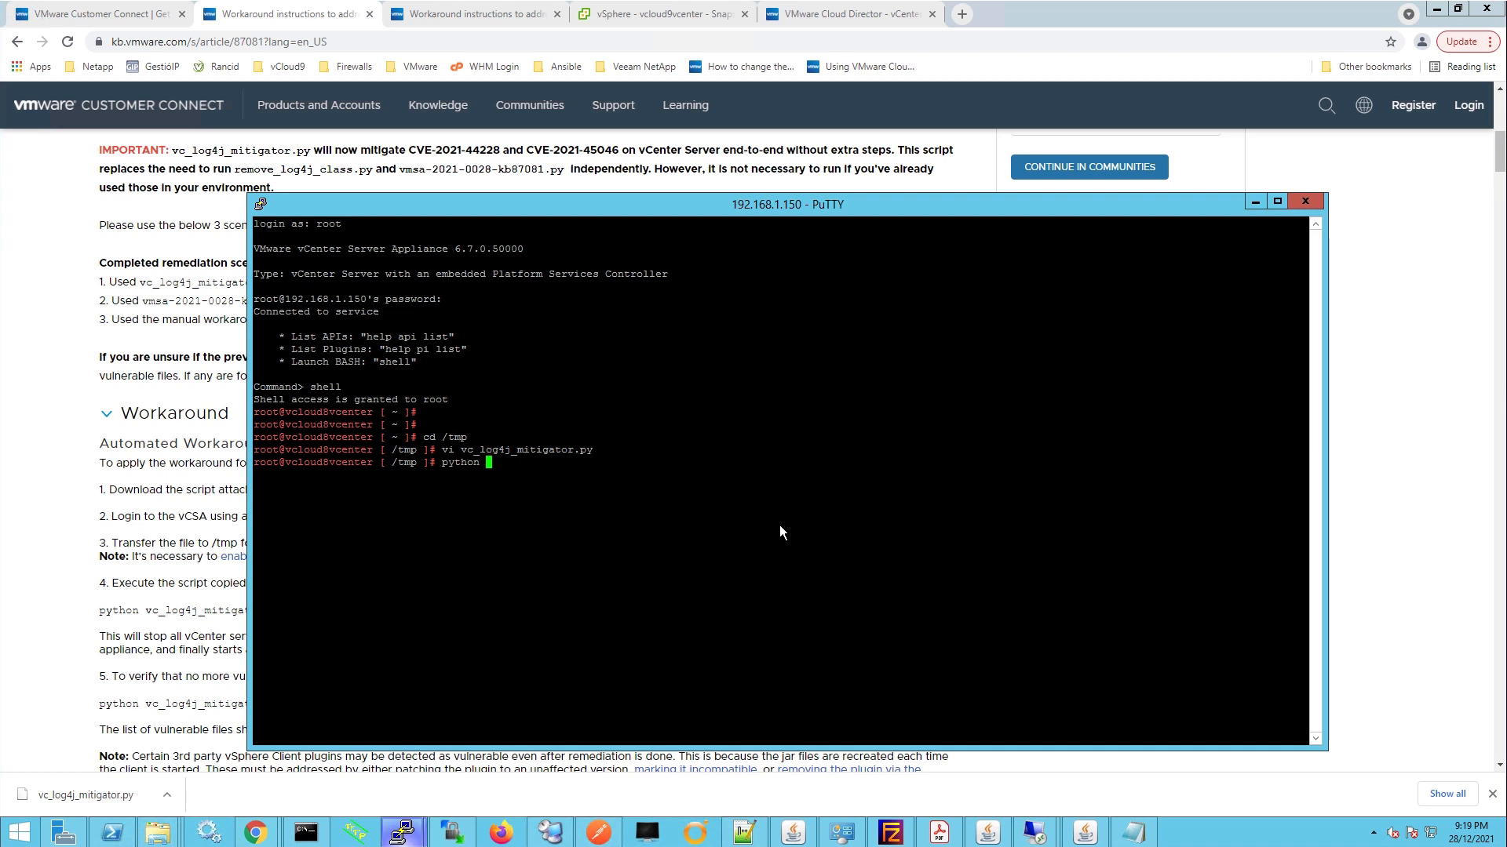
Run python vc_log4j_mitigator.py and answer y to allow the vCenter service restart
{"action": "type", "text": "vc_log4j_mitigator.py"}
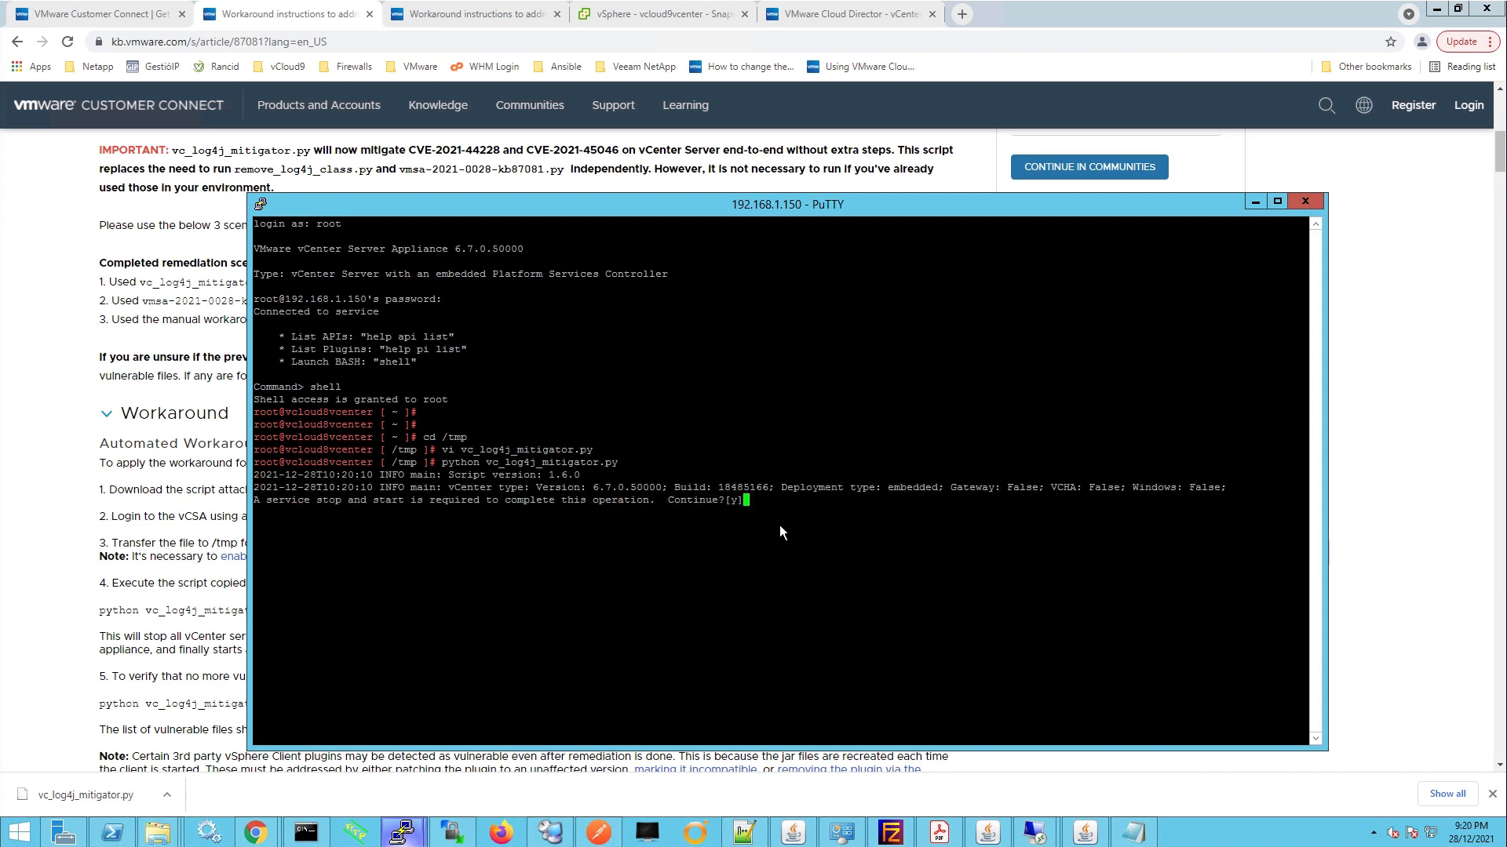
{"action": "type", "text": "y"}
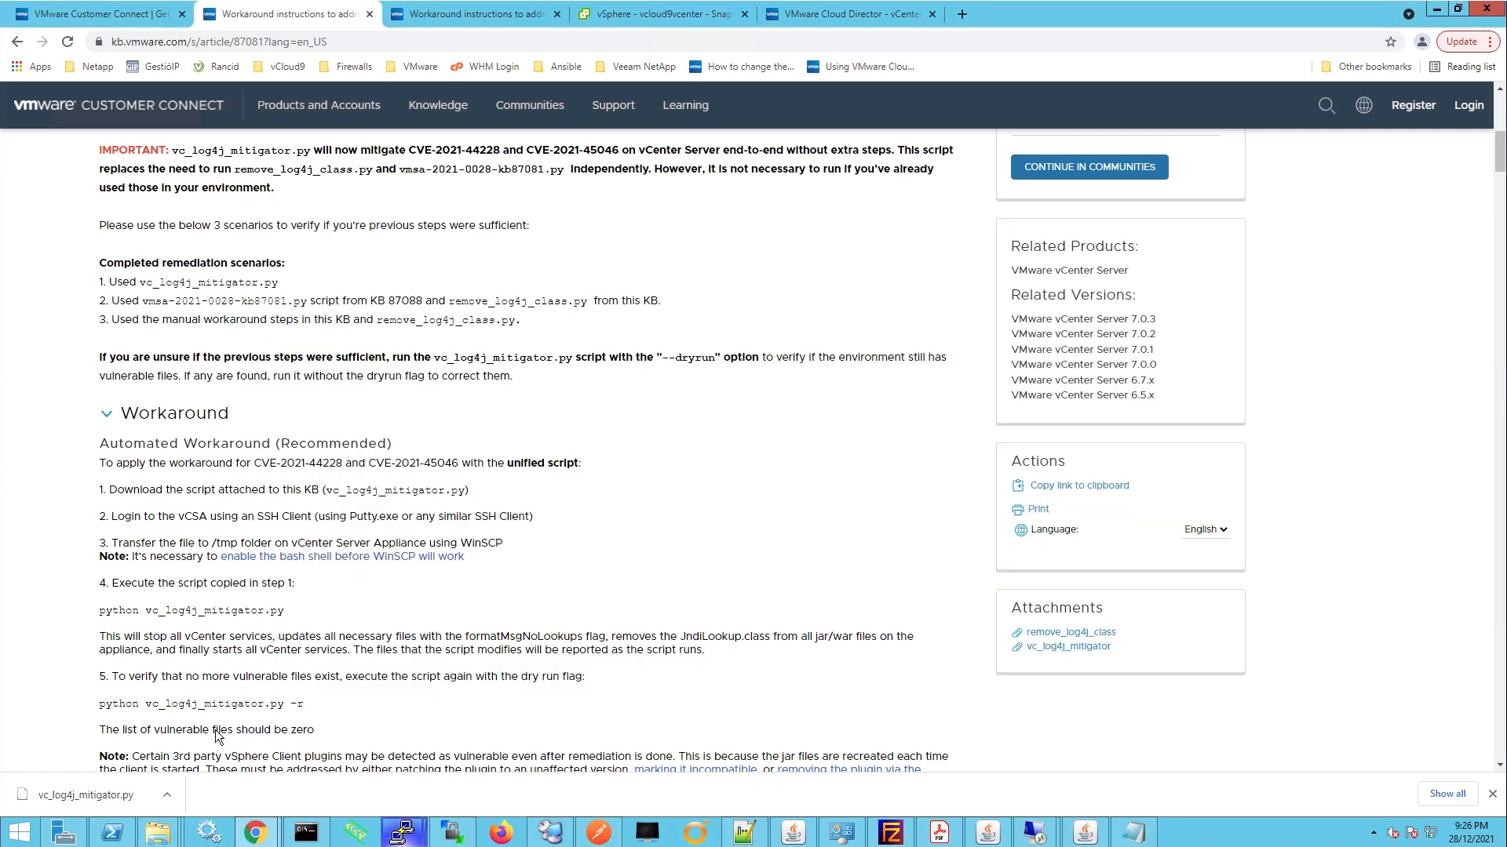
Scroll KB 87081 down to step 5, the dry-run check for remaining vulnerable files
{"action": "scroll", "scroll_direction": "down", "scroll_amount": 3}
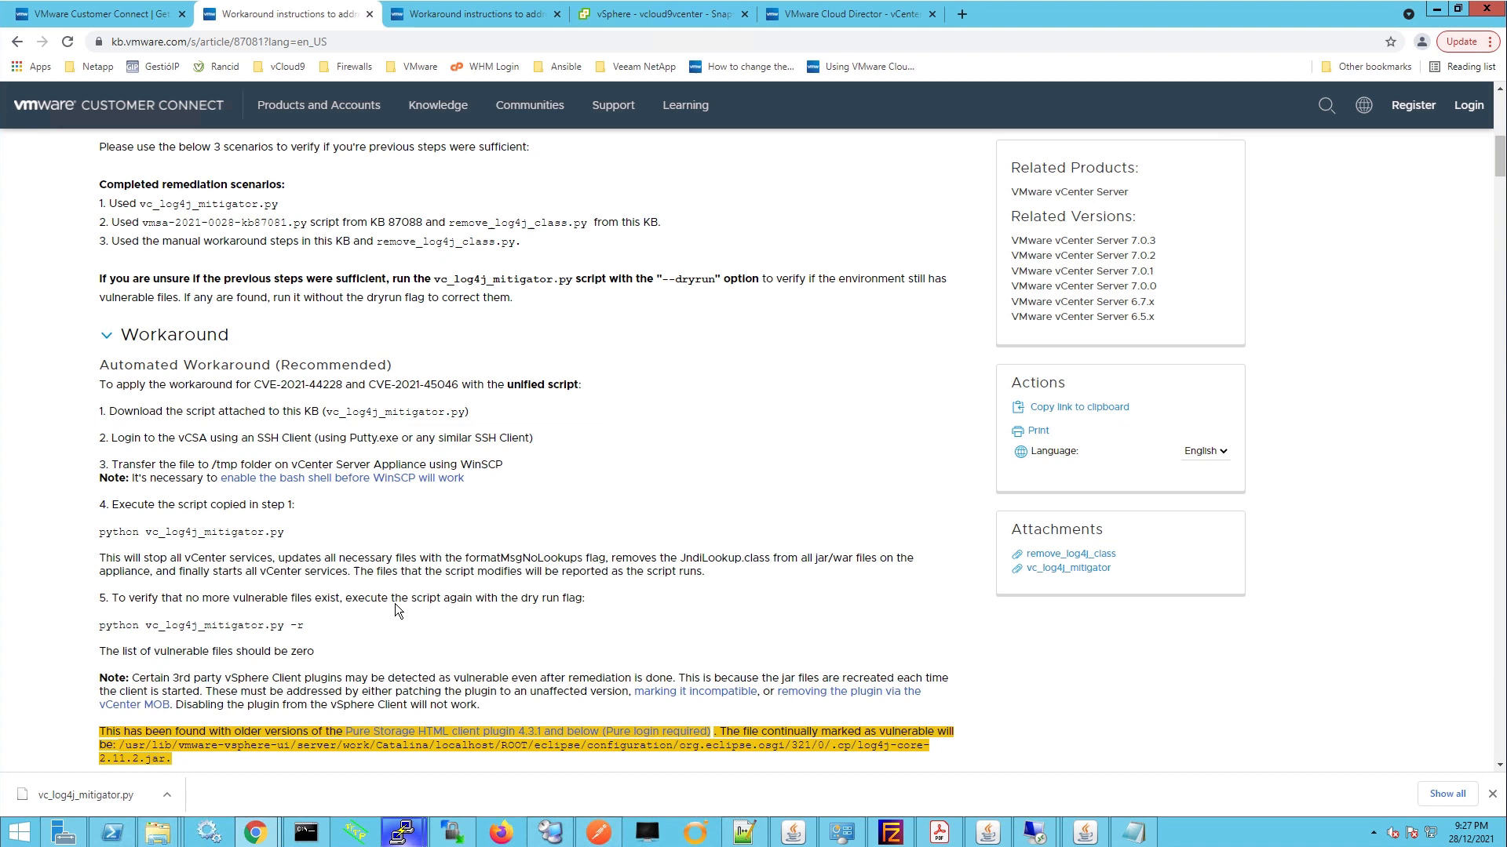
{"action": "mouse_move", "coordinate": [579, 606]}
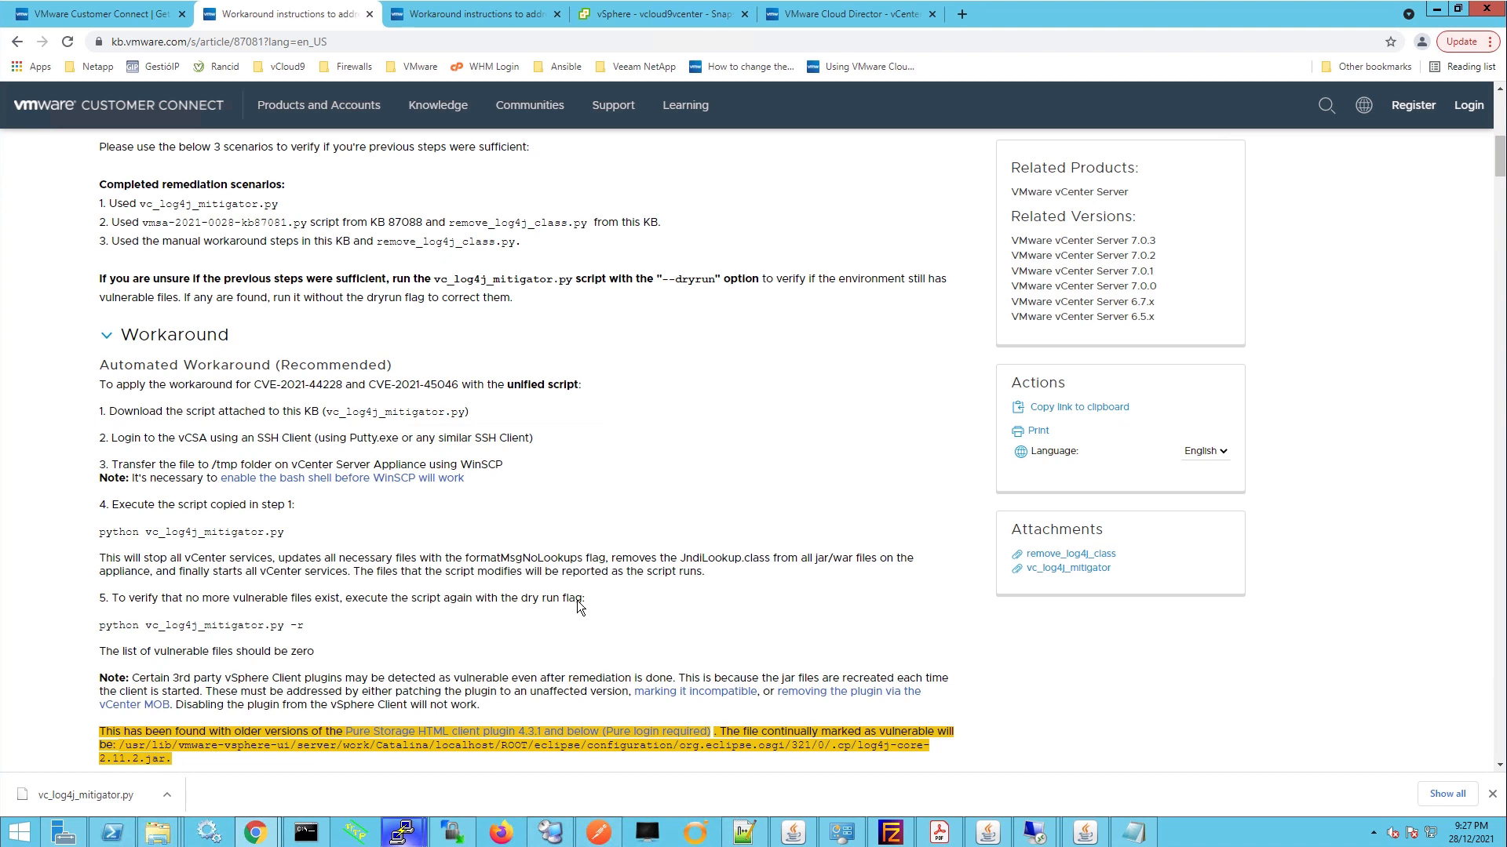
{"action": "mouse_move", "coordinate": [444, 798]}
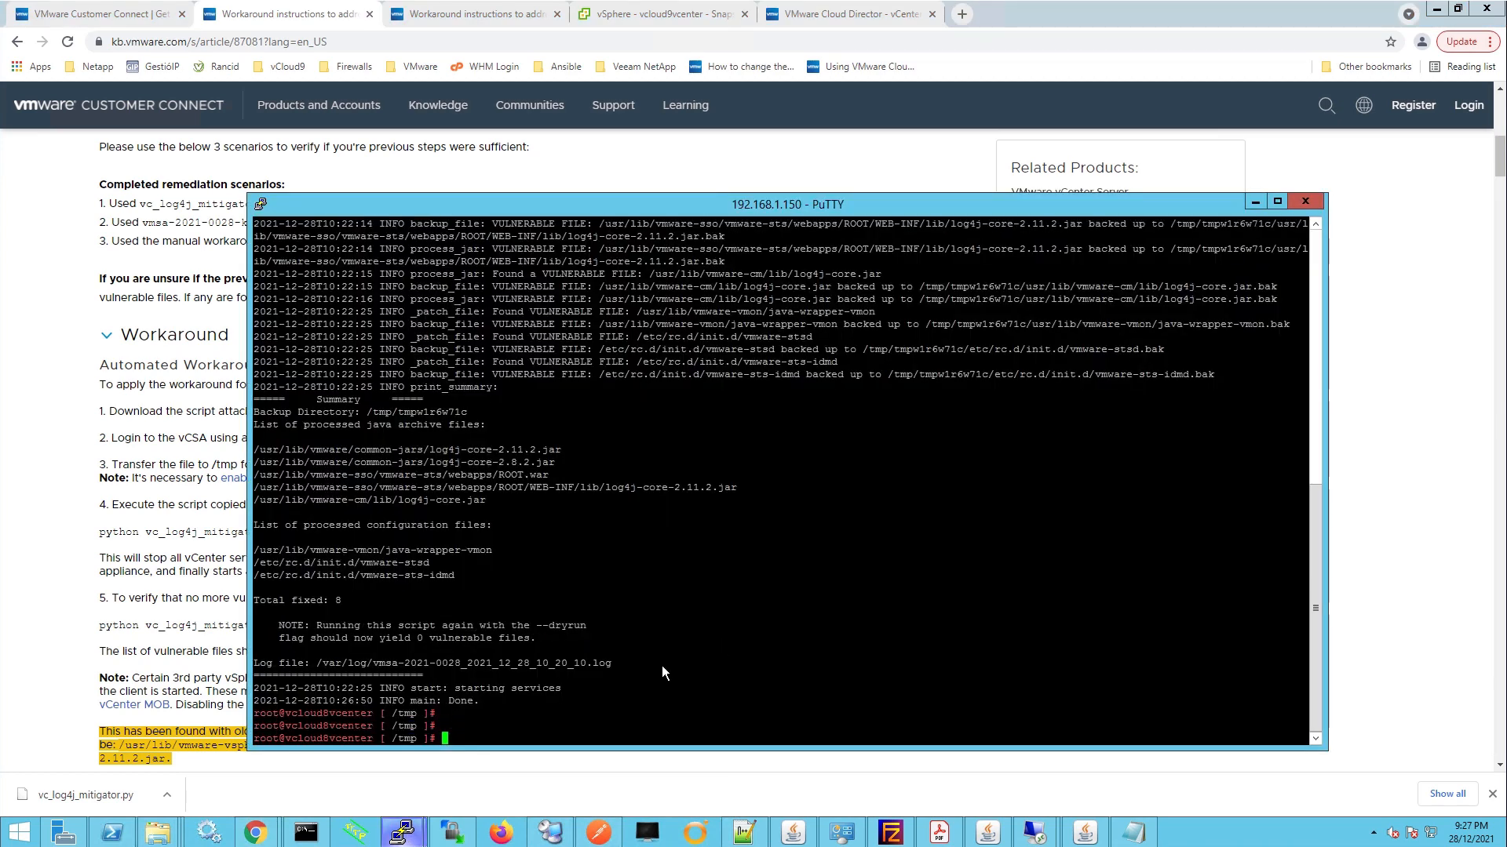
Run python vc_log4j_mitigator.py --dryrun, confirming 0 vulnerable files, and return to the KB article
{"action": "type", "text": "python vc_log4j_mitigator.py --dr"}
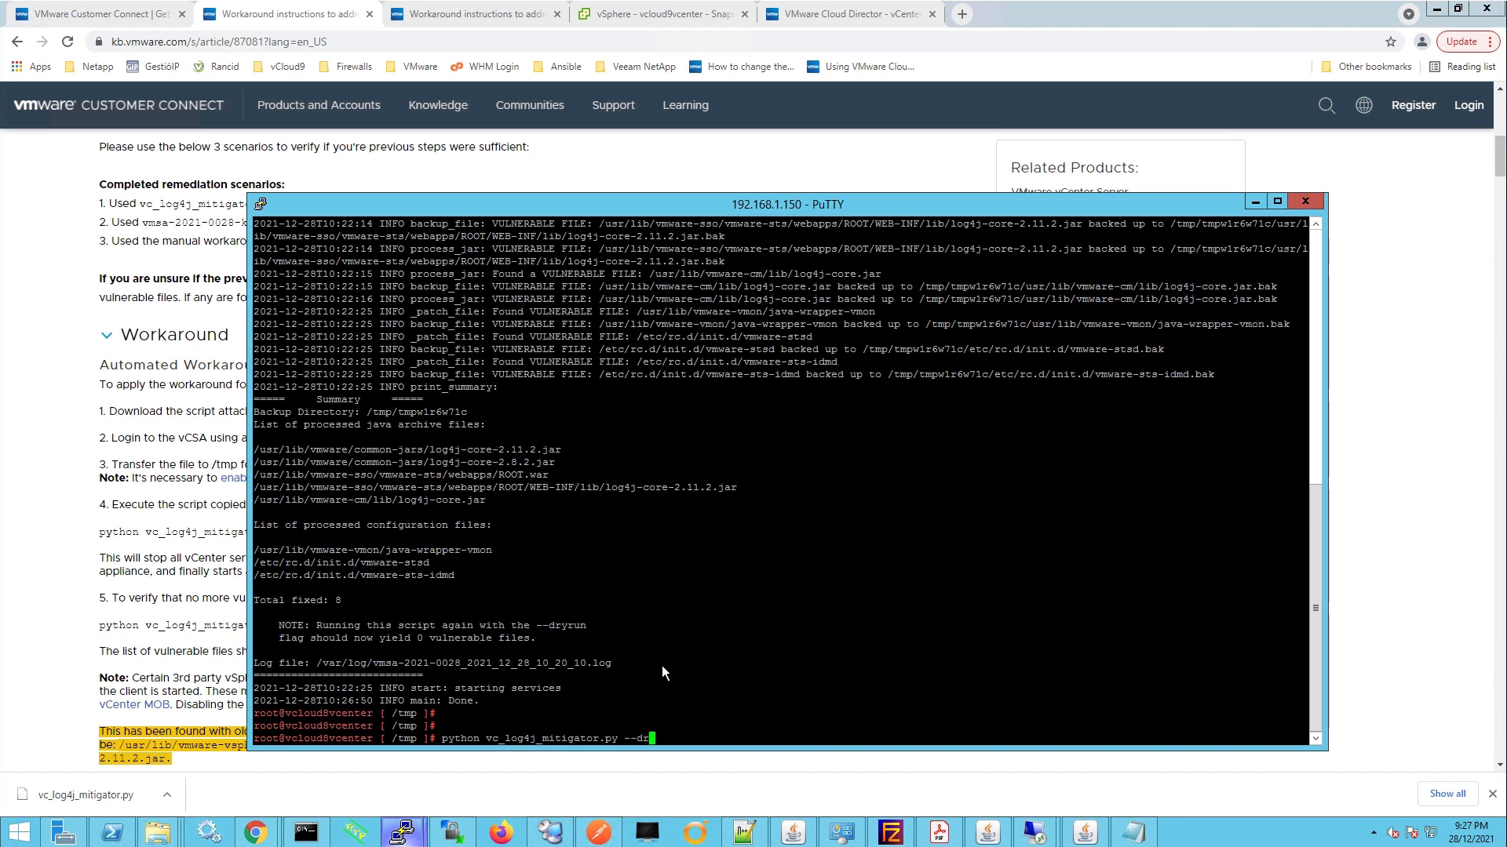
{"action": "type", "text": "yrun"}
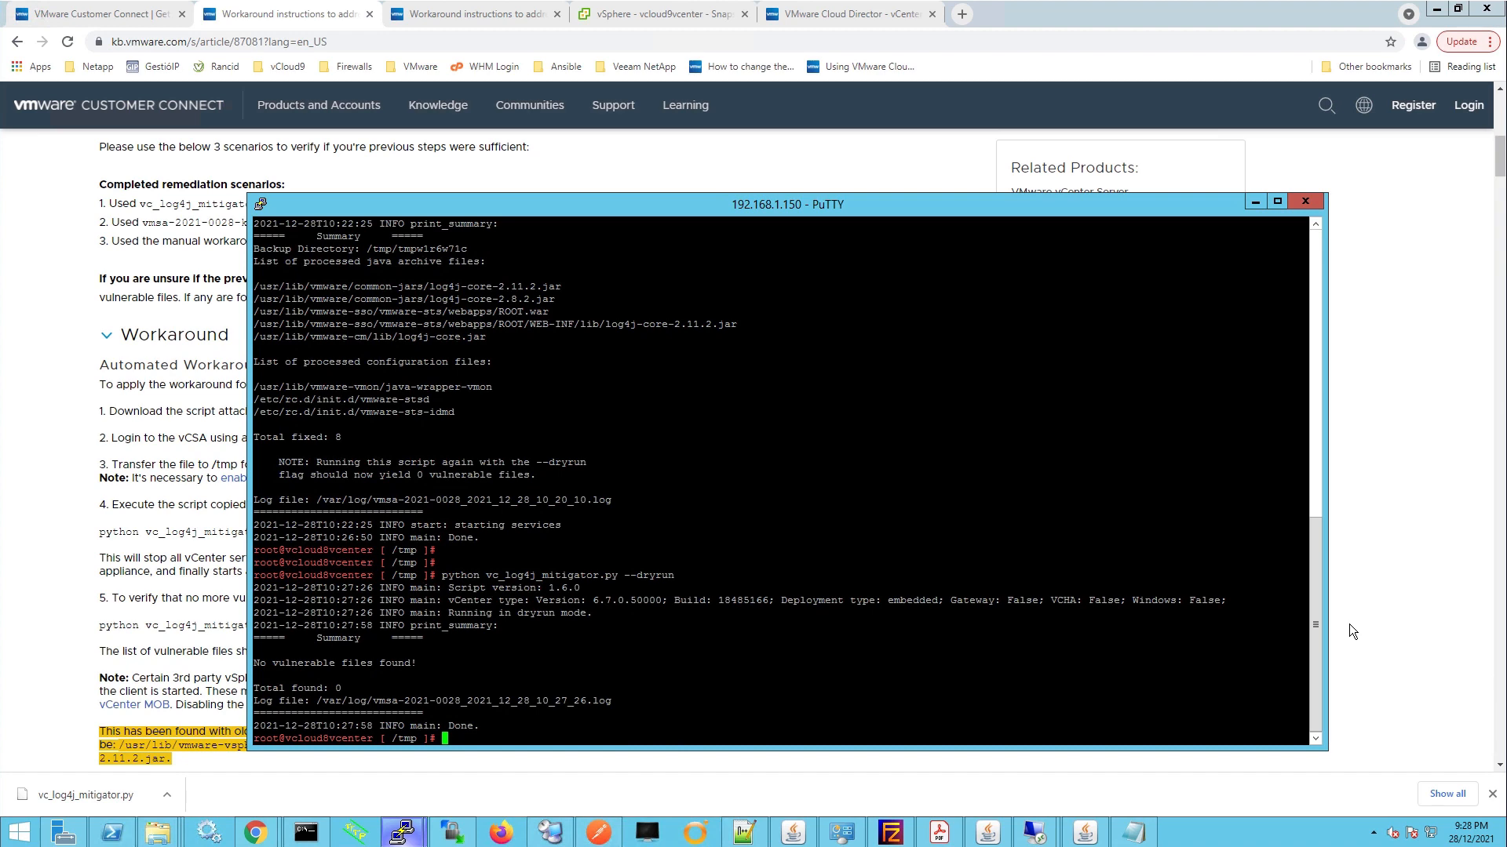
{"action": "left_click", "coordinate": [1304, 201]}
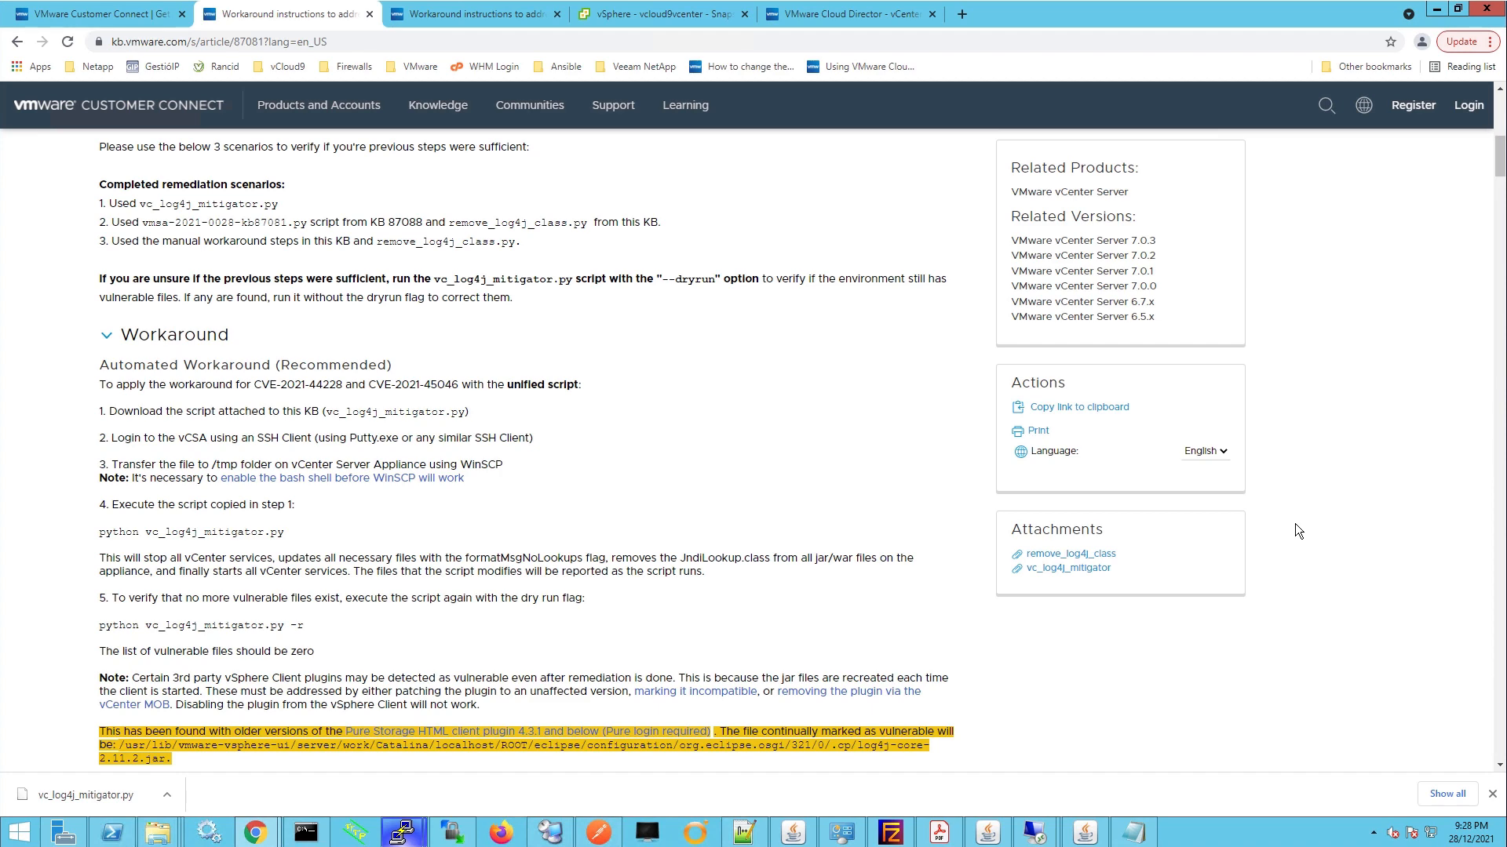
Scroll KB 87081 back up to its title, Purpose and Impact/Risks sections
{"action": "scroll", "scroll_direction": "up", "scroll_amount": 3}
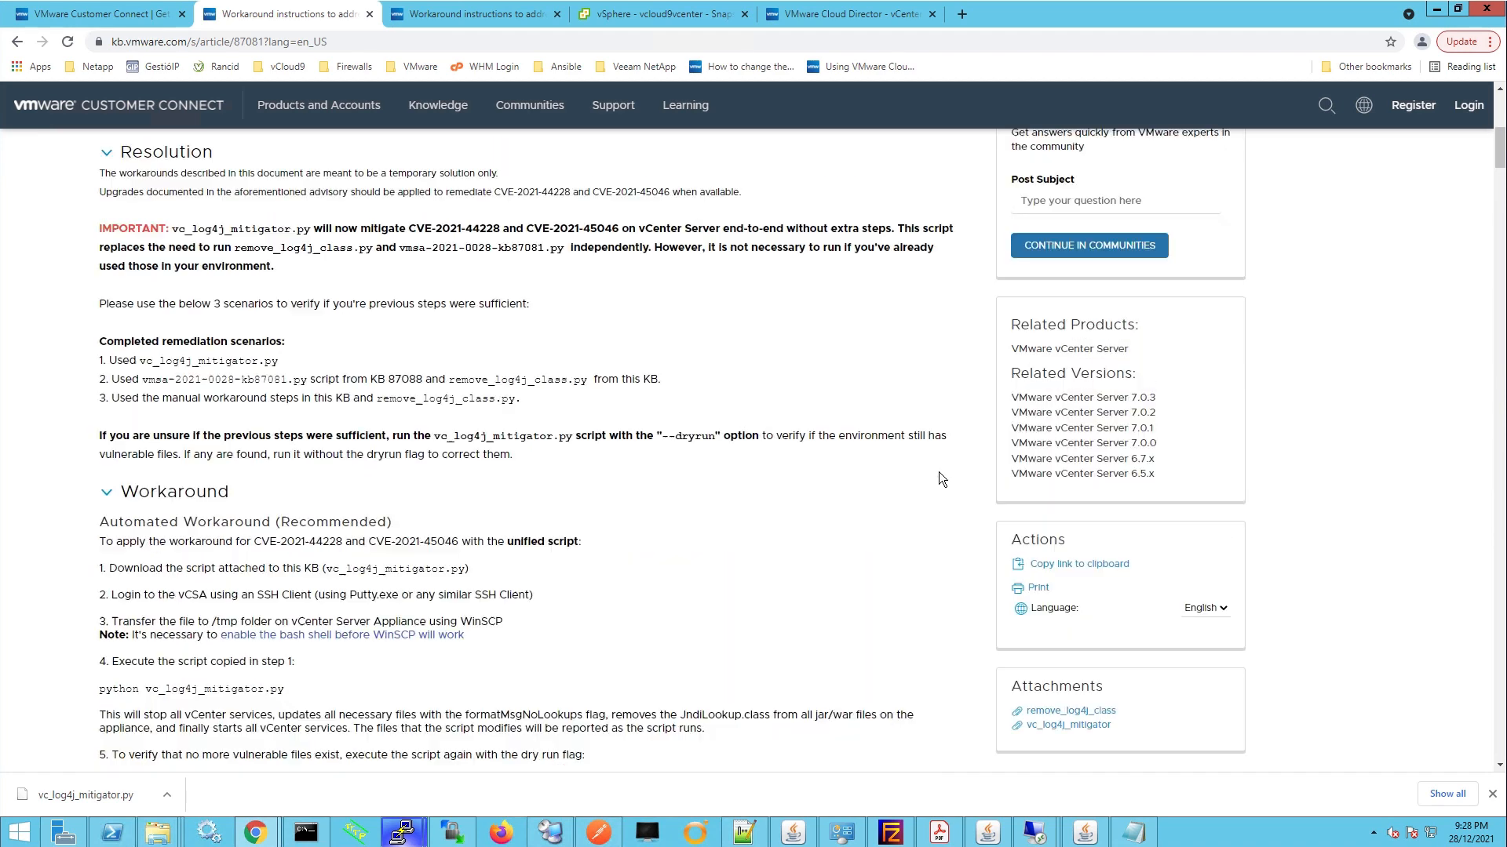
{"action": "scroll", "scroll_direction": "up", "scroll_amount": 3}
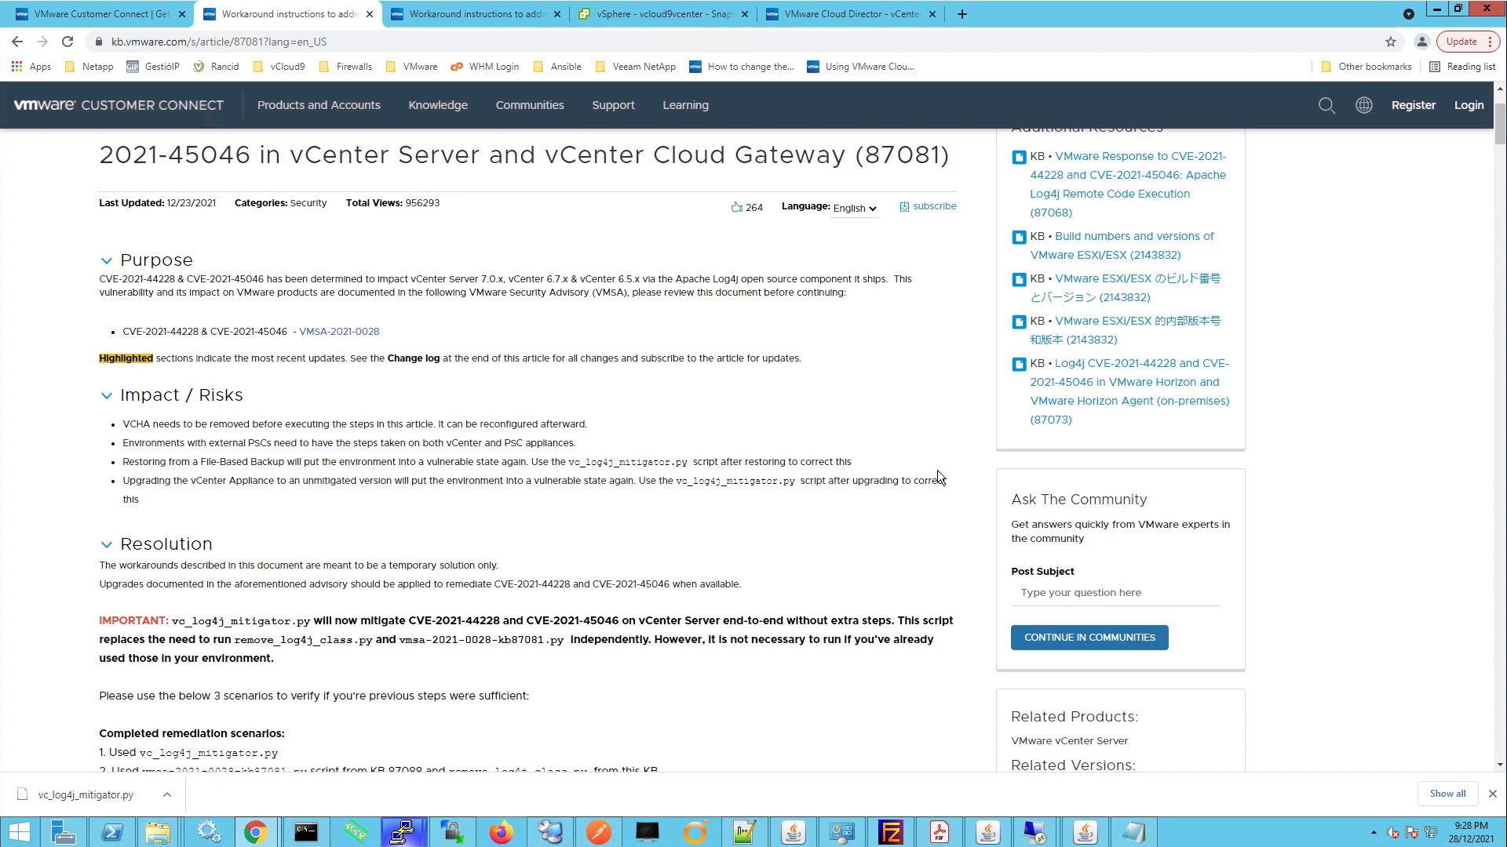